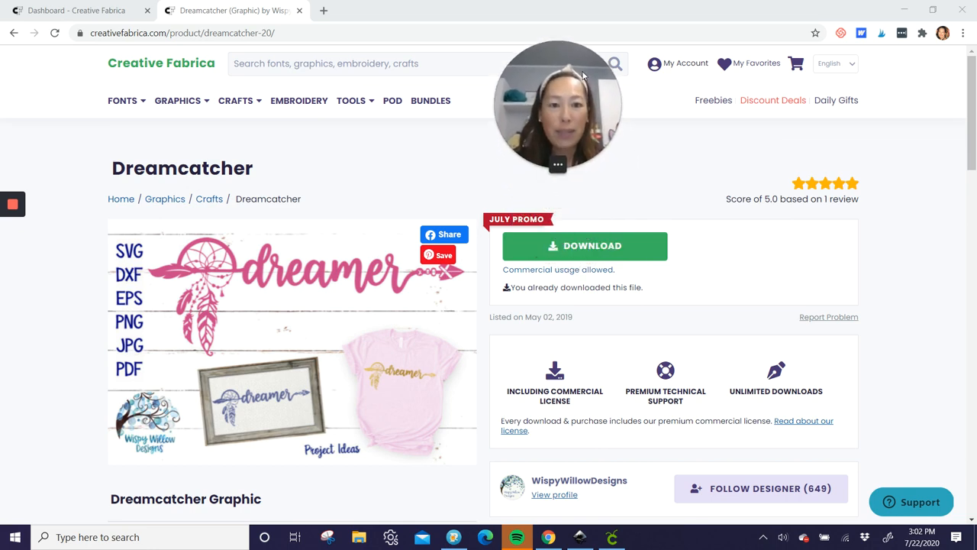
# - Add 'stephanie' to the script-font sample line and bring up its export options
pyautogui.click(177, 101)
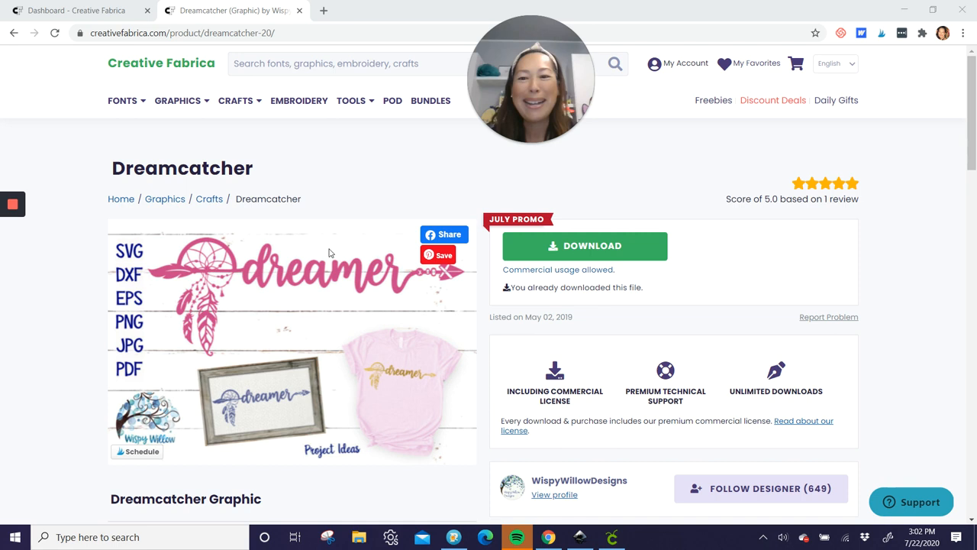
pyautogui.moveTo(354, 278)
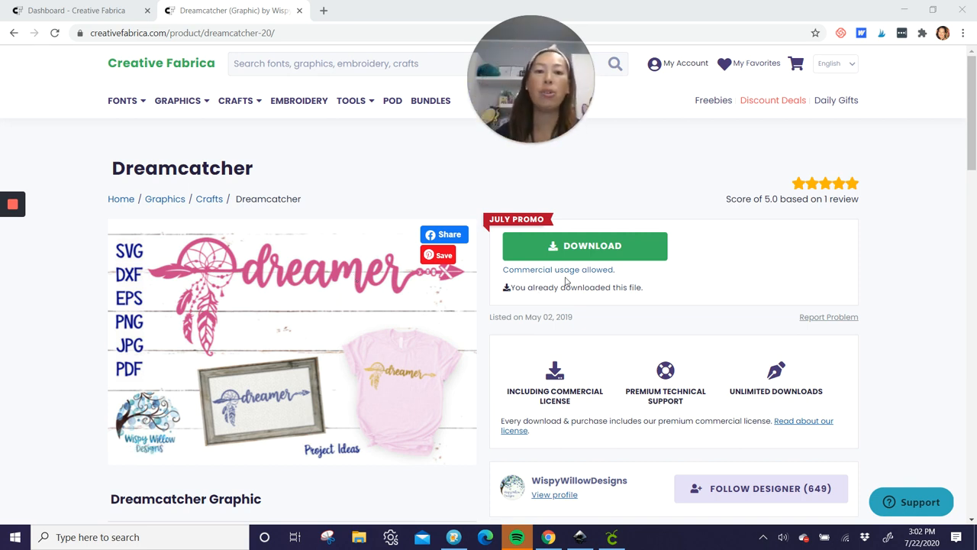
pyautogui.moveTo(602, 283)
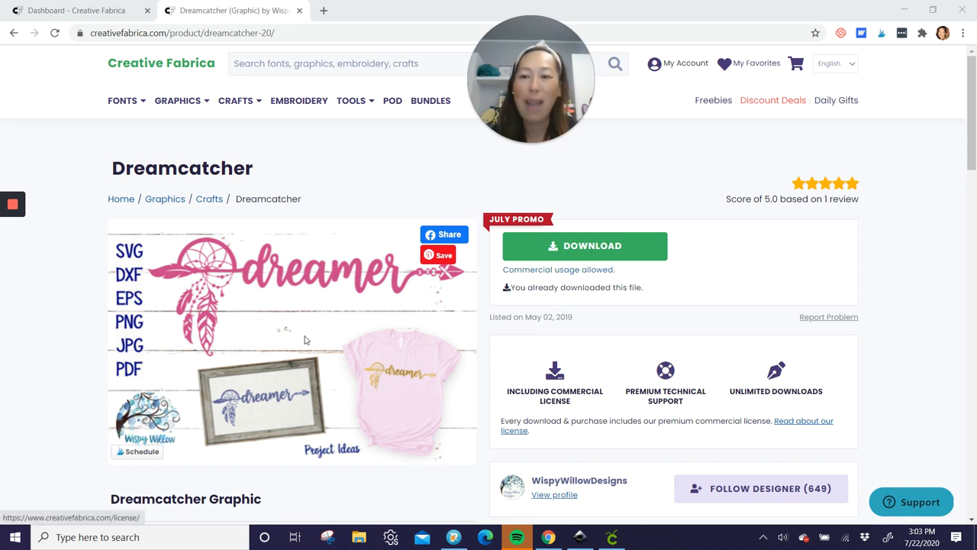
pyautogui.moveTo(424, 239)
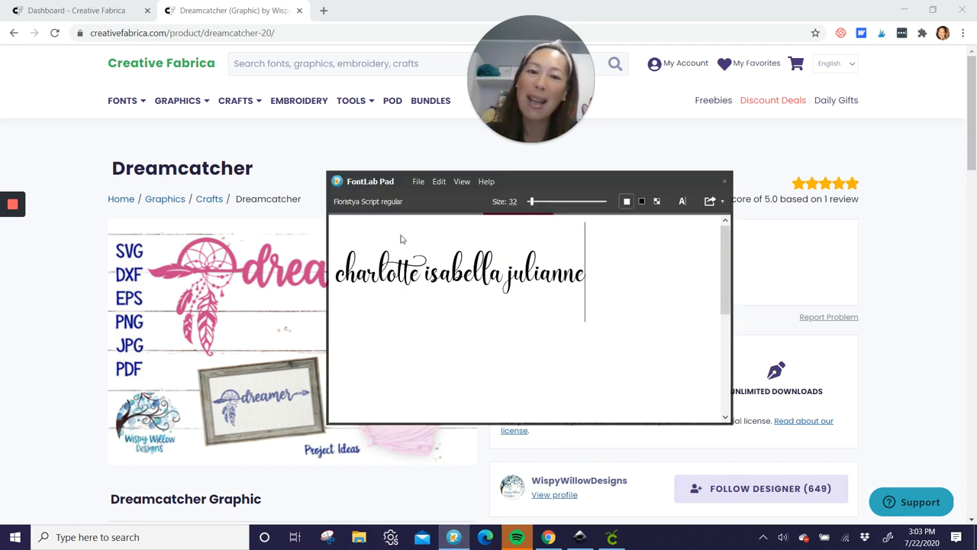
pyautogui.moveTo(580, 286)
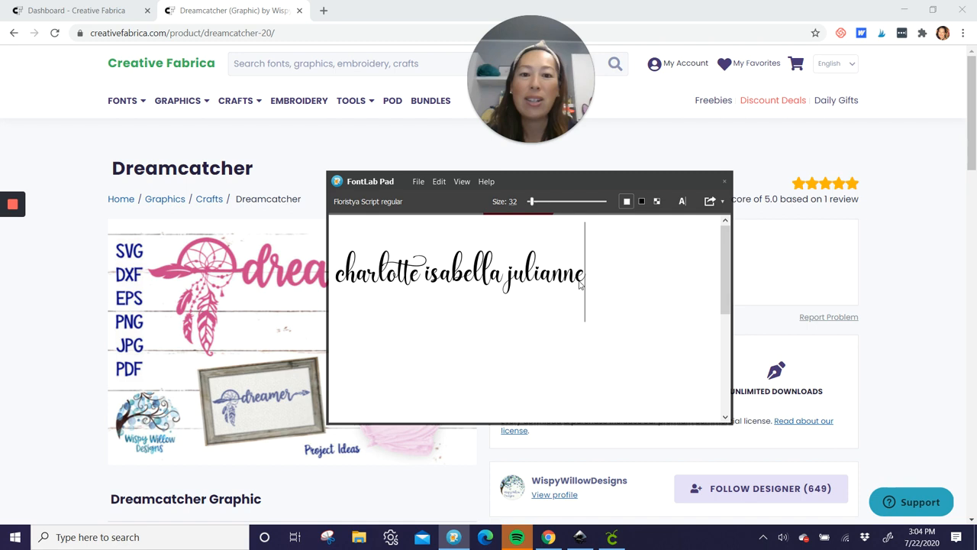
pyautogui.moveTo(532, 306)
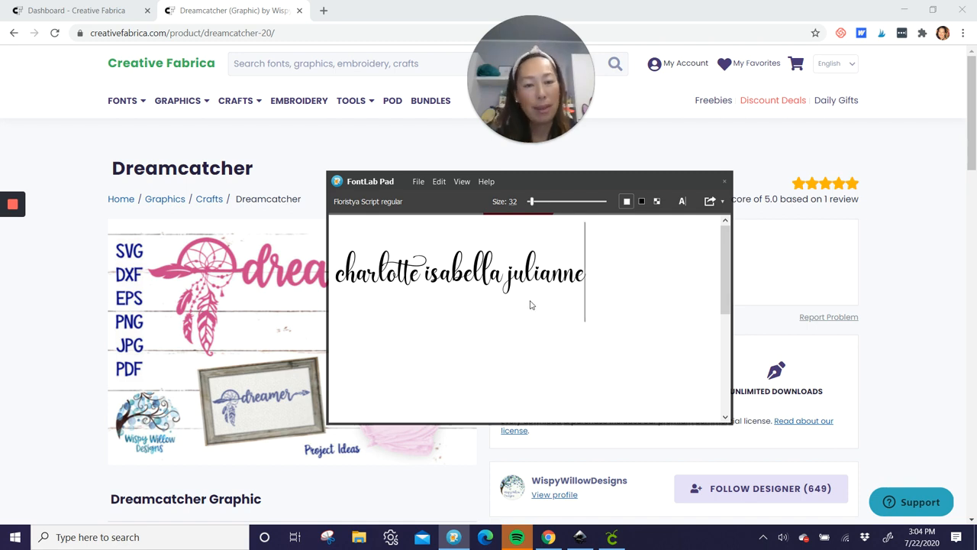
pyautogui.moveTo(527, 296)
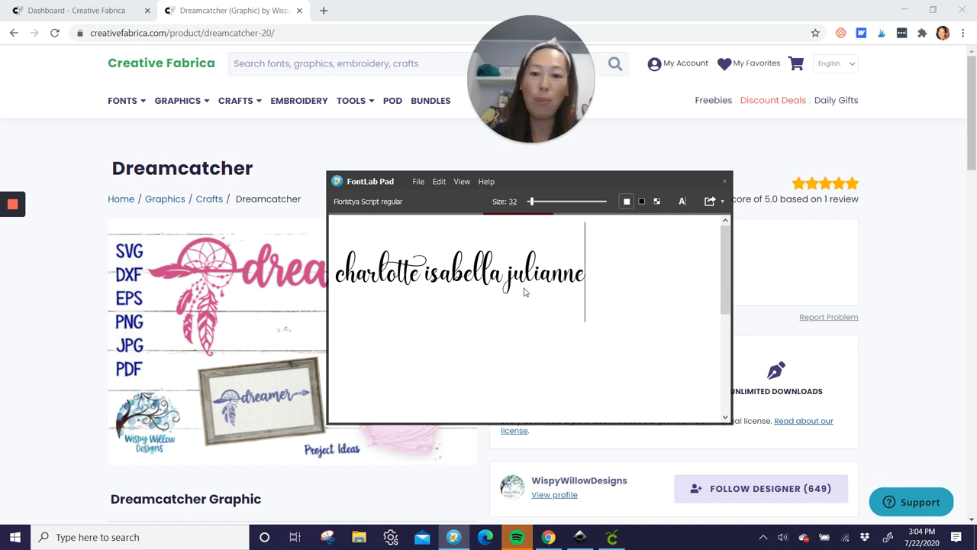
pyautogui.moveTo(527, 314)
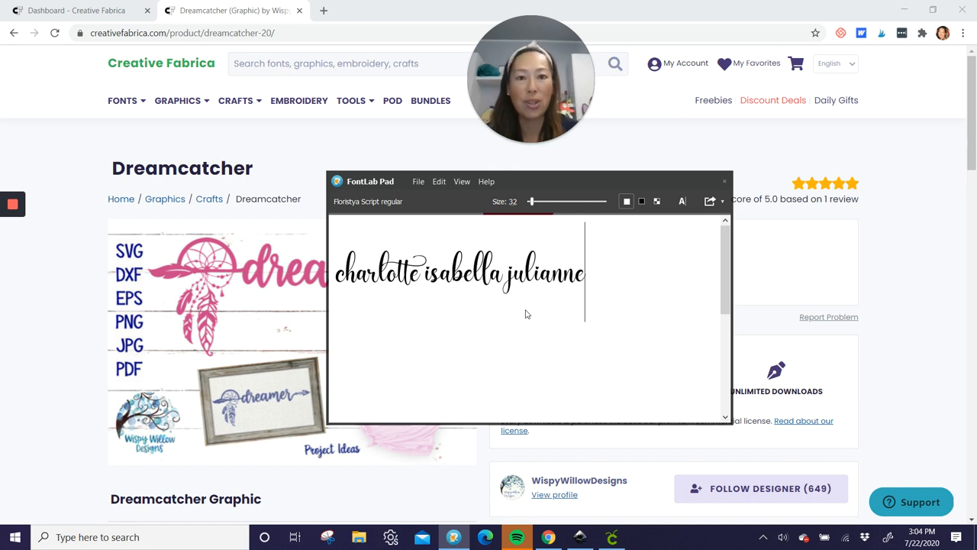
pyautogui.write('s')
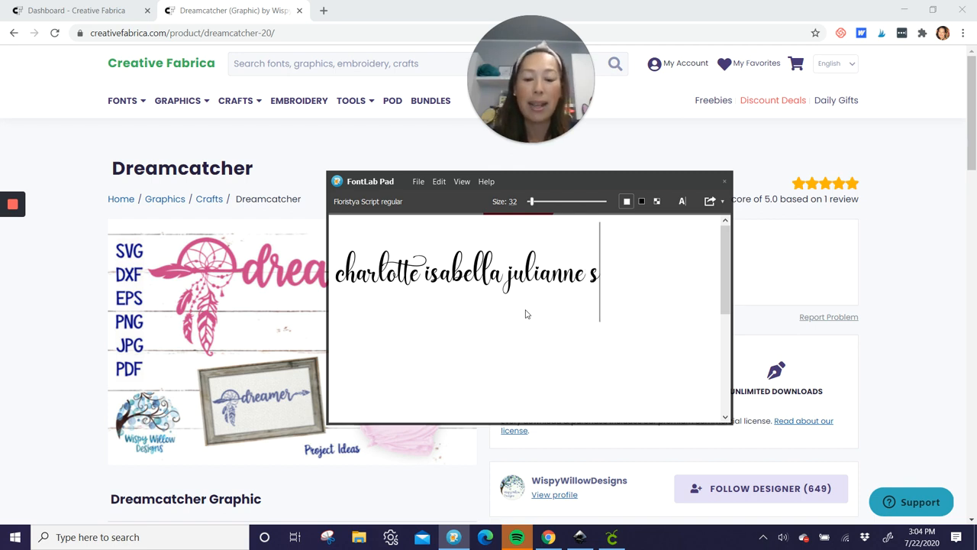
pyautogui.write('tephanie')
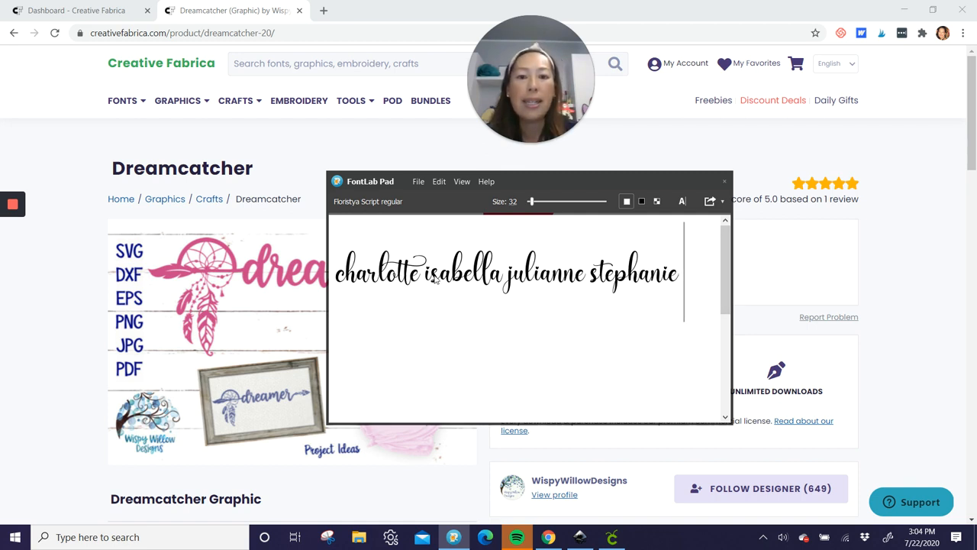
pyautogui.moveTo(475, 287)
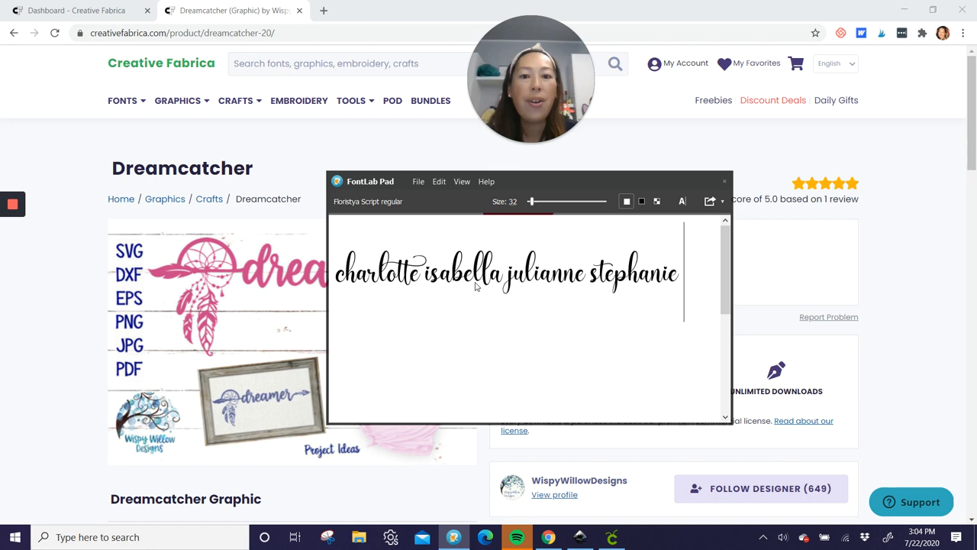
pyautogui.moveTo(452, 286)
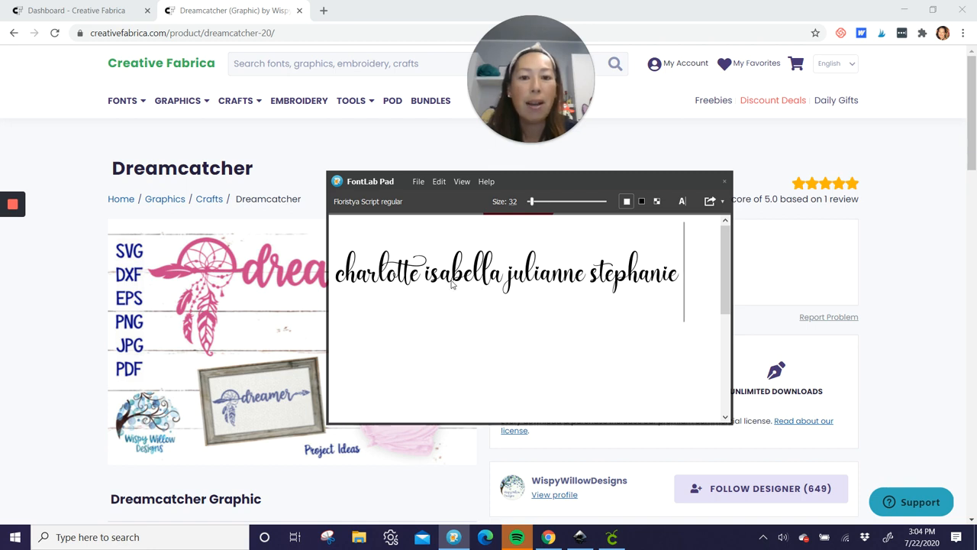
pyautogui.moveTo(487, 290)
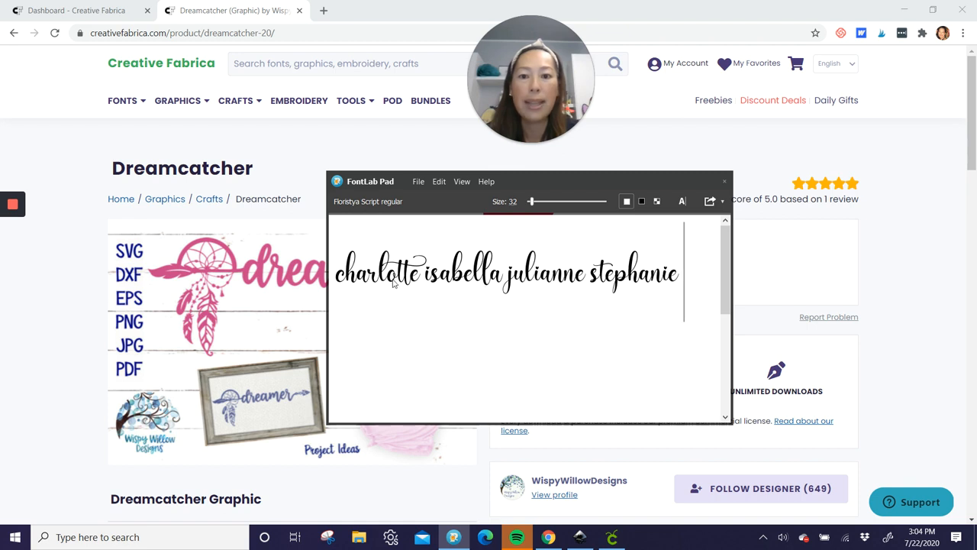
pyautogui.moveTo(406, 297)
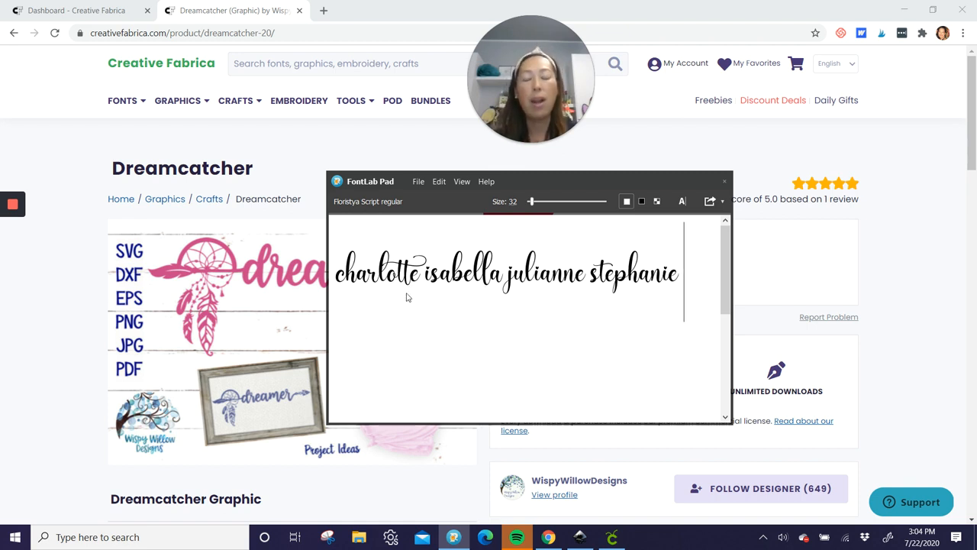
pyautogui.moveTo(419, 290)
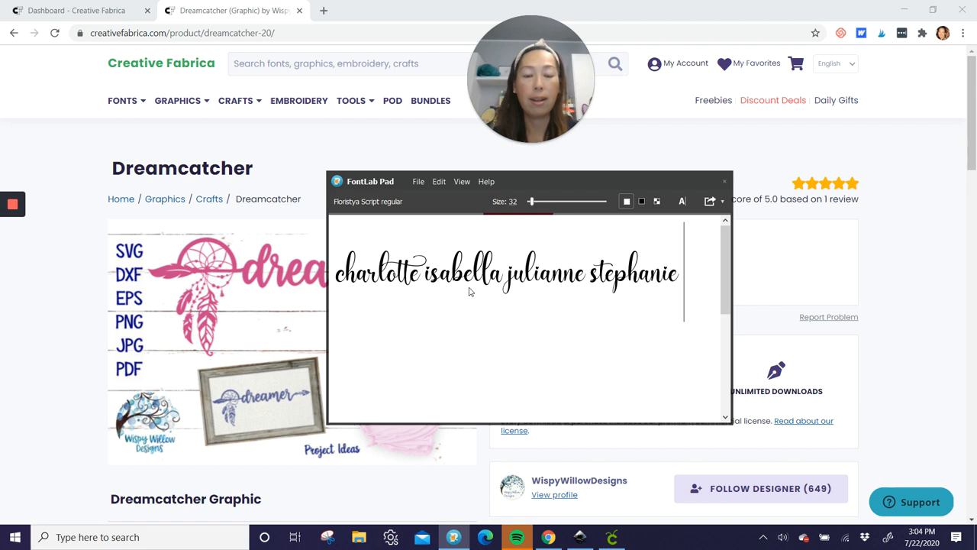
pyautogui.moveTo(626, 307)
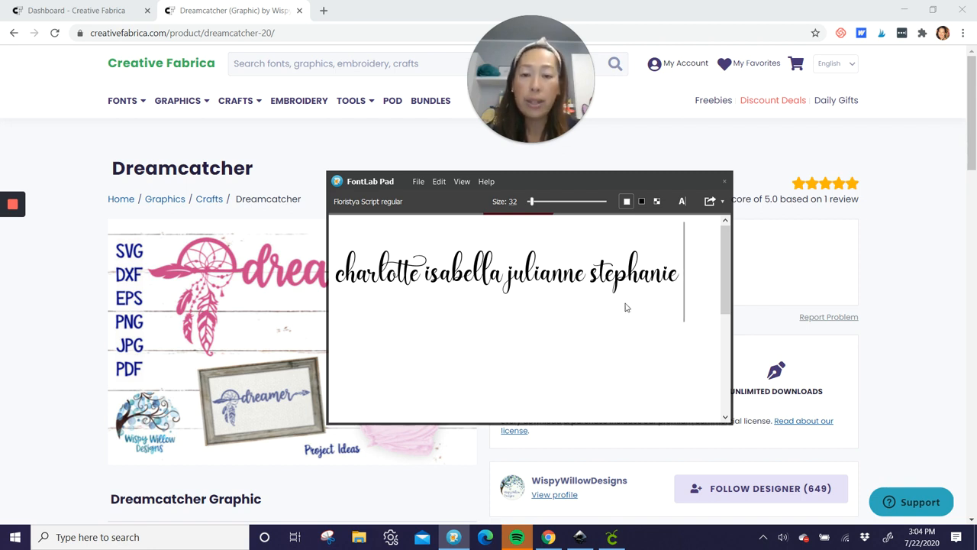
pyautogui.click(720, 202)
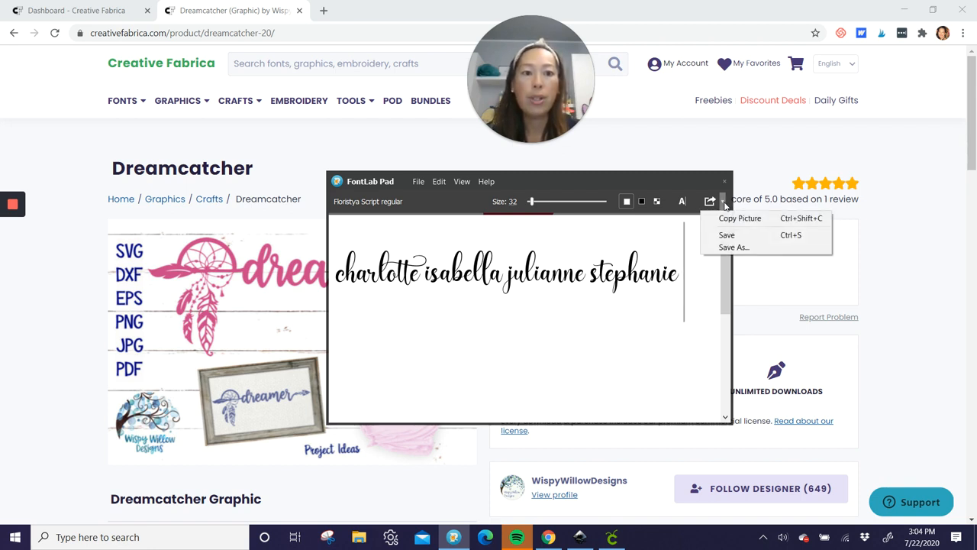
pyautogui.moveTo(733, 247)
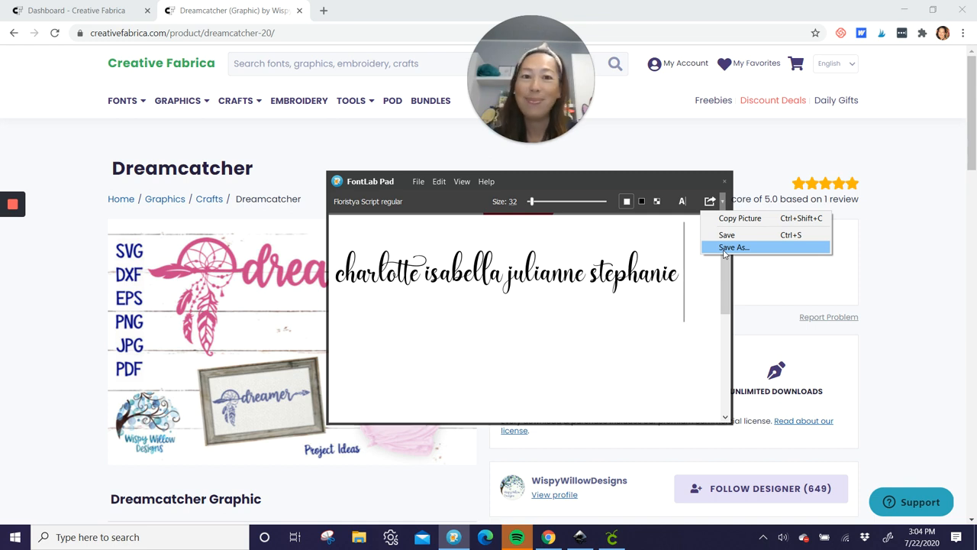
pyautogui.moveTo(702, 286)
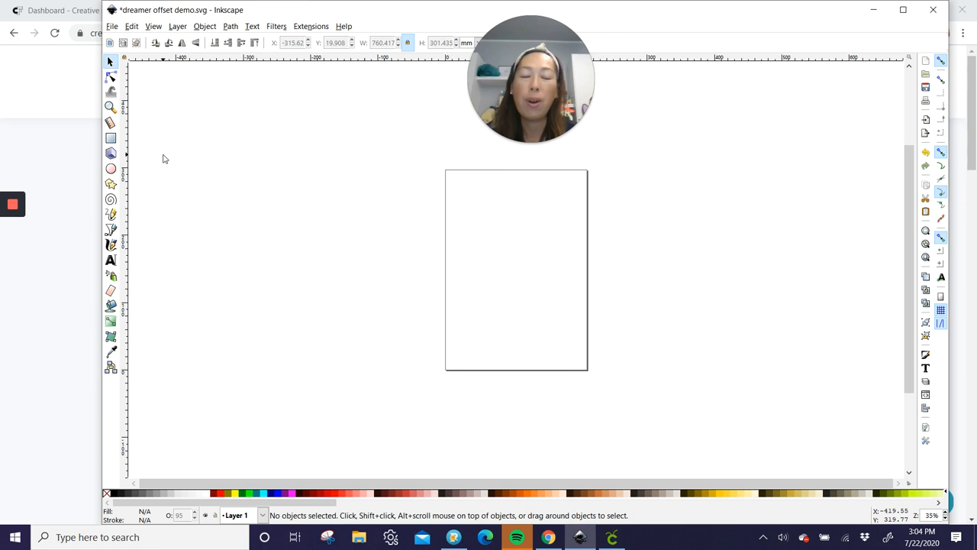
pyautogui.moveTo(168, 159)
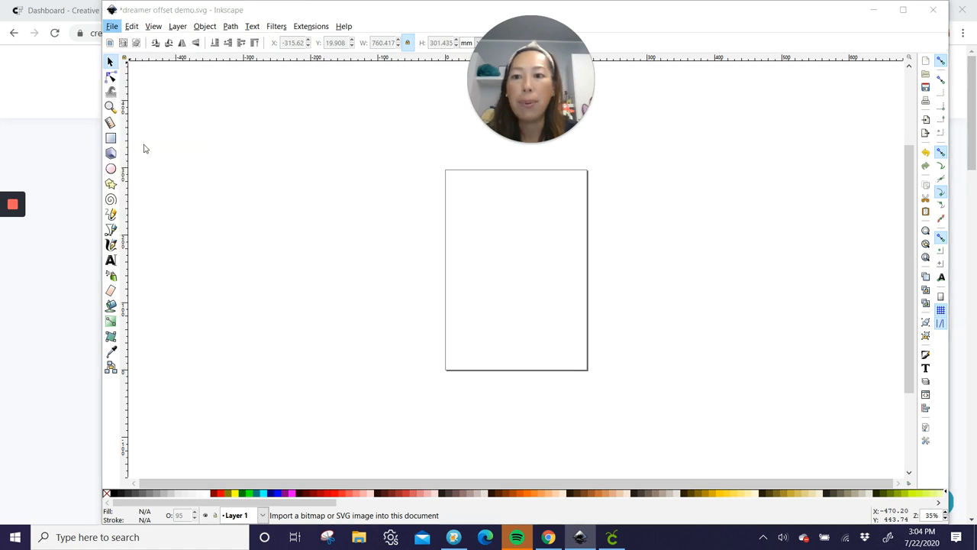
# - Import the Dreamer file from the Desktop onto the Inkscape canvas
pyautogui.click(112, 25)
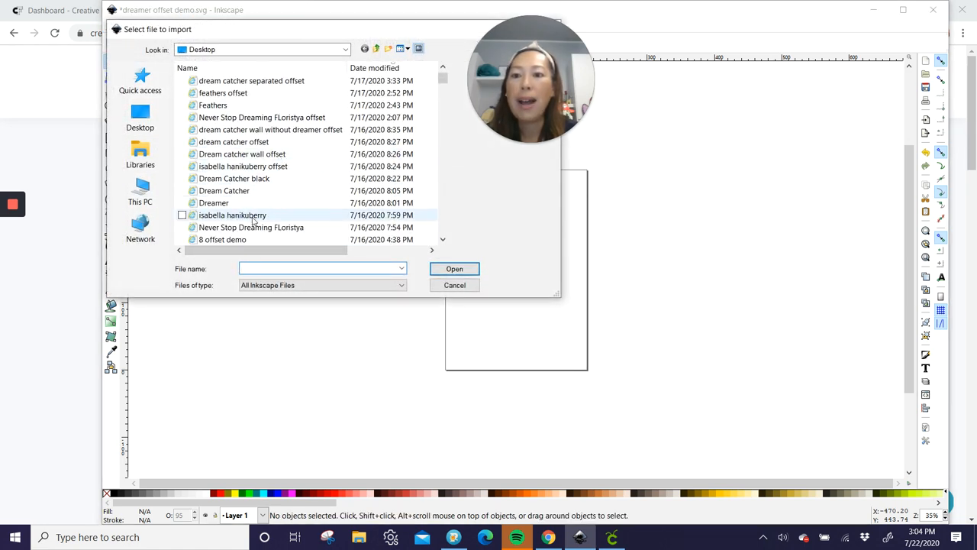
pyautogui.click(213, 201)
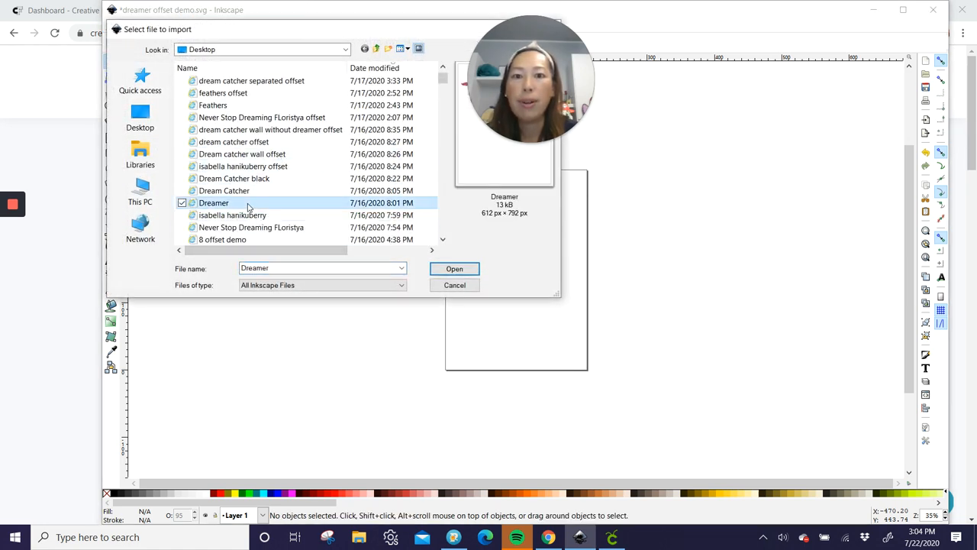
pyautogui.click(455, 269)
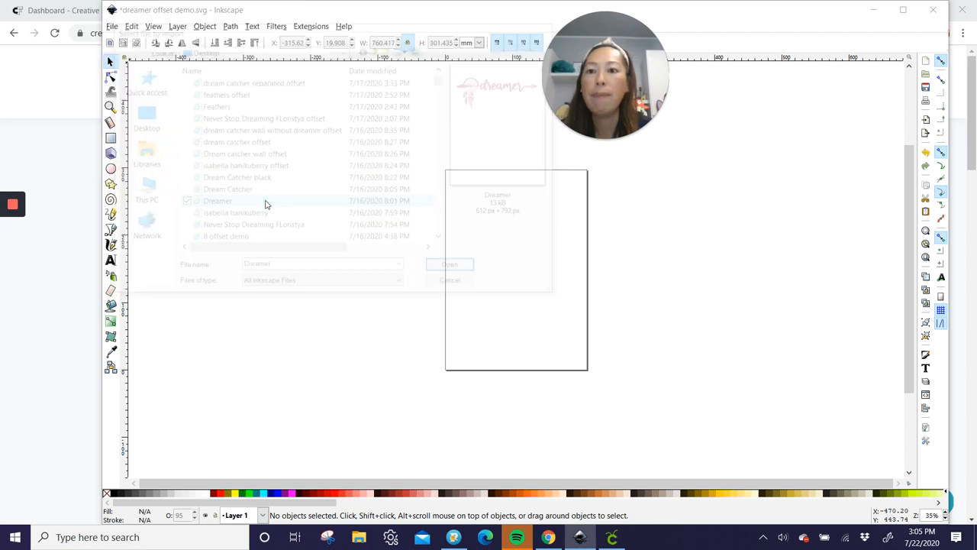
pyautogui.click(449, 264)
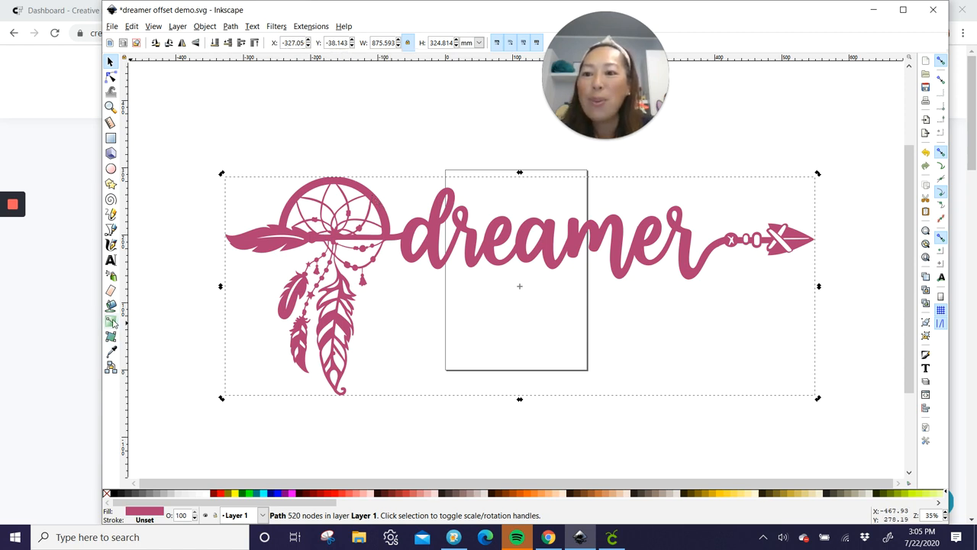
# - Cover the word dreamer with a rectangle and cut both away, leaving the dreamcatcher and arrow
pyautogui.click(110, 137)
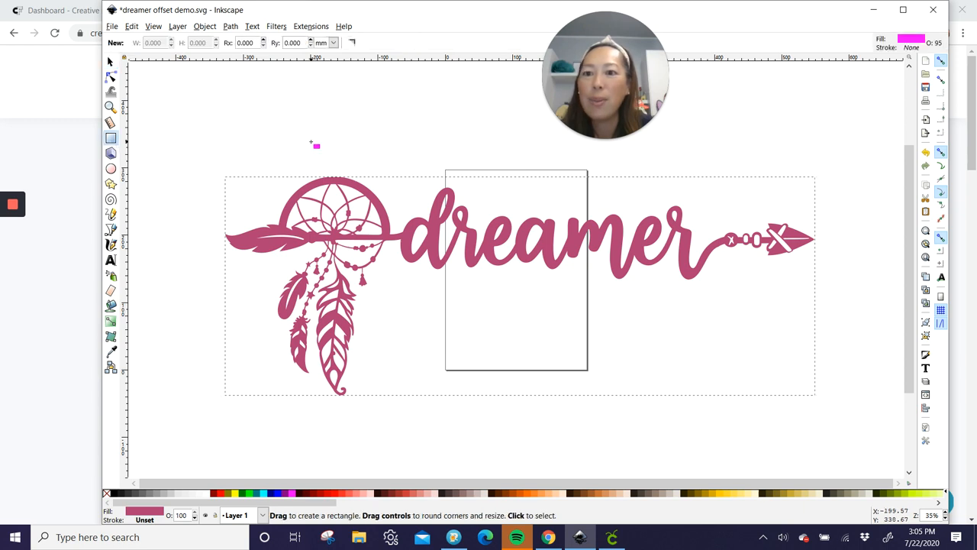
pyautogui.moveTo(400, 201)
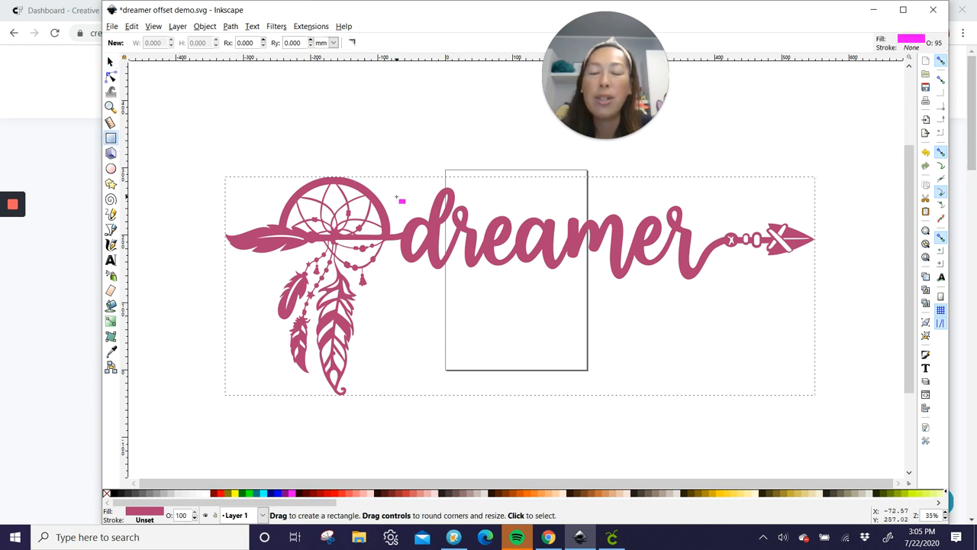
pyautogui.moveTo(396, 200); pyautogui.dragTo(685, 281)
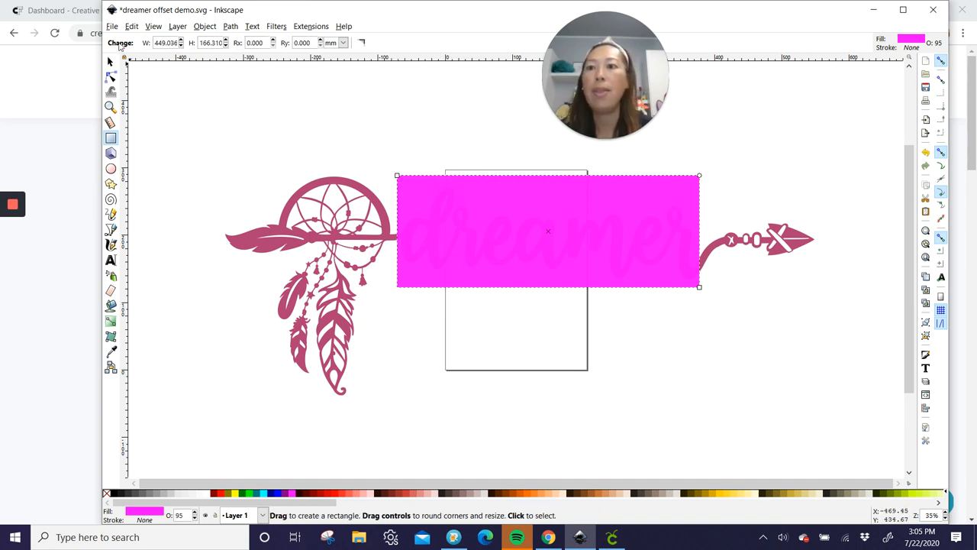
pyautogui.click(110, 61)
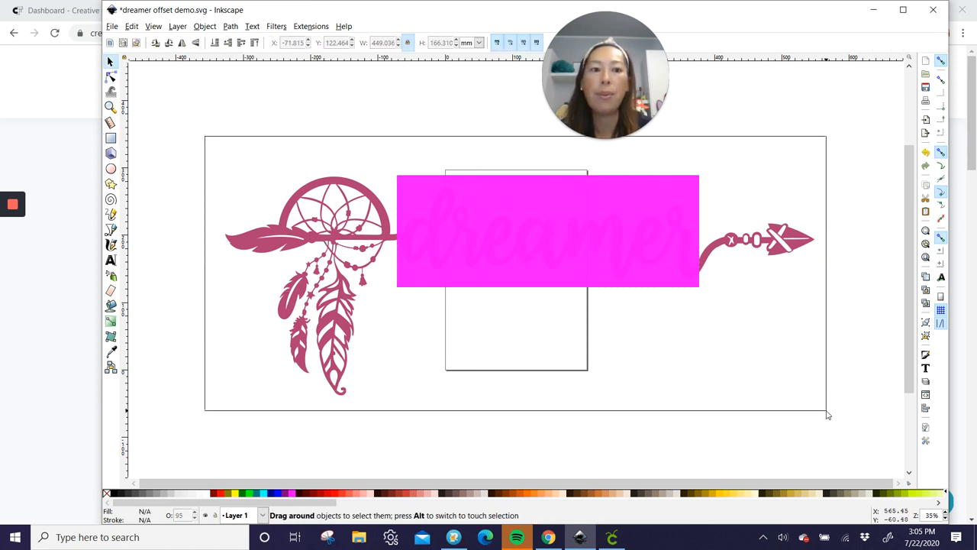
pyautogui.moveTo(827, 415); pyautogui.dragTo(221, 171)
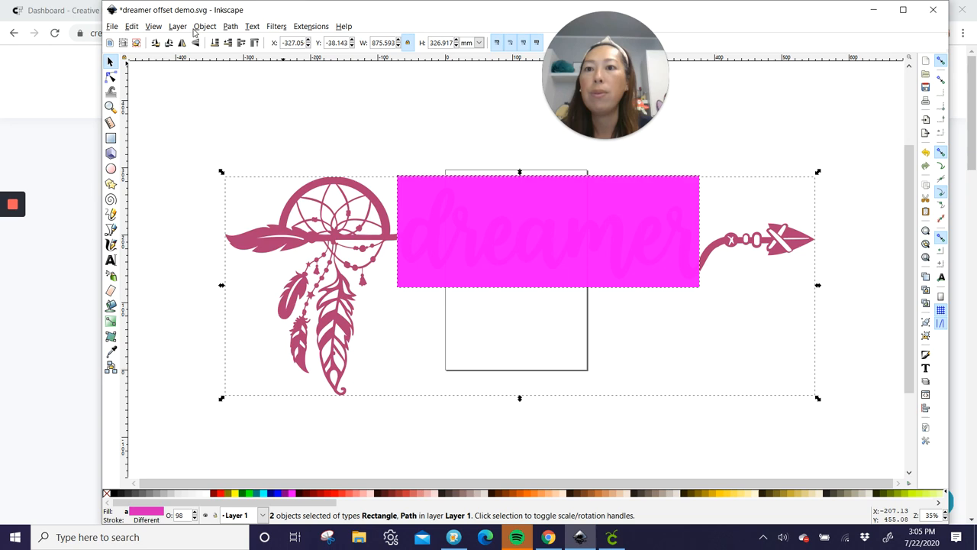
pyautogui.click(204, 26)
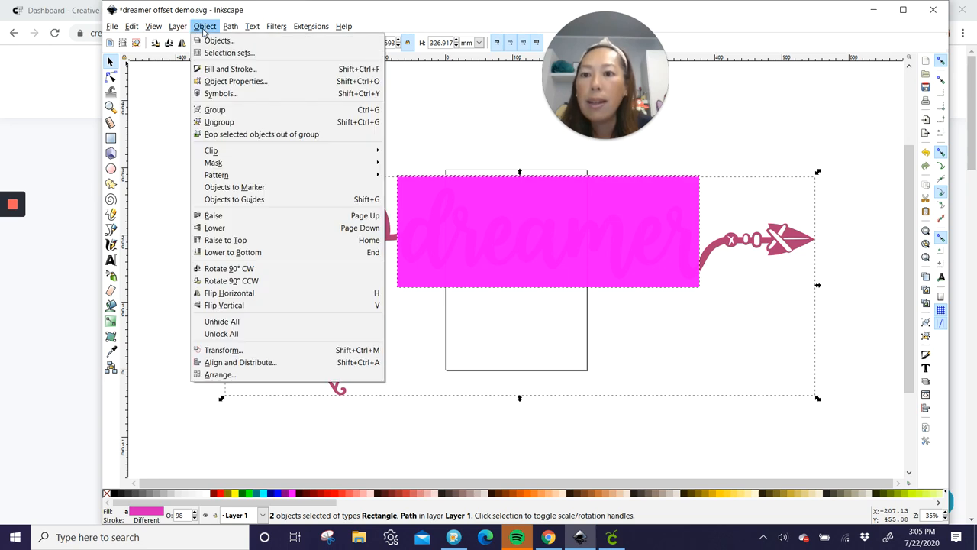
pyautogui.click(231, 26)
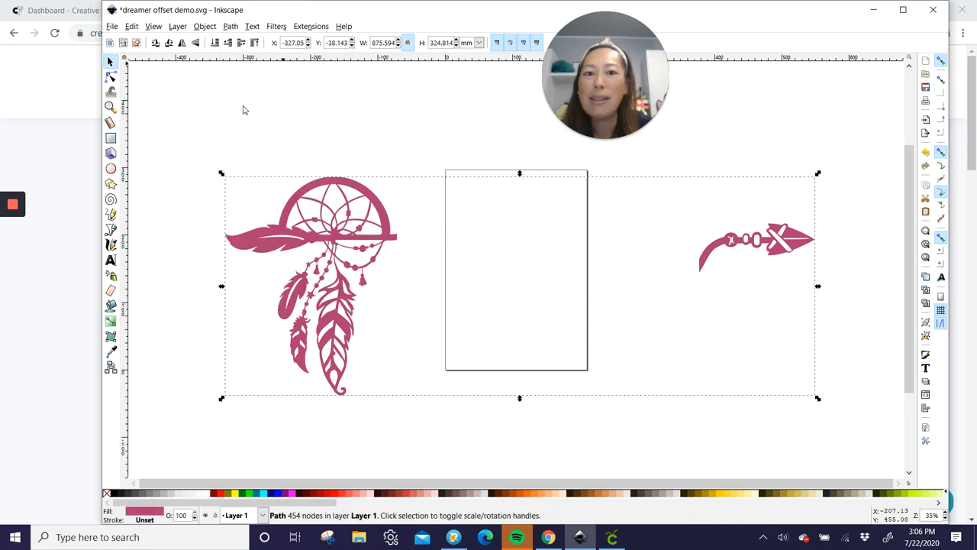
pyautogui.moveTo(416, 255)
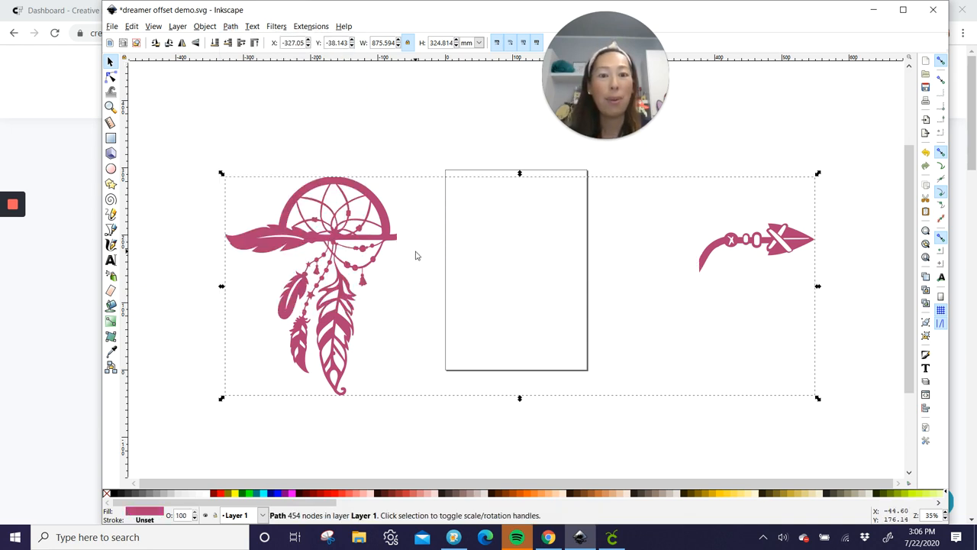
pyautogui.moveTo(776, 256)
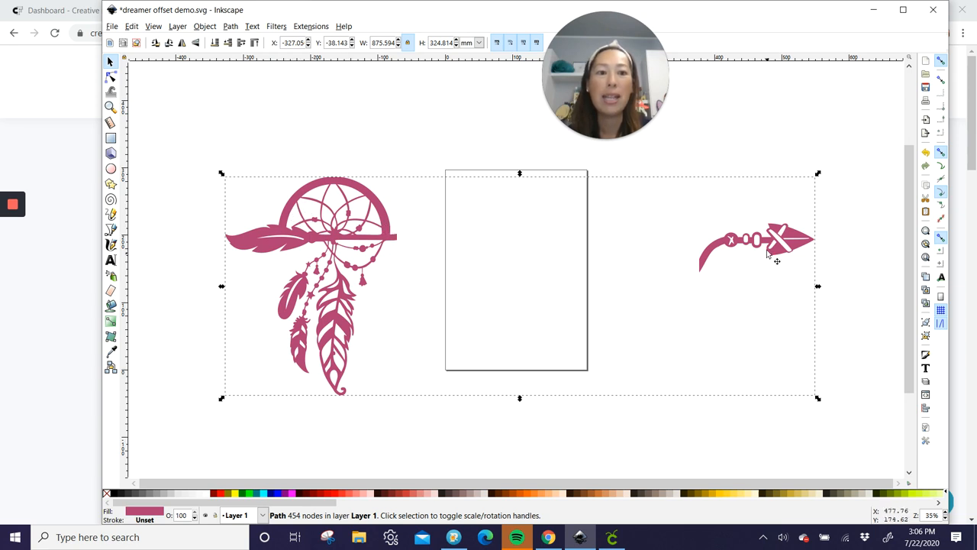
pyautogui.moveTo(823, 244)
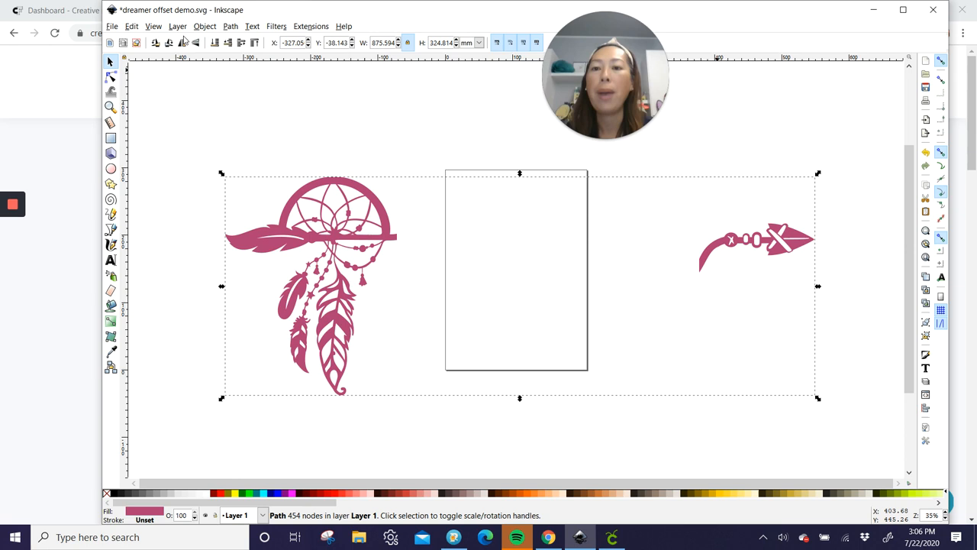
pyautogui.moveTo(183, 110)
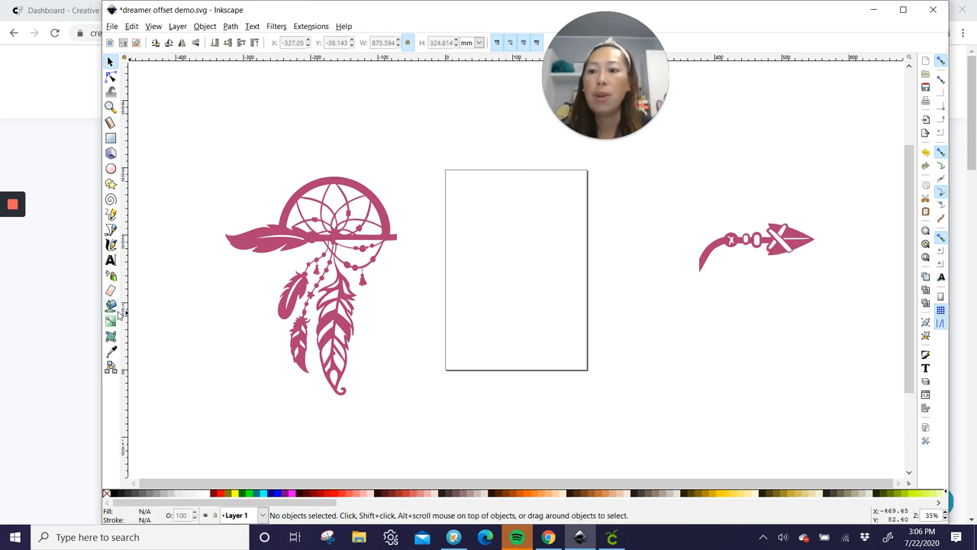
# - Paint-bucket the dreamcatcher outline and its feather and hoop gaps magenta with 20 mm grow
pyautogui.click(110, 305)
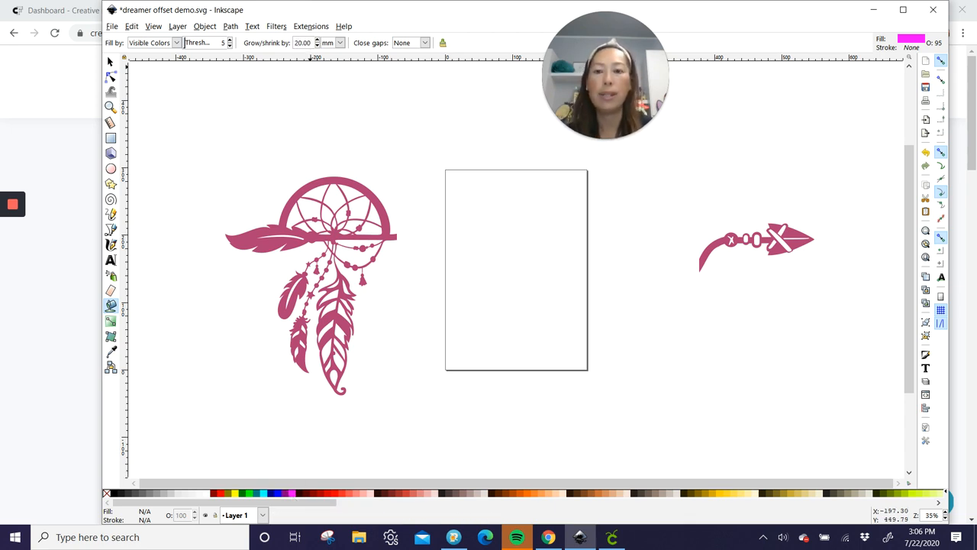
pyautogui.moveTo(297, 200)
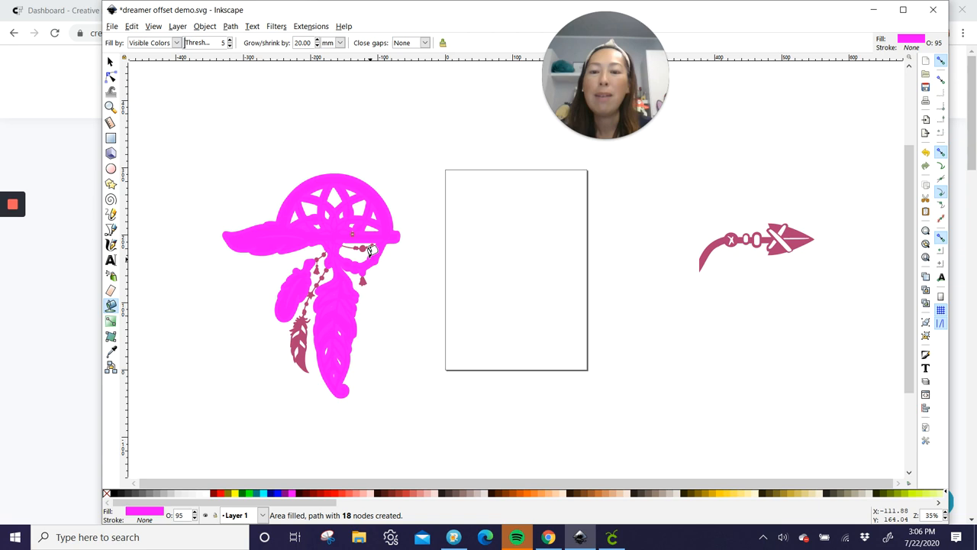
pyautogui.click(302, 328)
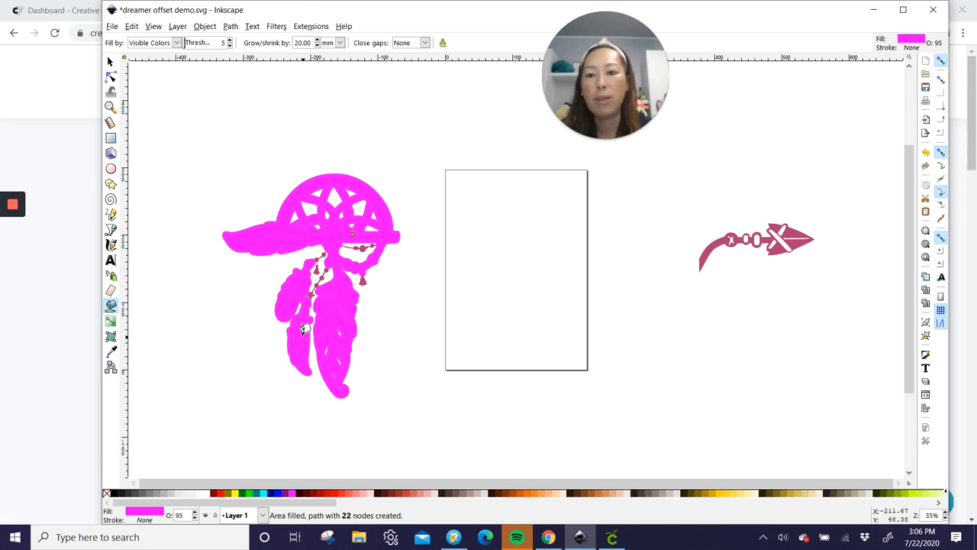
pyautogui.click(313, 291)
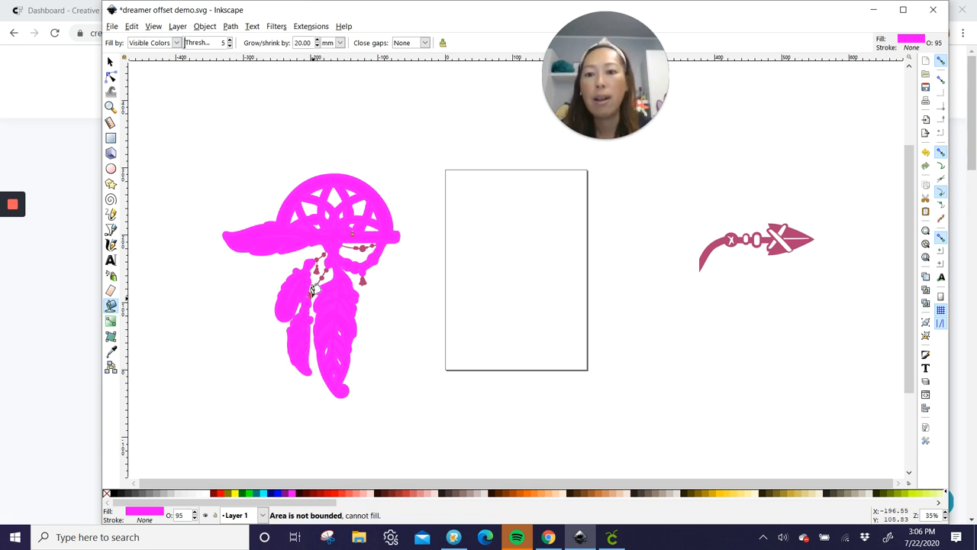
pyautogui.click(317, 287)
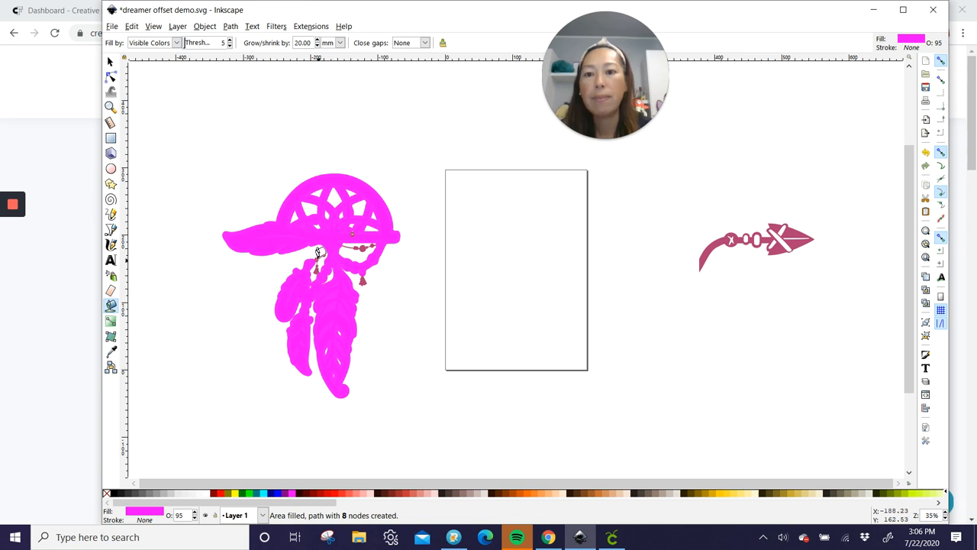
pyautogui.click(317, 257)
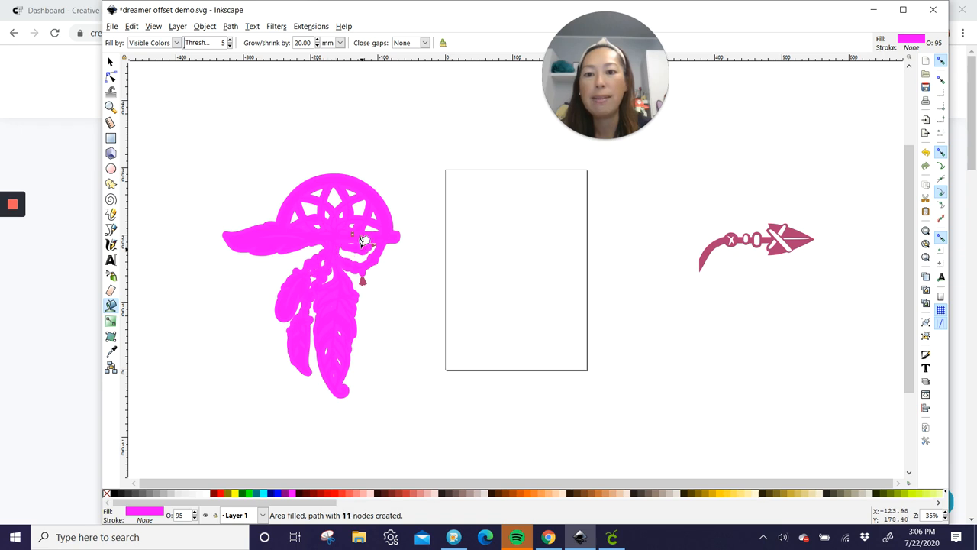
pyautogui.moveTo(374, 238)
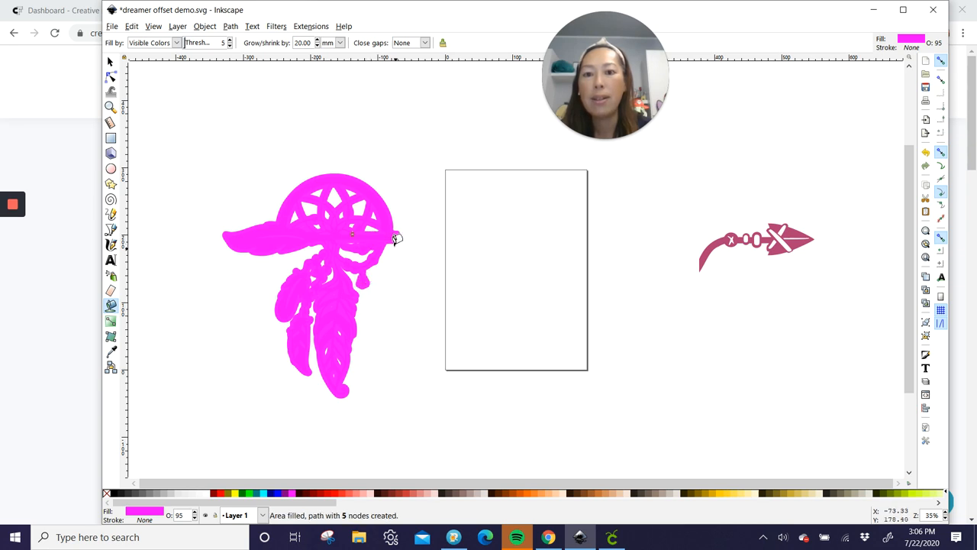
pyautogui.moveTo(797, 226)
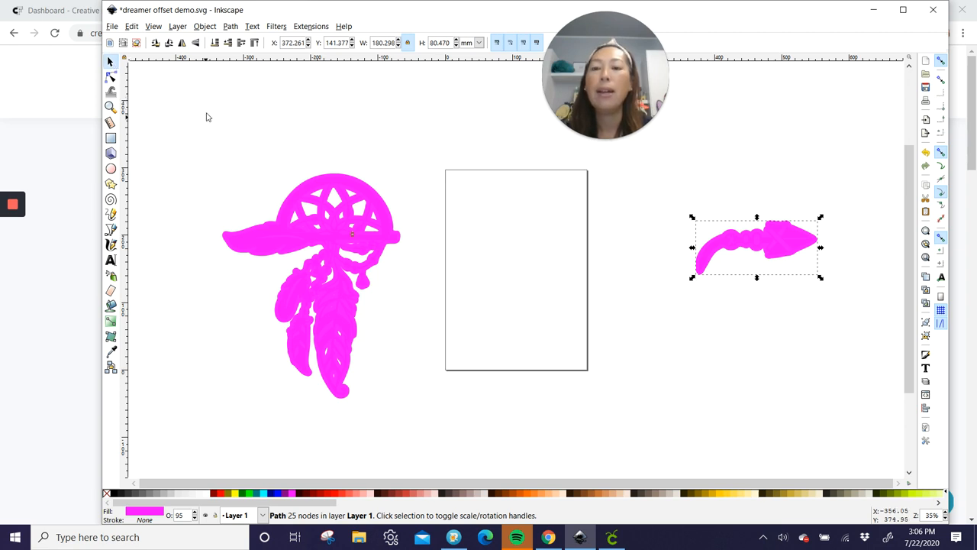
pyautogui.moveTo(763, 252)
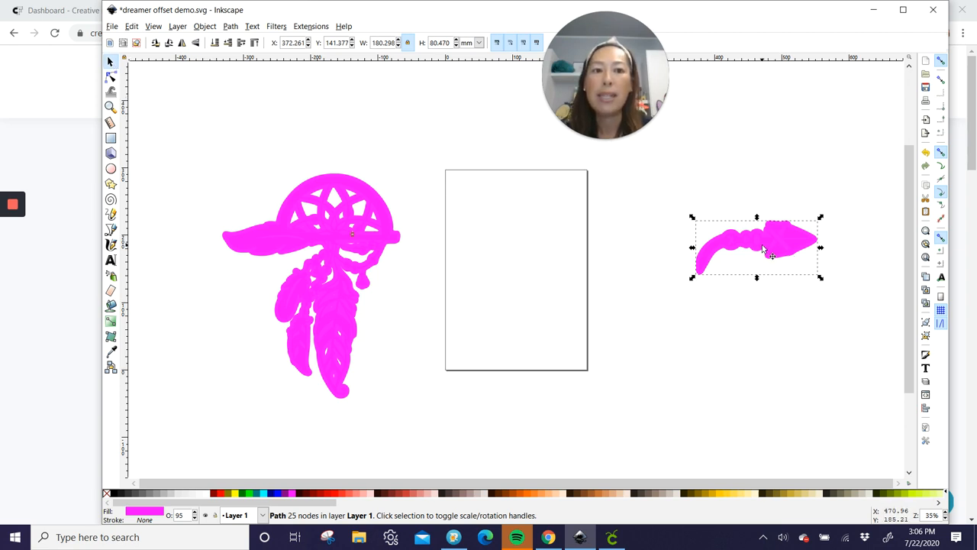
# - Bucket-fill cyan offsets around the dreamcatcher and arrow with 40 mm grow
pyautogui.click(204, 122)
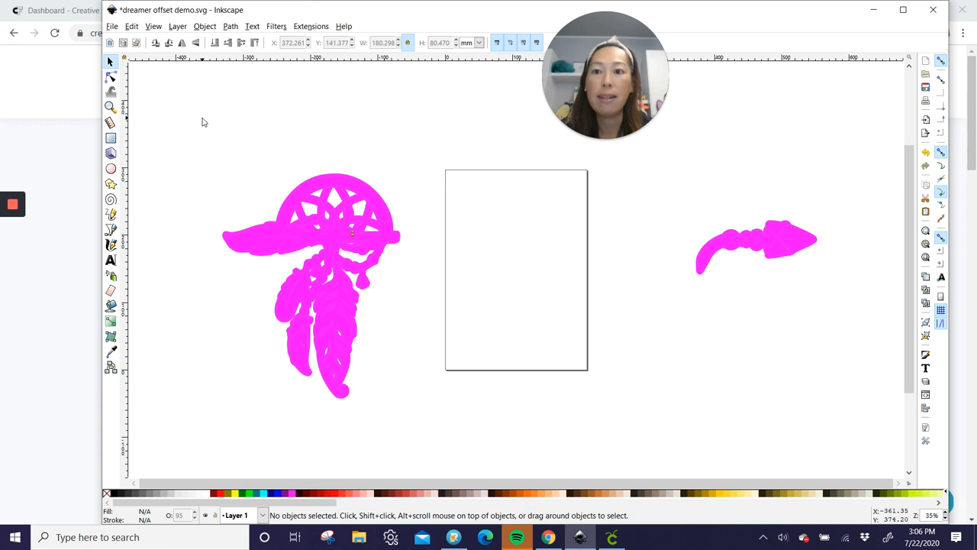
pyautogui.click(110, 306)
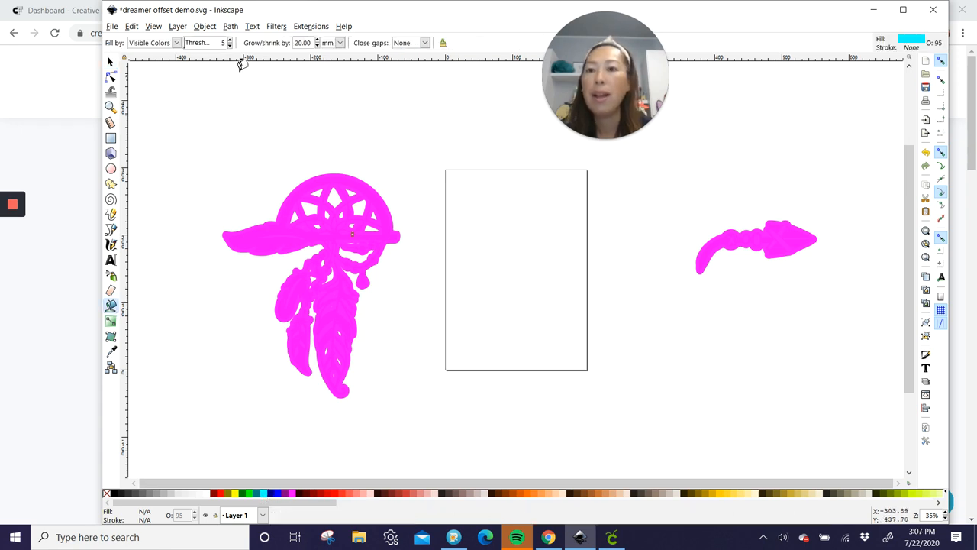
pyautogui.tripleClick(302, 43)
pyautogui.write('40')
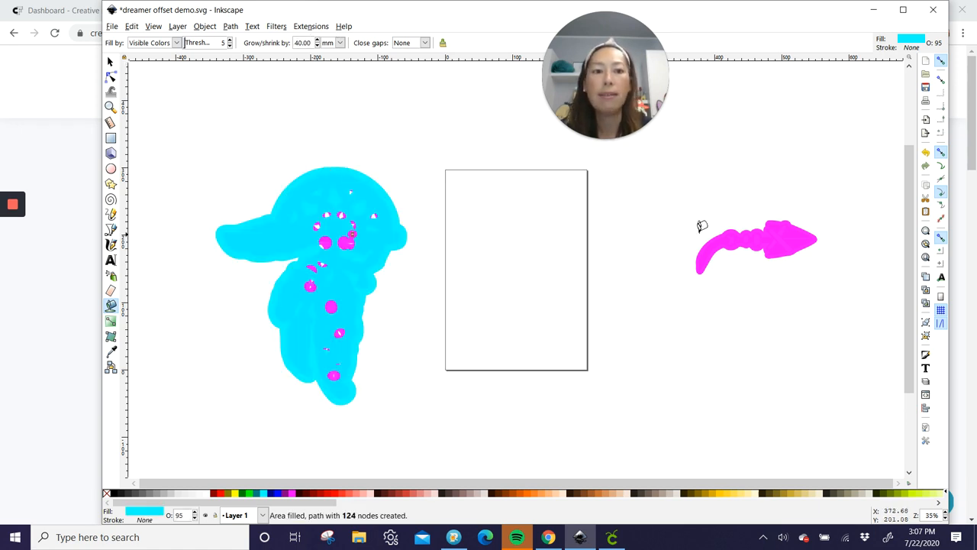
pyautogui.click(756, 244)
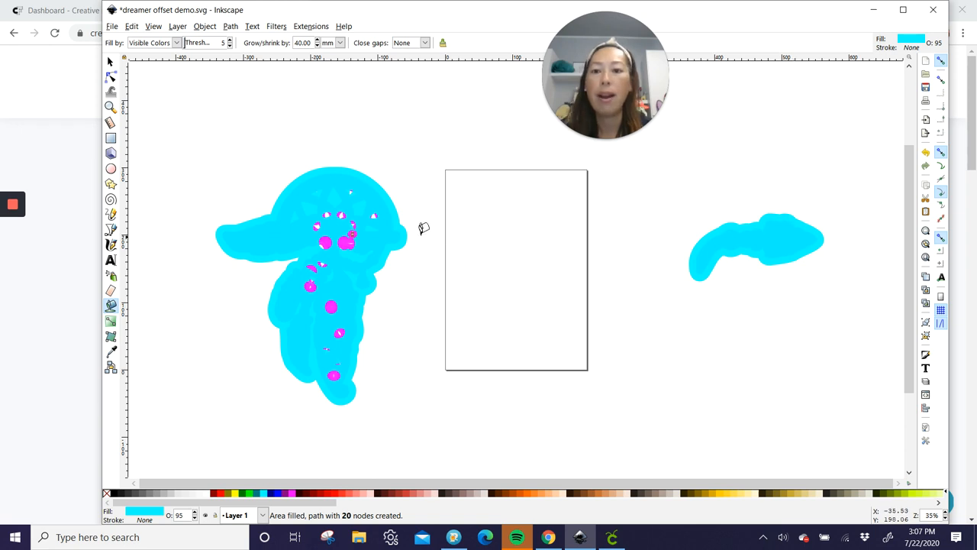
pyautogui.moveTo(342, 239)
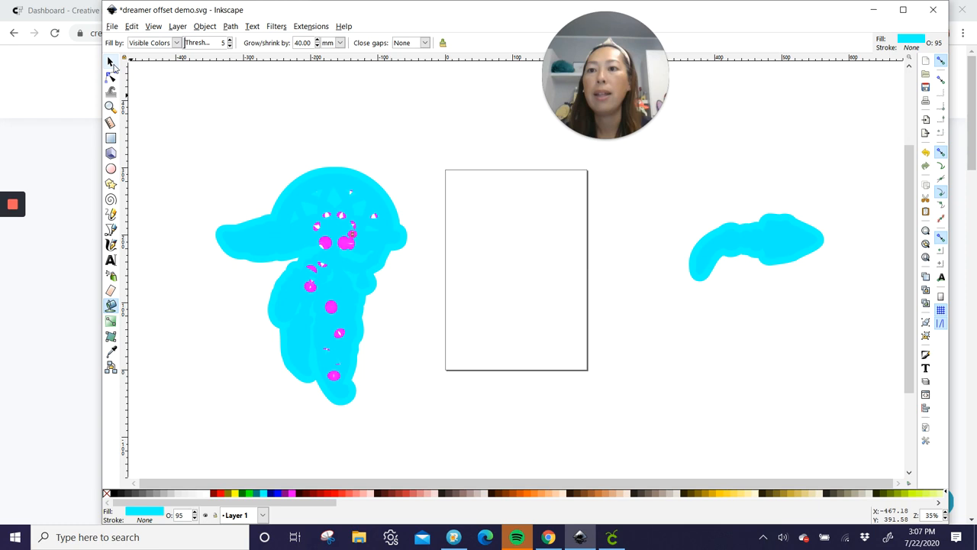
pyautogui.click(110, 61)
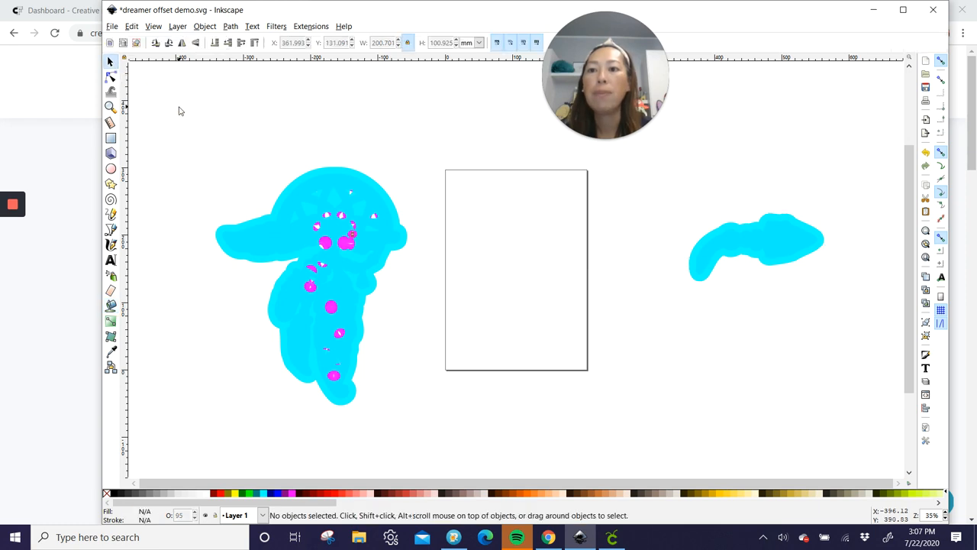
# - Convert all shapes to paths, save as 'dreamer offset demo 2', and switch to Cricut Design Space
pyautogui.press('ctrl+a')
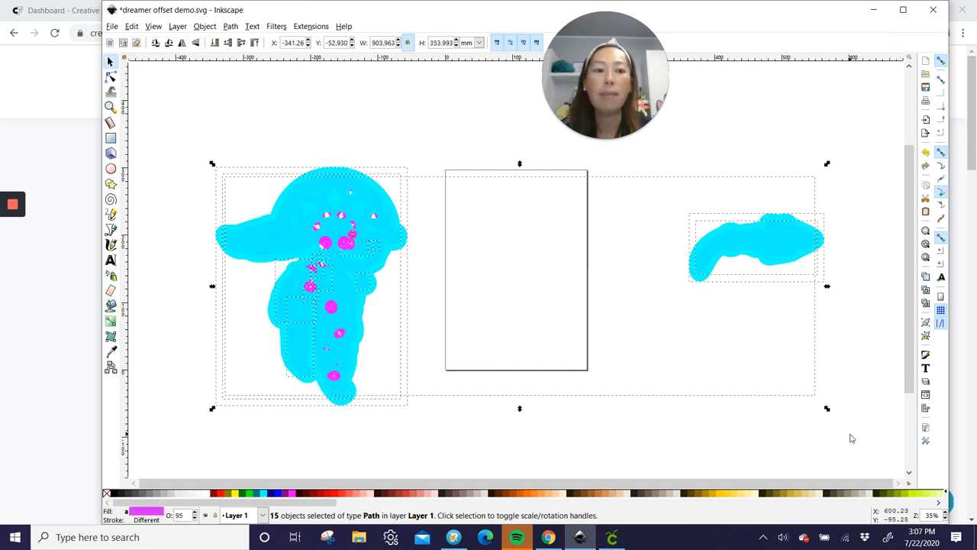
pyautogui.click(231, 26)
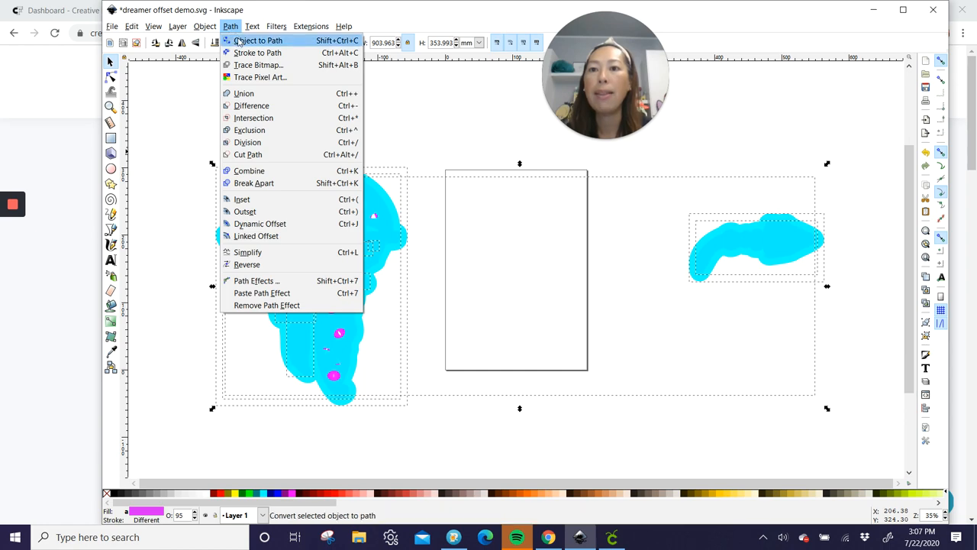
pyautogui.click(112, 26)
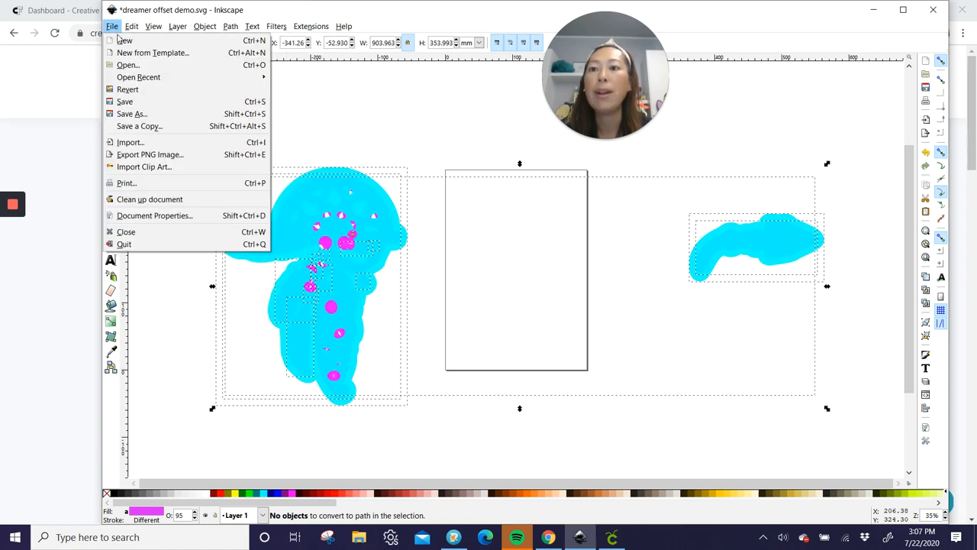
pyautogui.click(131, 113)
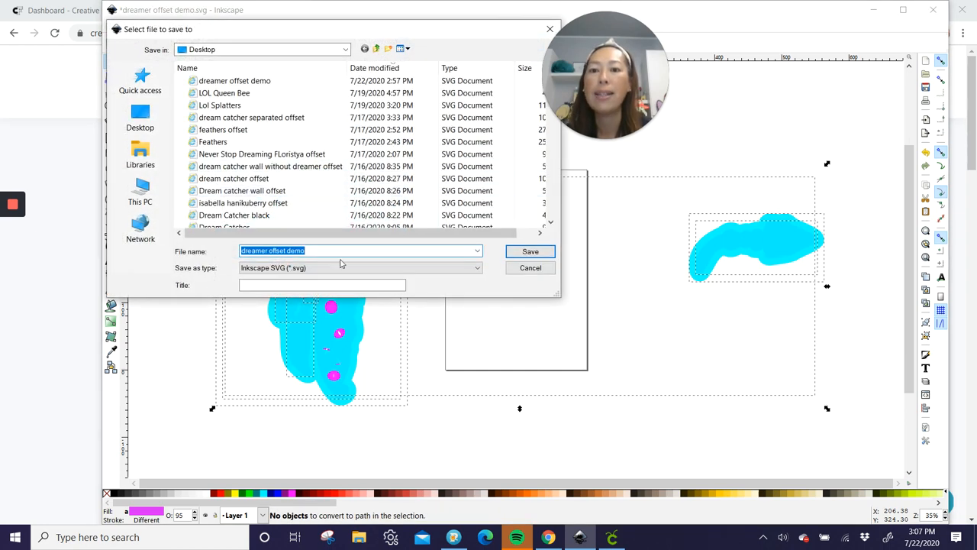
pyautogui.click(343, 250)
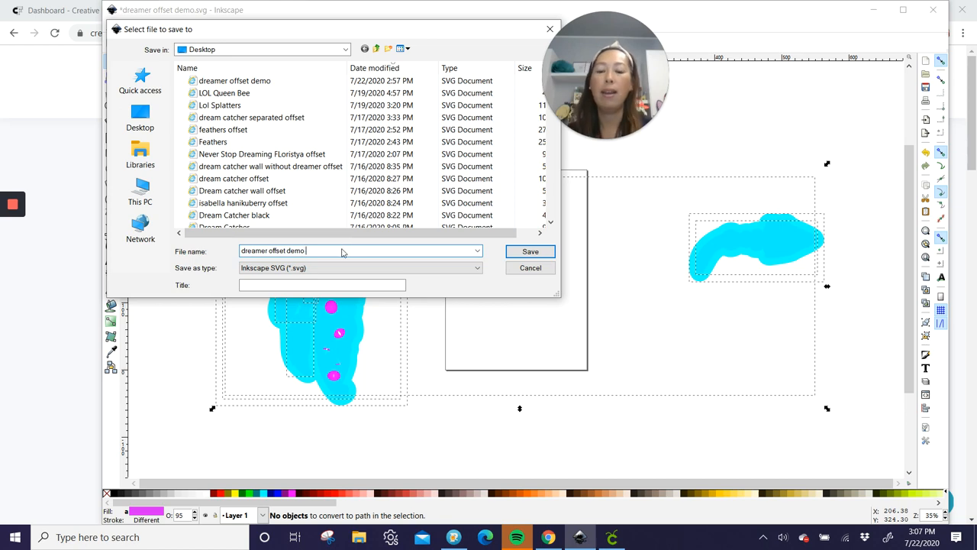
pyautogui.click(530, 251)
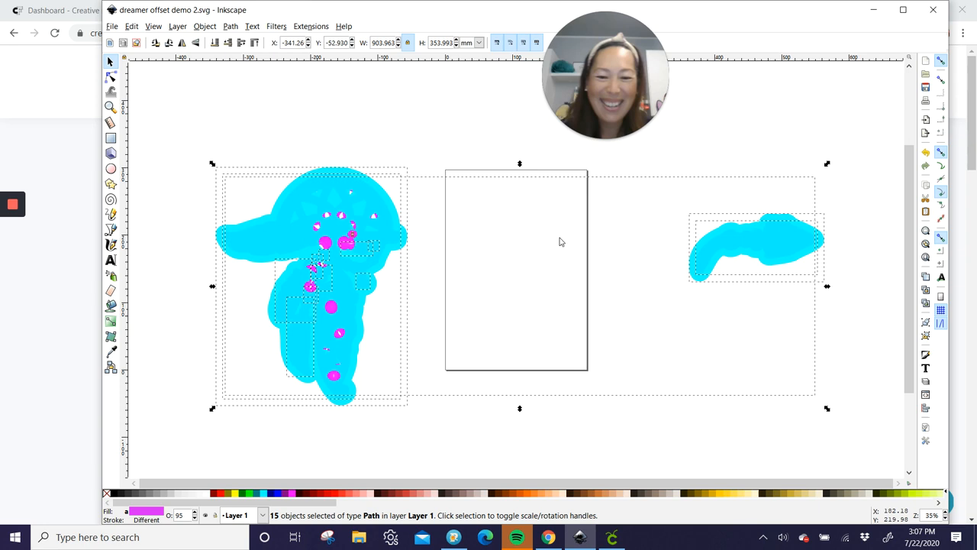
pyautogui.click(610, 537)
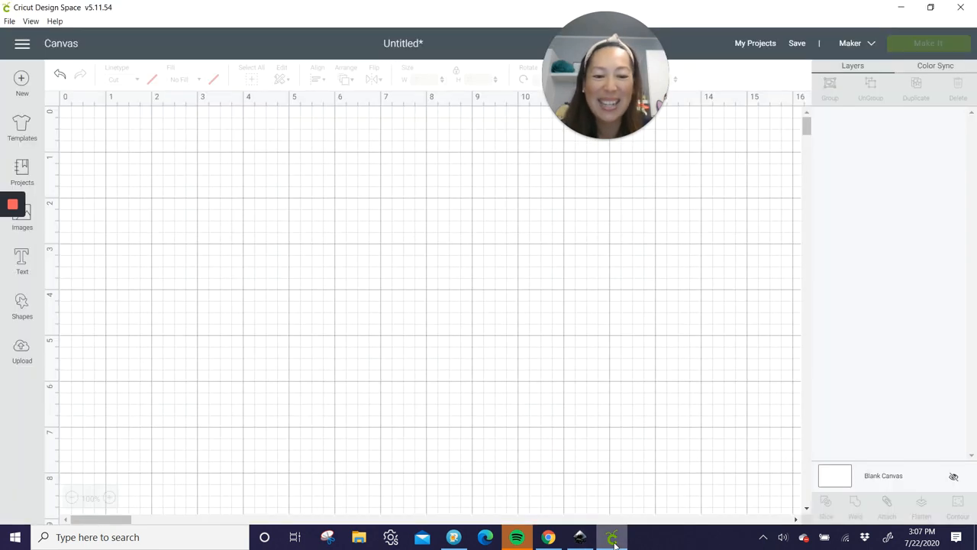
pyautogui.moveTo(342, 339)
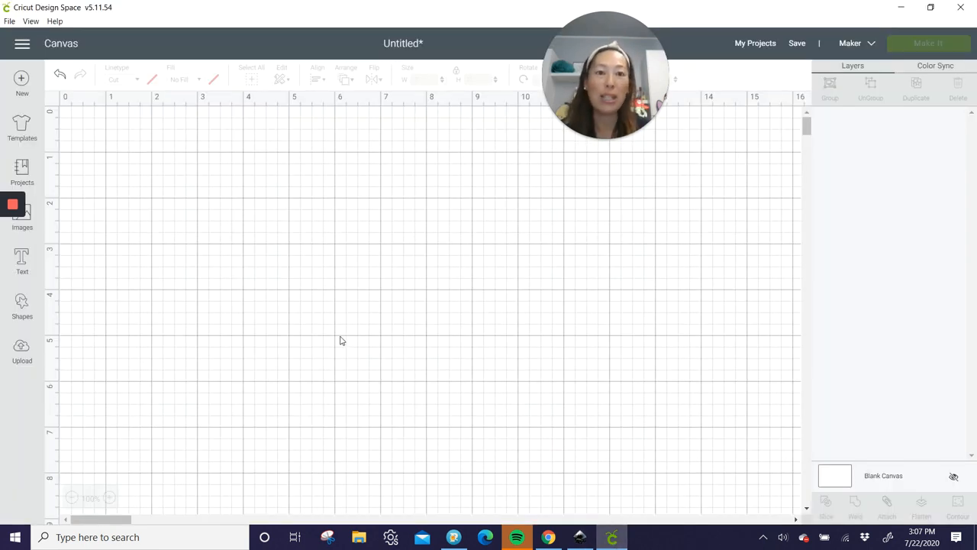
pyautogui.moveTo(80, 394)
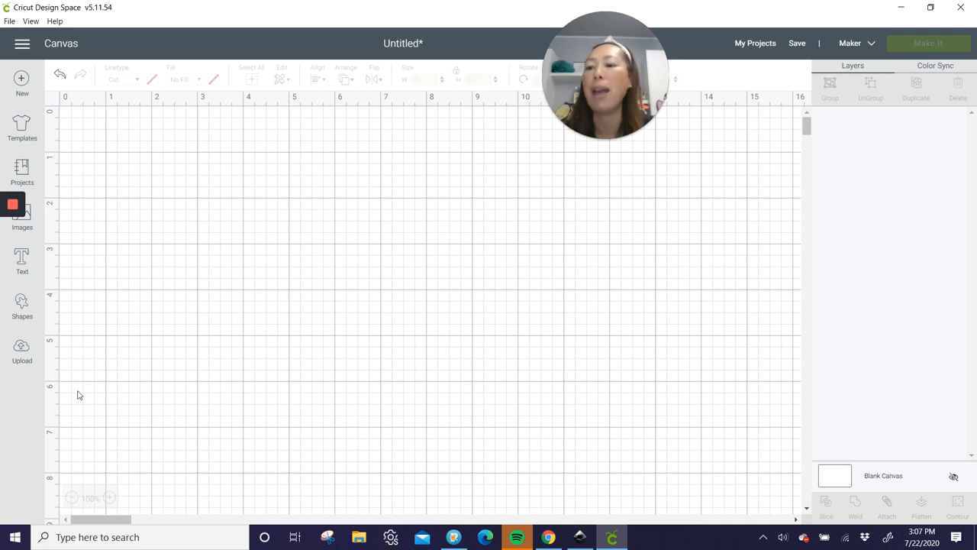
# - Upload the dreamer offset demo 2 SVG from the Desktop into the image library
pyautogui.click(21, 350)
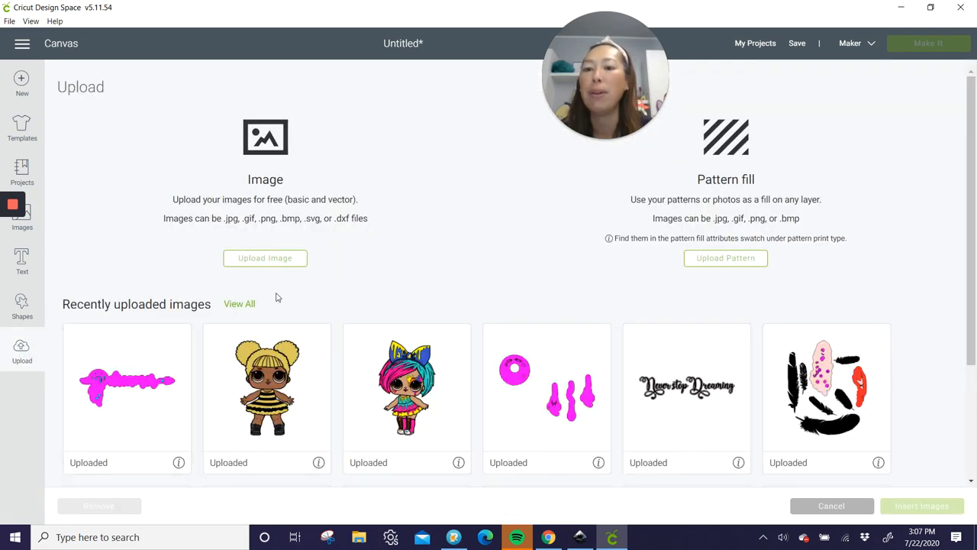
pyautogui.click(266, 256)
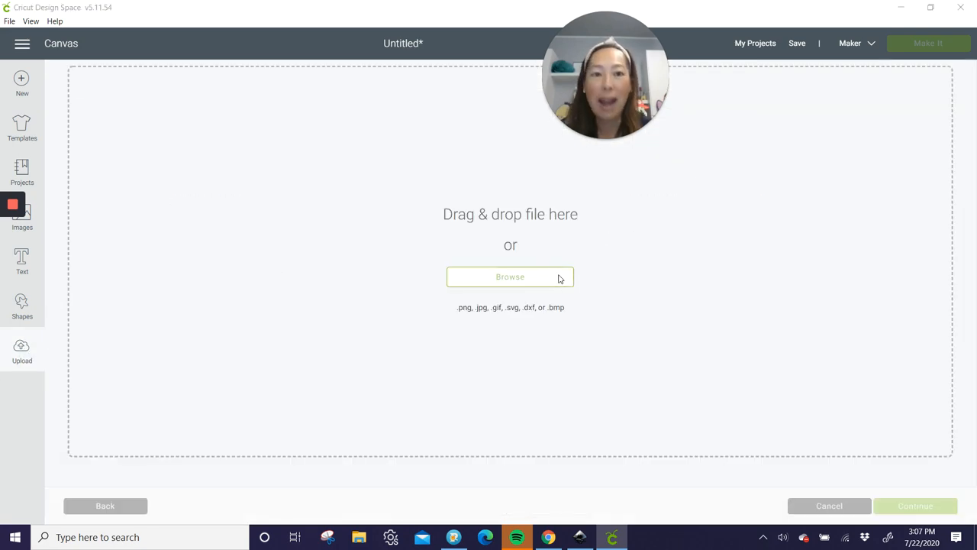
pyautogui.click(510, 277)
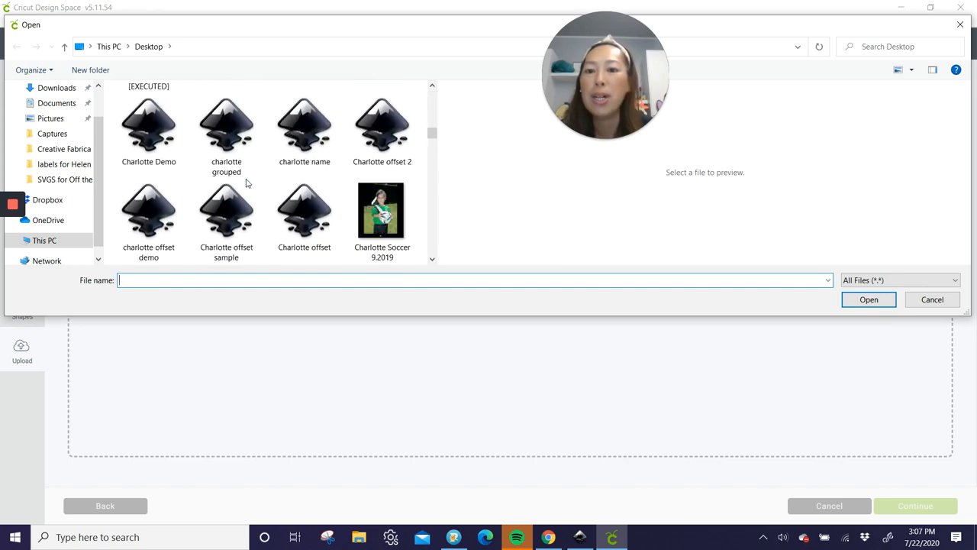
pyautogui.scroll(-3)
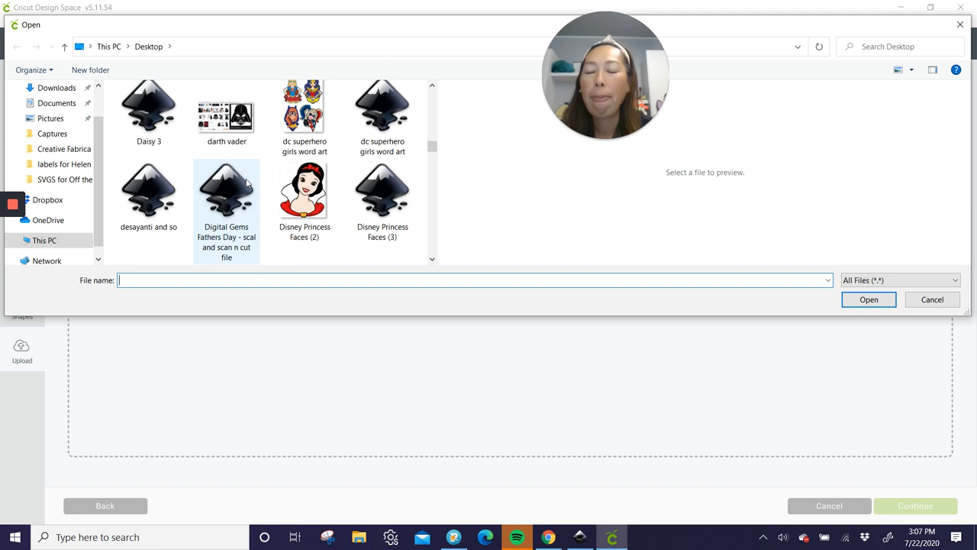
pyautogui.scroll(-3)
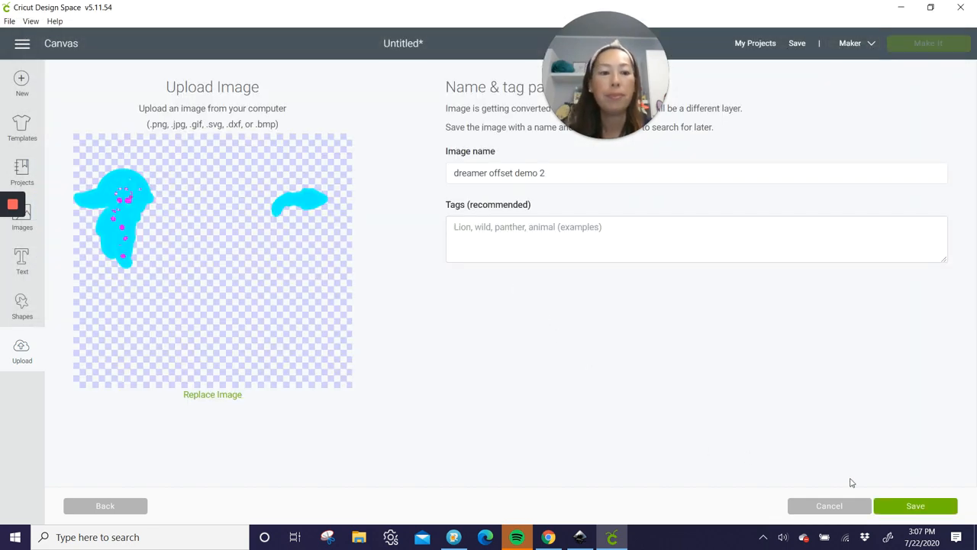
pyautogui.click(916, 506)
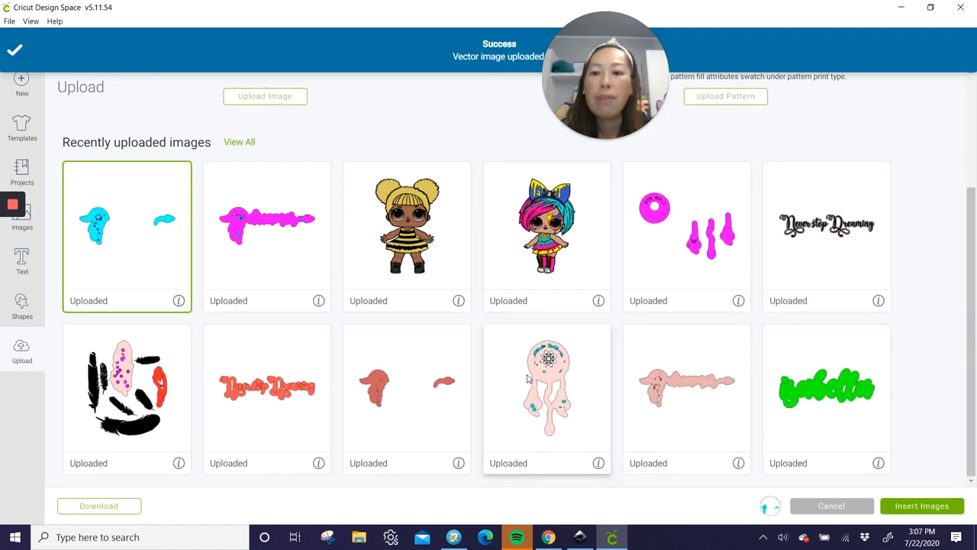
pyautogui.moveTo(825, 397)
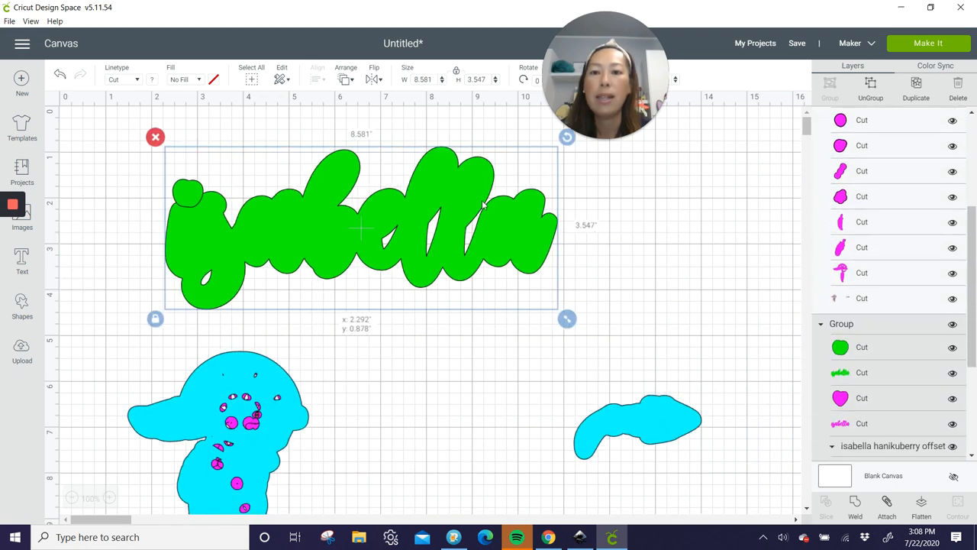
# - Select the cyan dreamcatcher offset on the canvas to pull it apart from the magenta layer
pyautogui.scroll(-3)
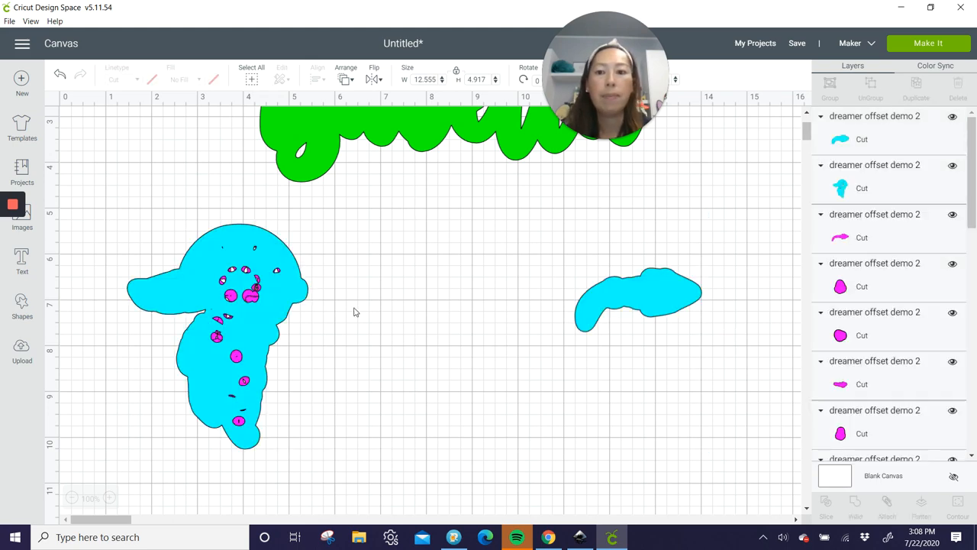
pyautogui.click(237, 336)
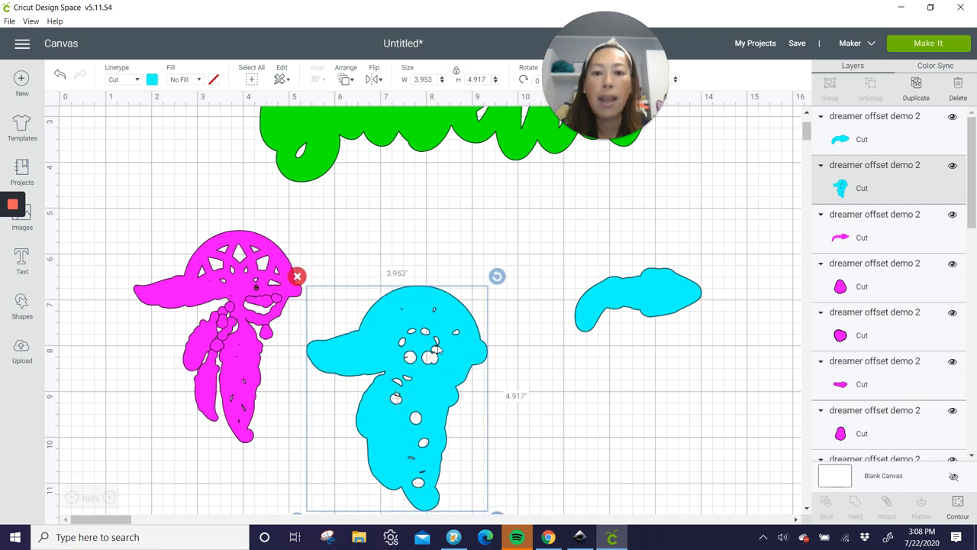
pyautogui.moveTo(428, 320)
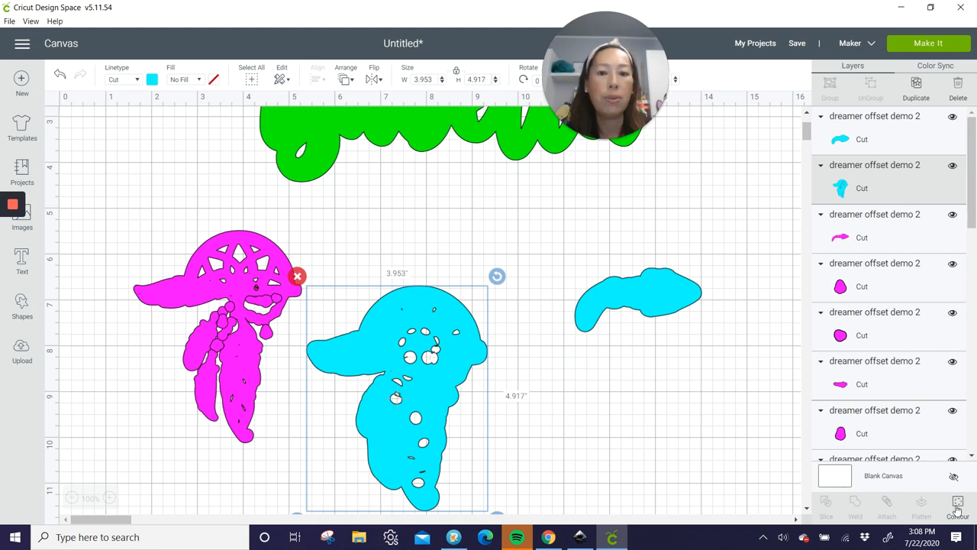
# - Hide the inner-hole contours so the cyan dreamcatcher offset becomes a solid silhouette
pyautogui.click(958, 507)
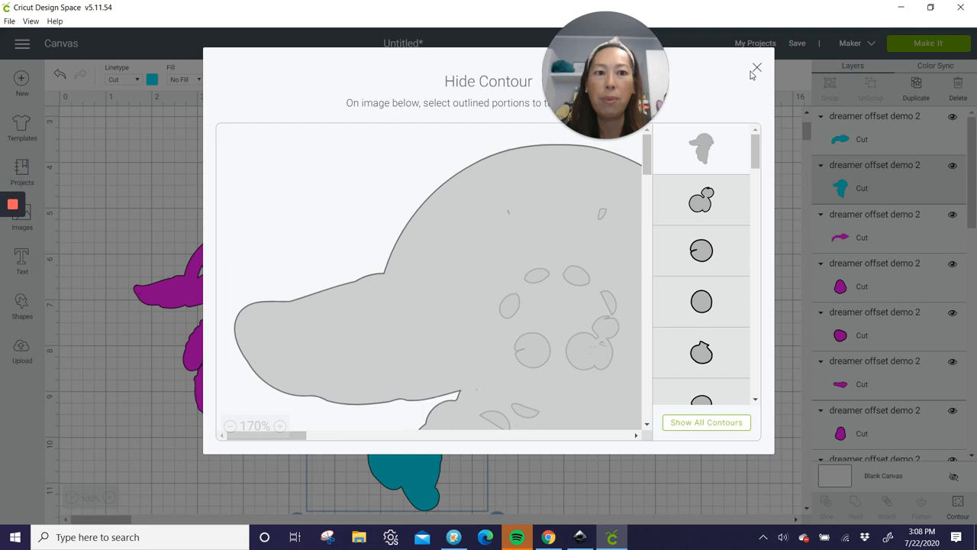
pyautogui.click(757, 68)
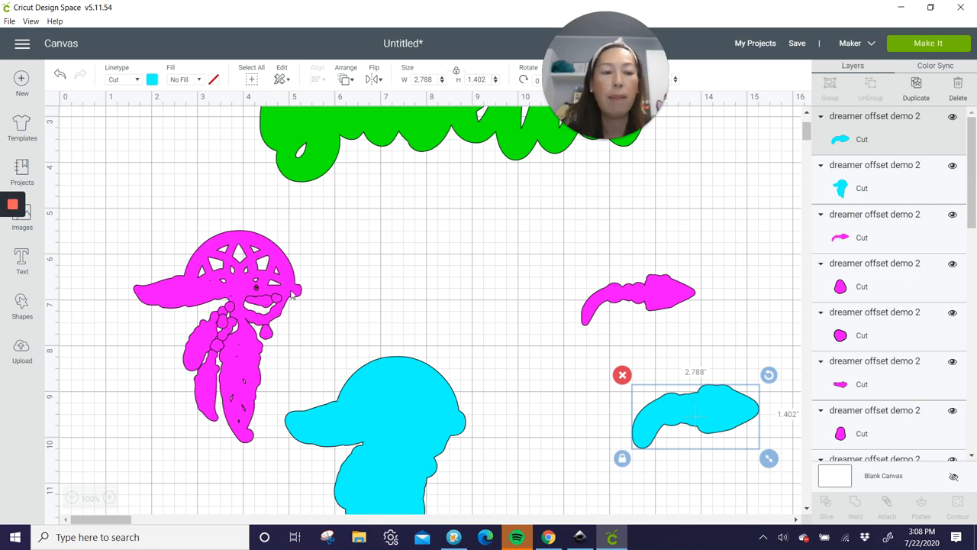
# - Center the pink arrow in its cyan outline and place the welded pink dreamcatcher over its offset
pyautogui.click(638, 297)
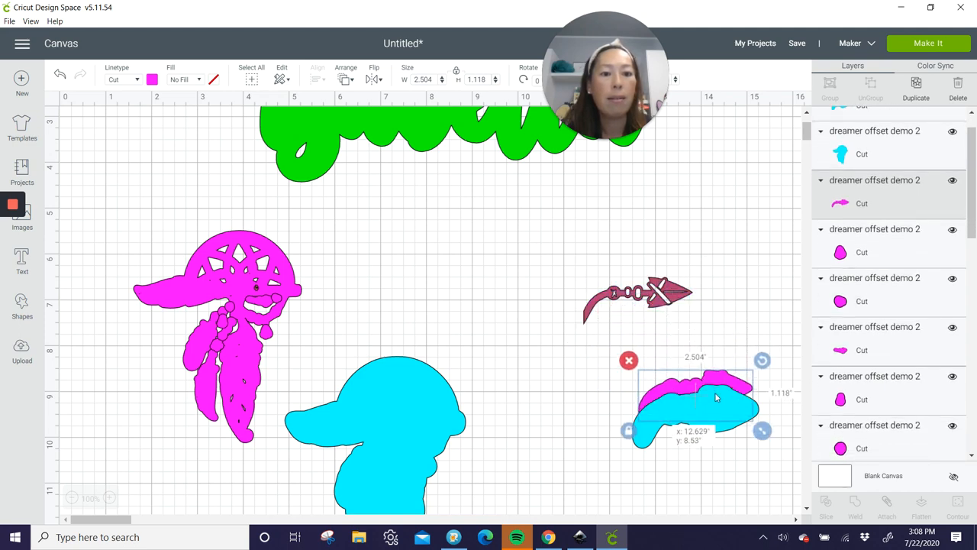
pyautogui.click(345, 73)
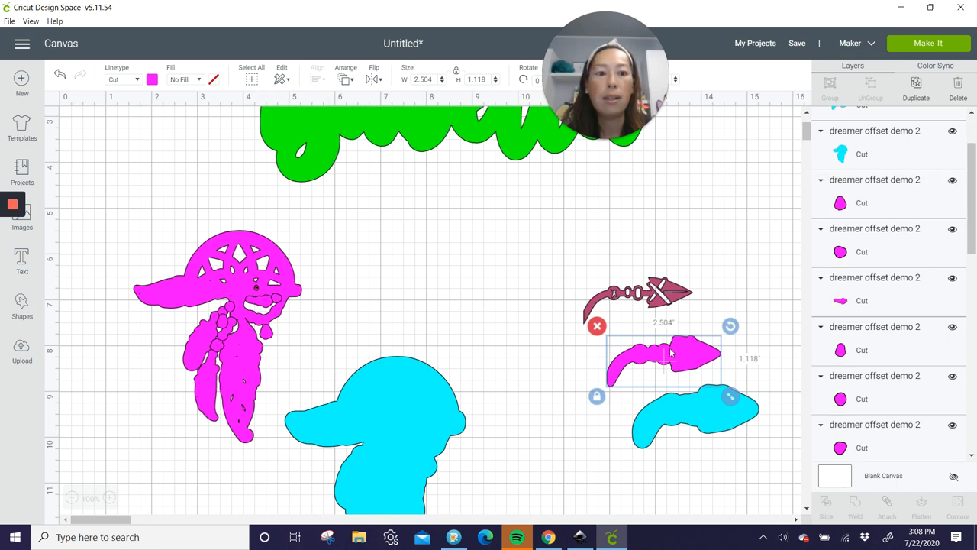
pyautogui.moveTo(671, 354); pyautogui.dragTo(708, 412)
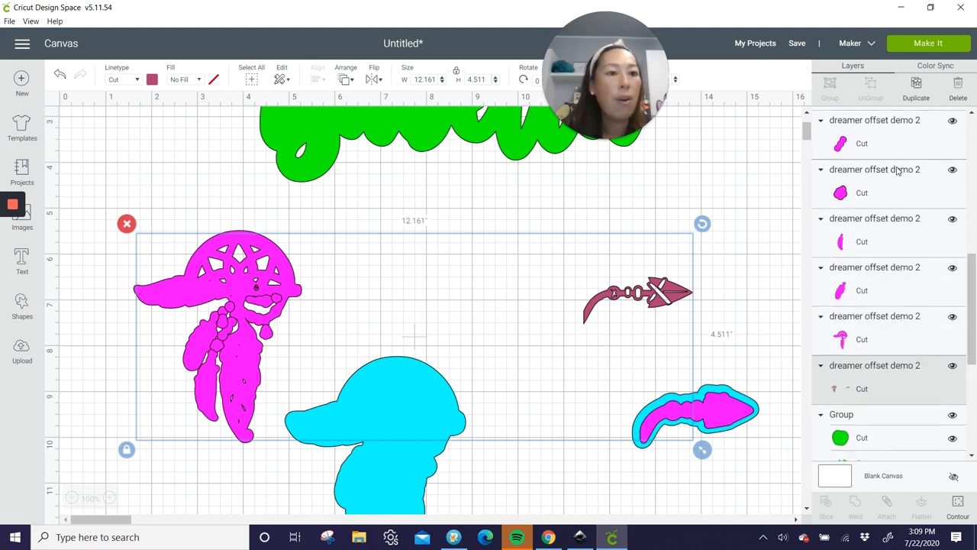
pyautogui.scroll(3)
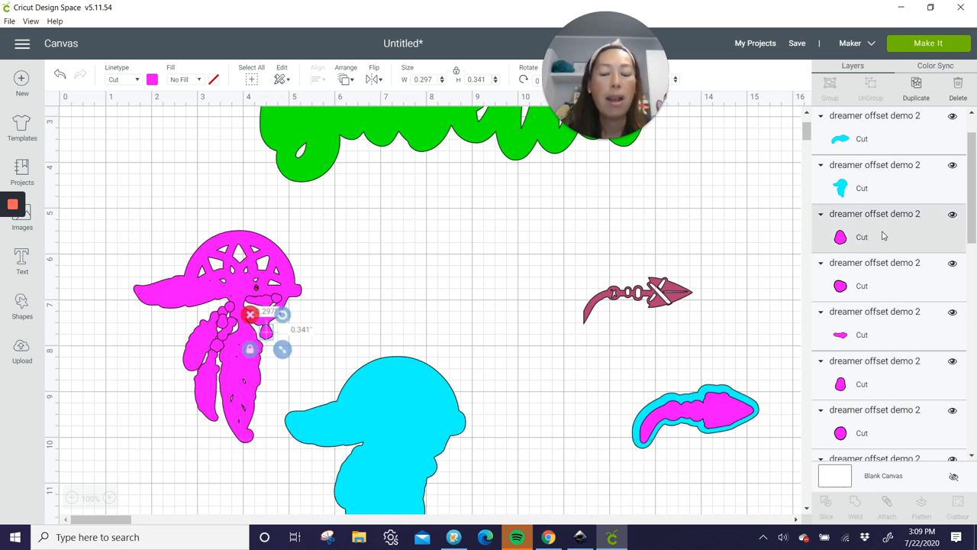
pyautogui.moveTo(282, 348); pyautogui.dragTo(293, 348)
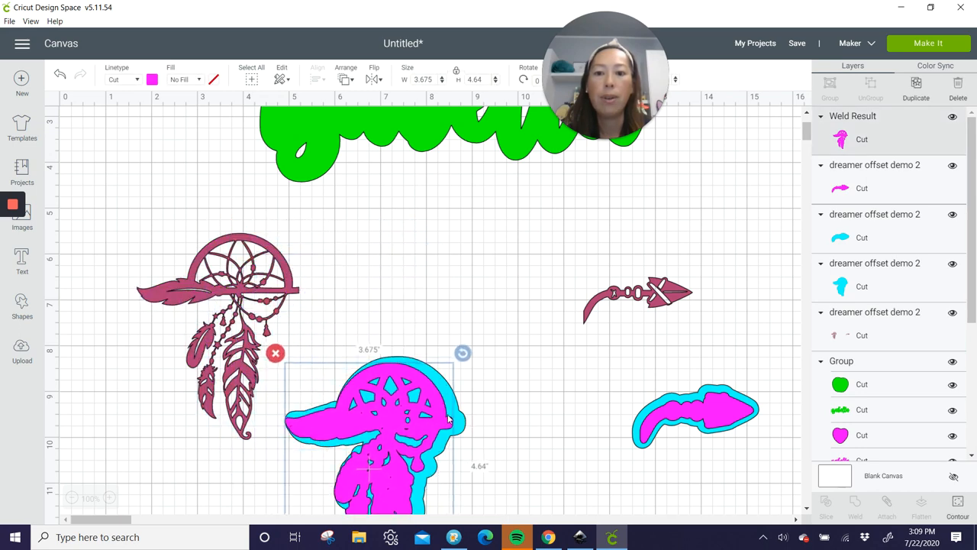
pyautogui.scroll(-3)
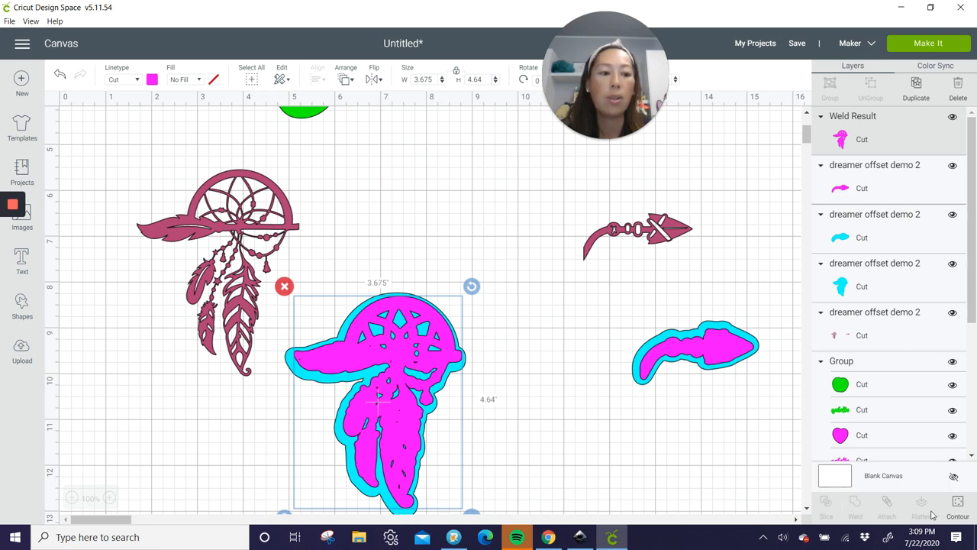
pyautogui.click(957, 503)
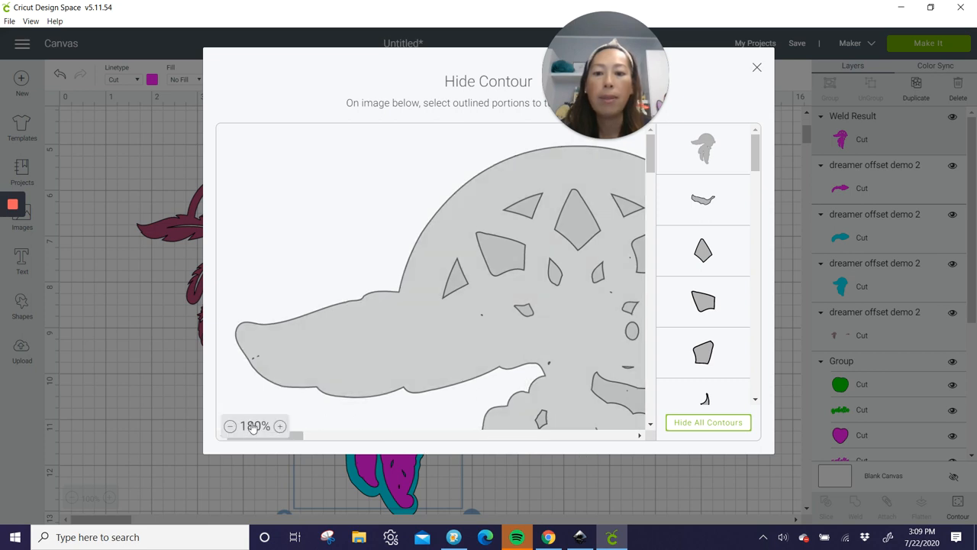
pyautogui.click(231, 425)
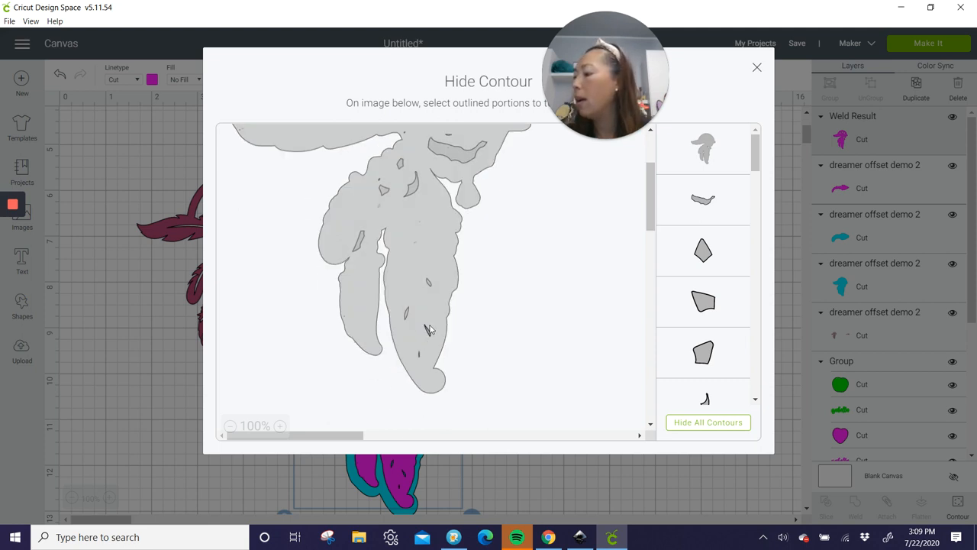
pyautogui.moveTo(420, 357)
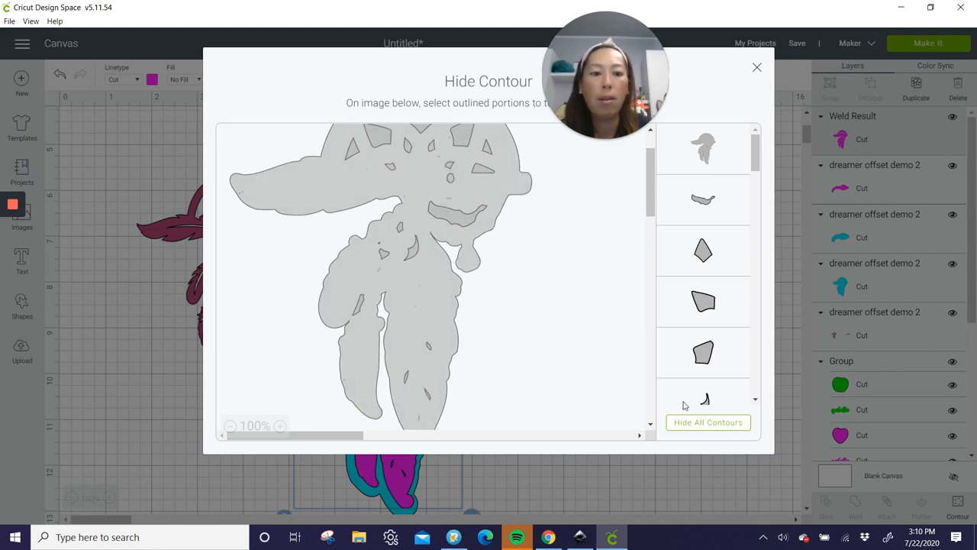
pyautogui.click(757, 67)
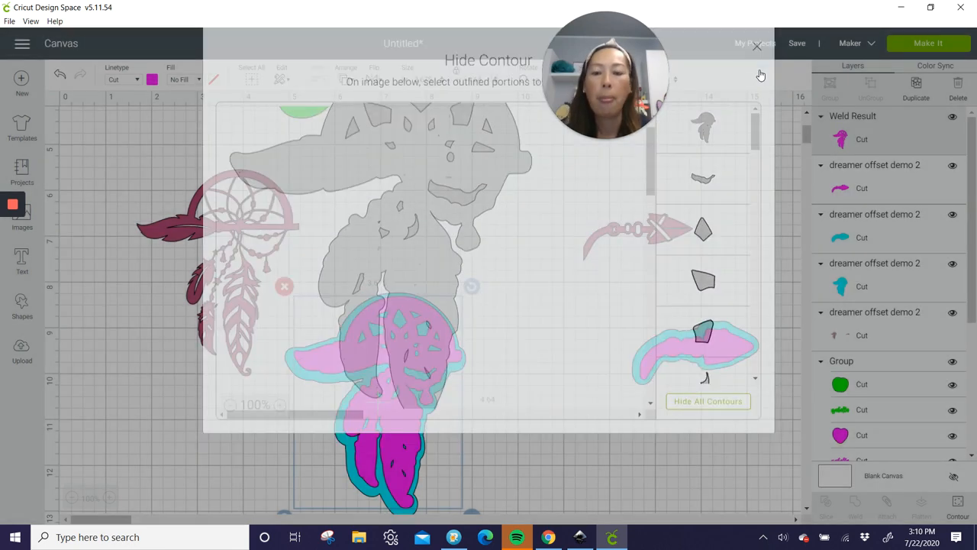
pyautogui.click(757, 45)
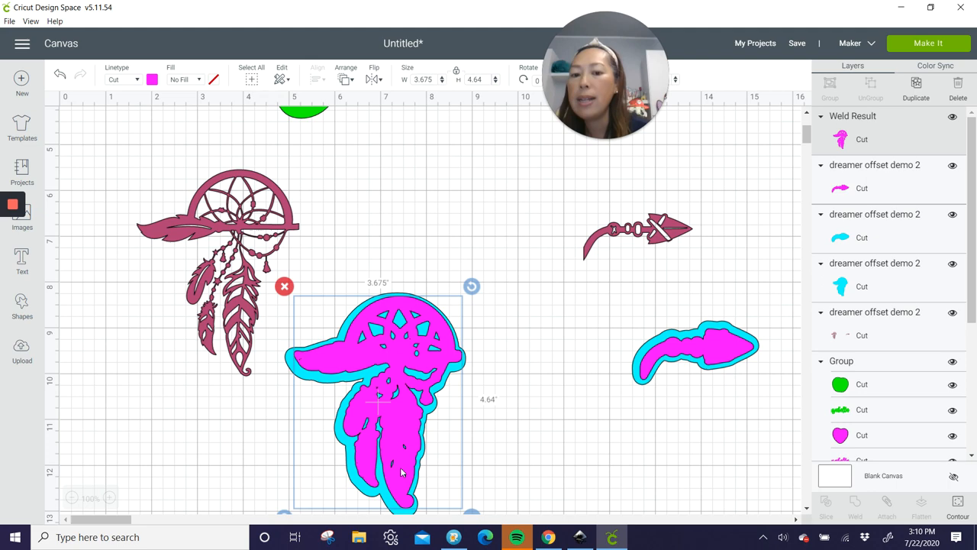
pyautogui.moveTo(388, 456)
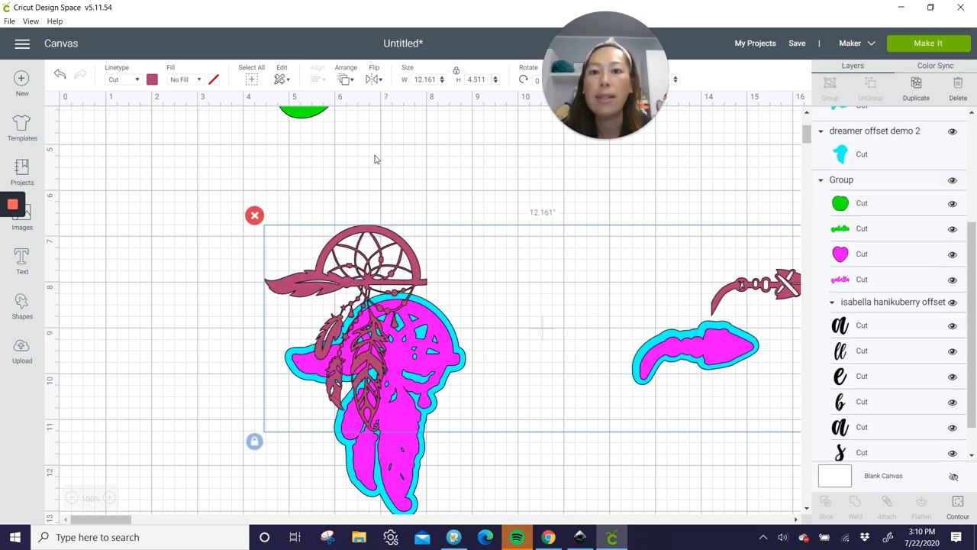
# - Set the dark dreamcatcher line art over its welded pink layer and bring up the basic shapes list
pyautogui.click(855, 504)
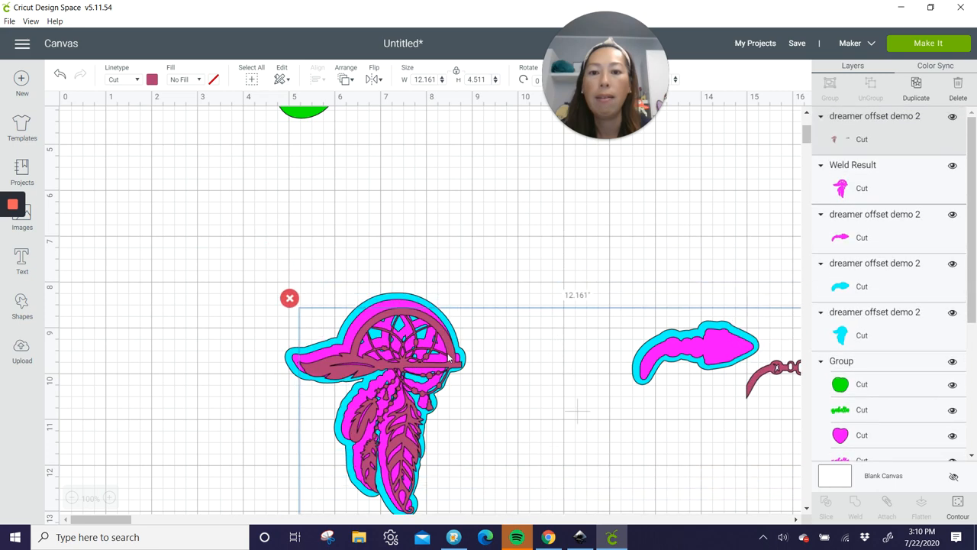
pyautogui.click(235, 296)
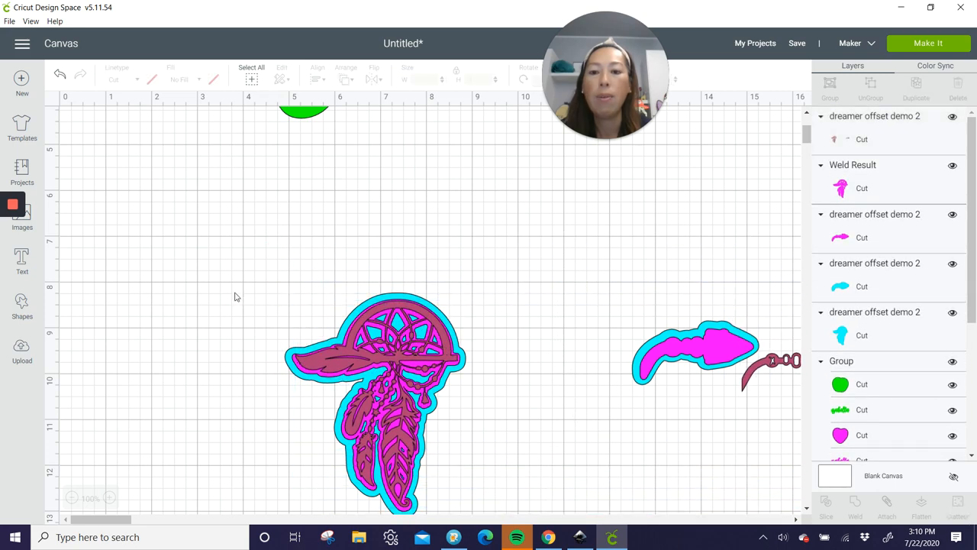
pyautogui.scroll(-3)
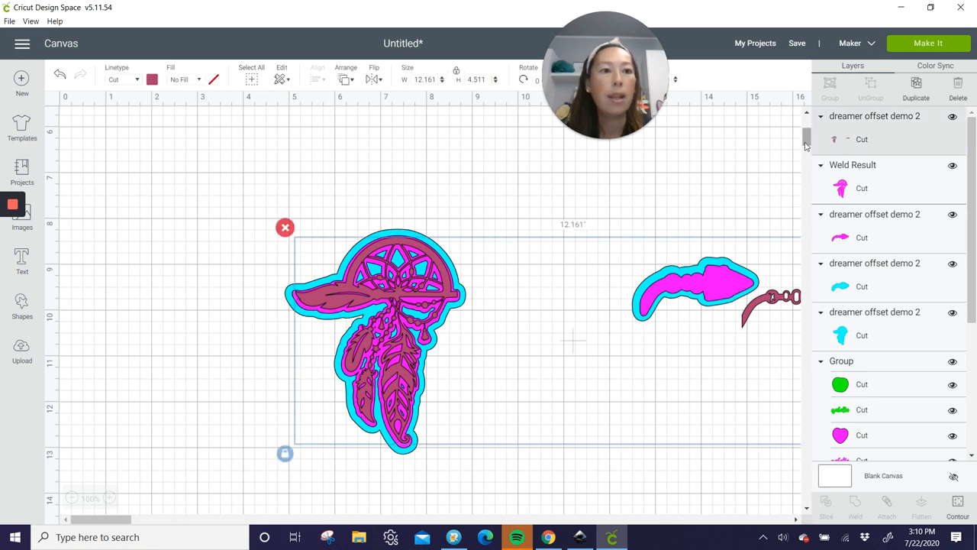
pyautogui.moveTo(441, 268)
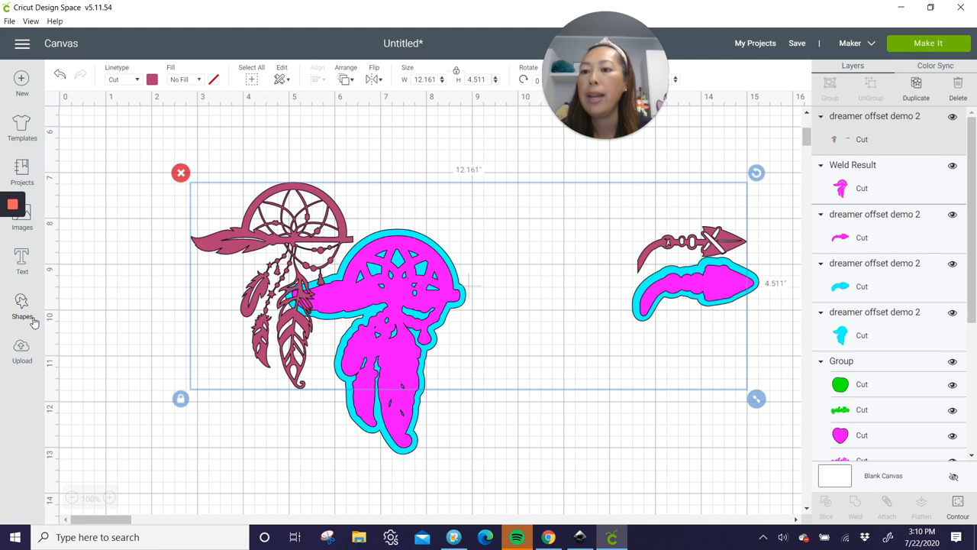
pyautogui.click(21, 306)
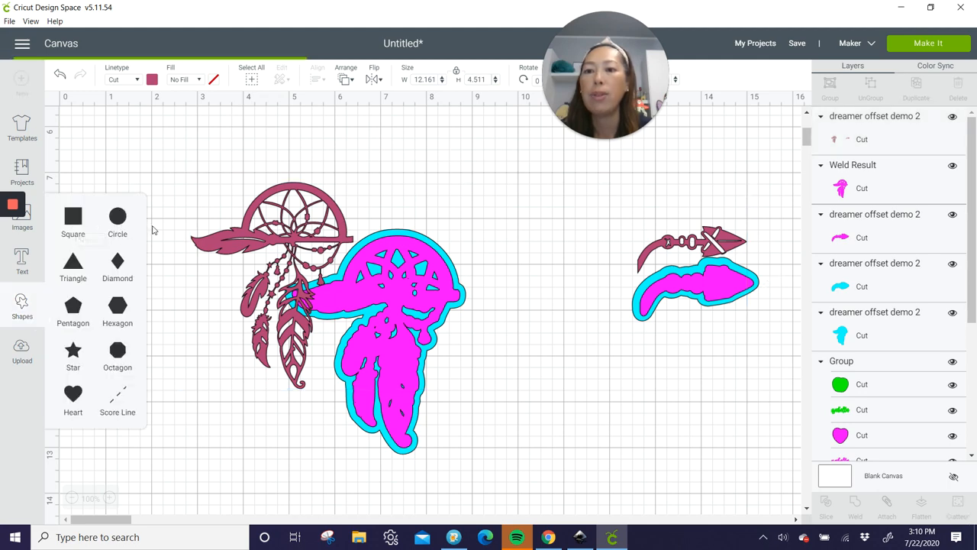
# - Slice the maroon line art with an inserted square, then select the arrow and dreamcatcher stacks
pyautogui.click(73, 216)
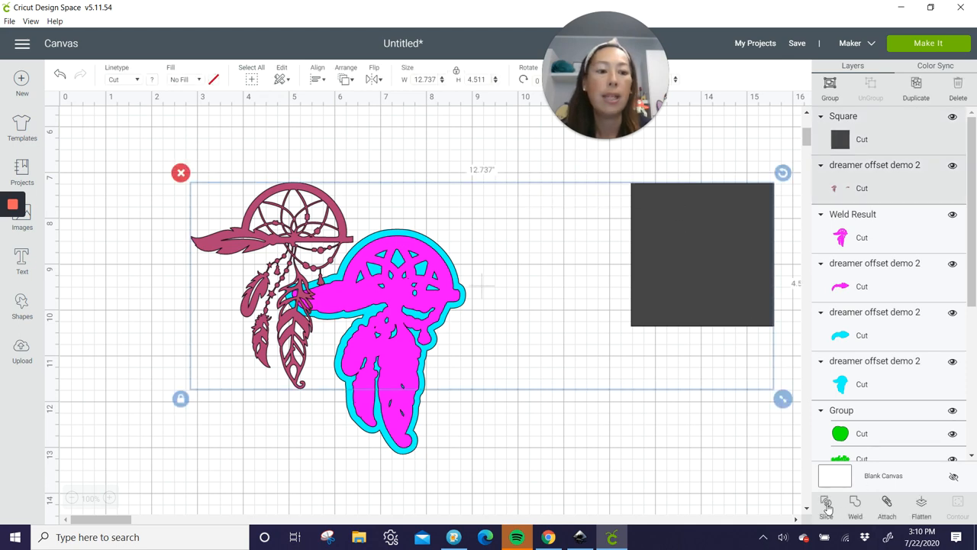
pyautogui.click(825, 505)
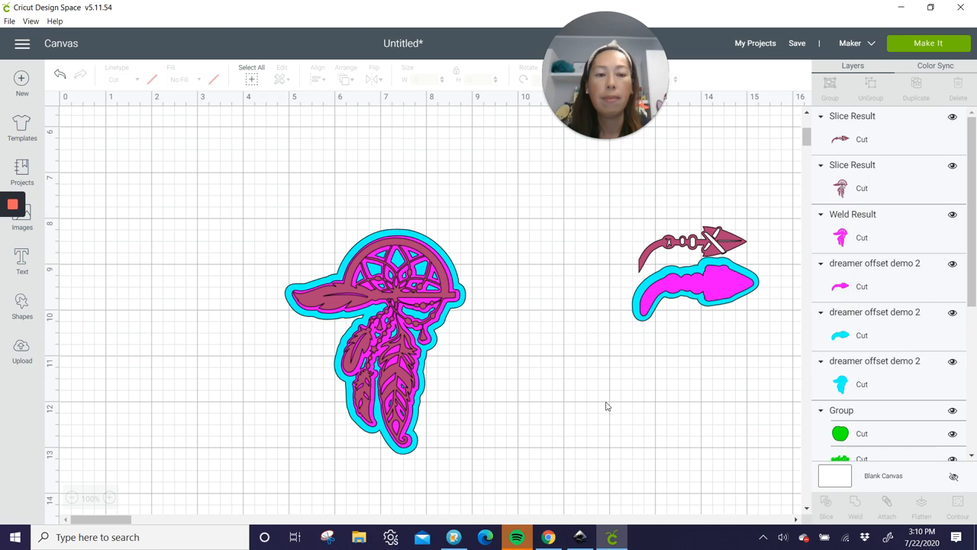
pyautogui.click(695, 275)
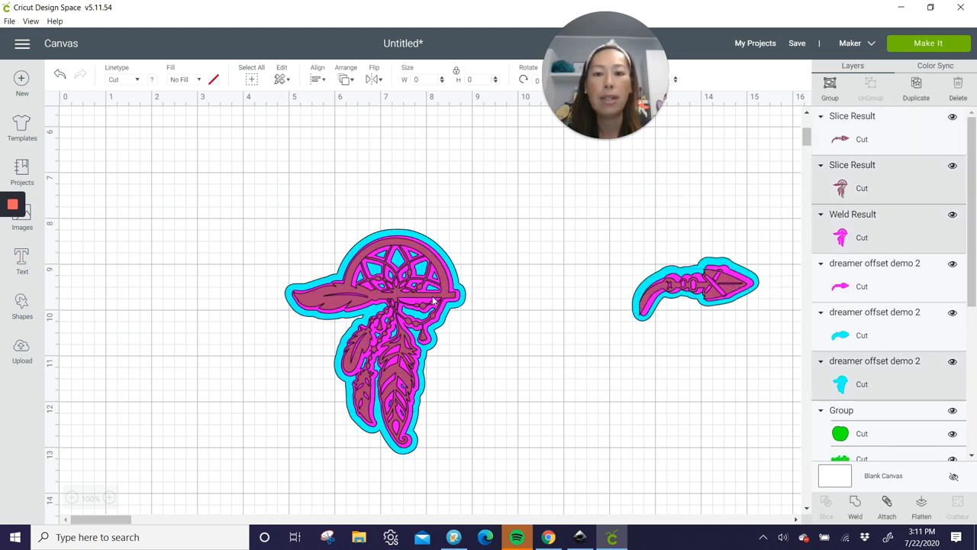
pyautogui.click(316, 79)
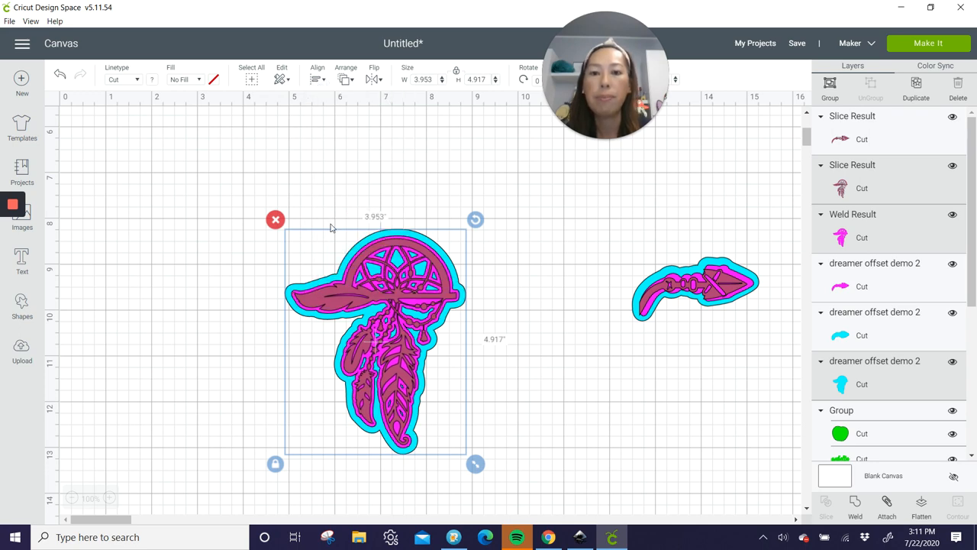
pyautogui.moveTo(846, 247)
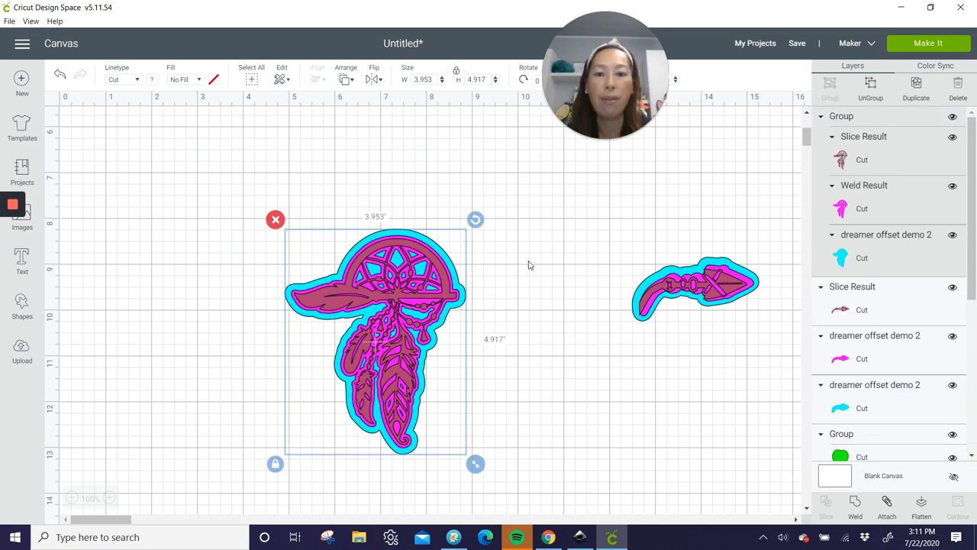
# - Group the dreamcatcher and arrow each with their offsets, nudge the dreamcatcher left and bring isabella into view
pyautogui.moveTo(374, 336); pyautogui.dragTo(333, 303)
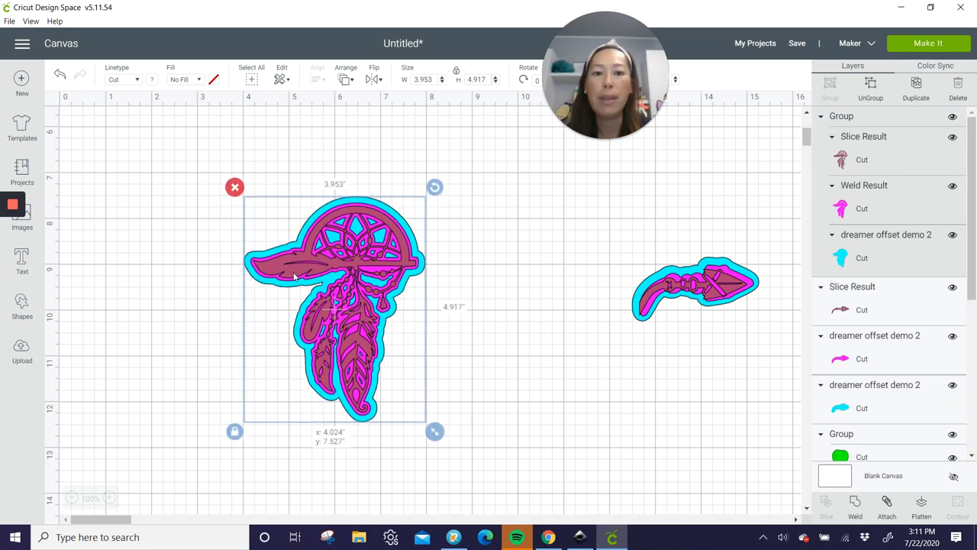
pyautogui.click(694, 287)
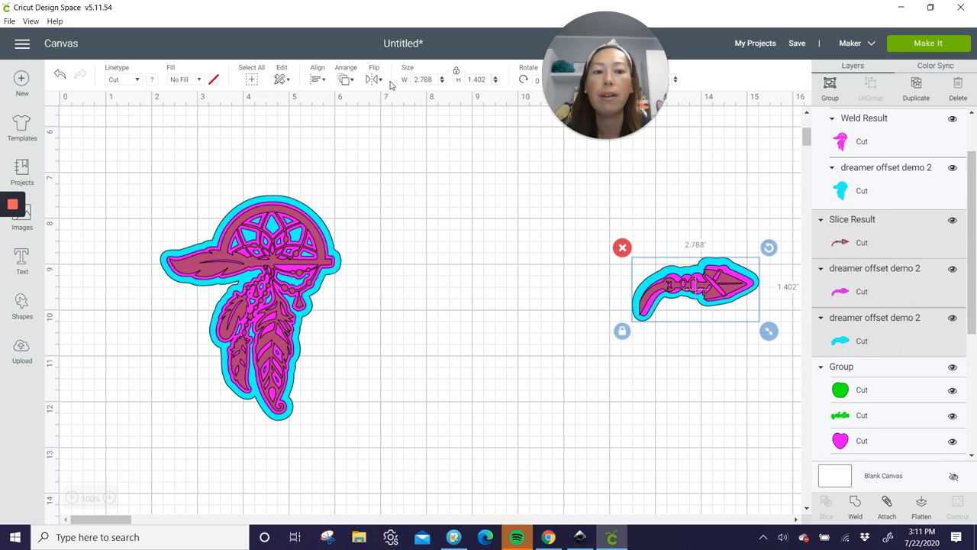
pyautogui.scroll(-3)
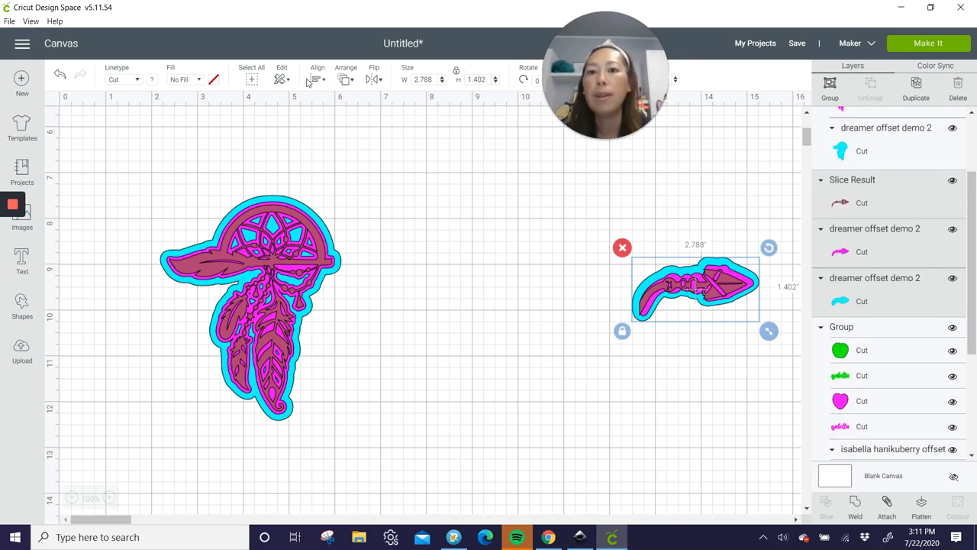
pyautogui.moveTo(394, 229)
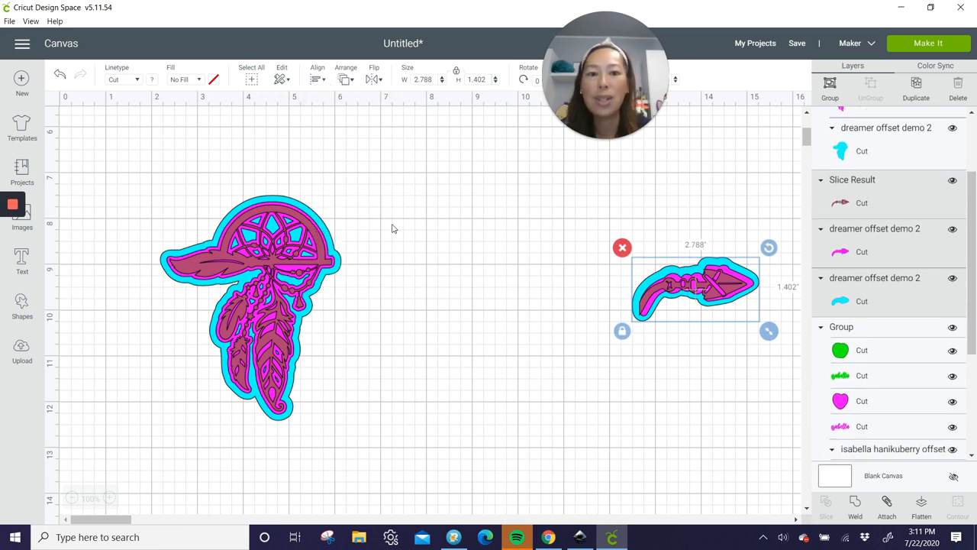
pyautogui.moveTo(695, 287); pyautogui.dragTo(664, 266)
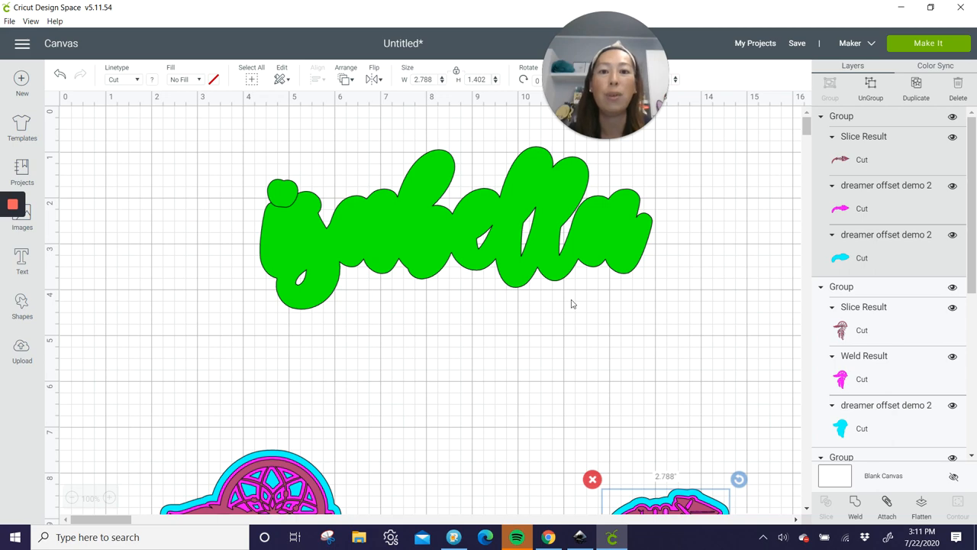
# - Ungroup the green isabella name into its text and offset layers
pyautogui.click(455, 226)
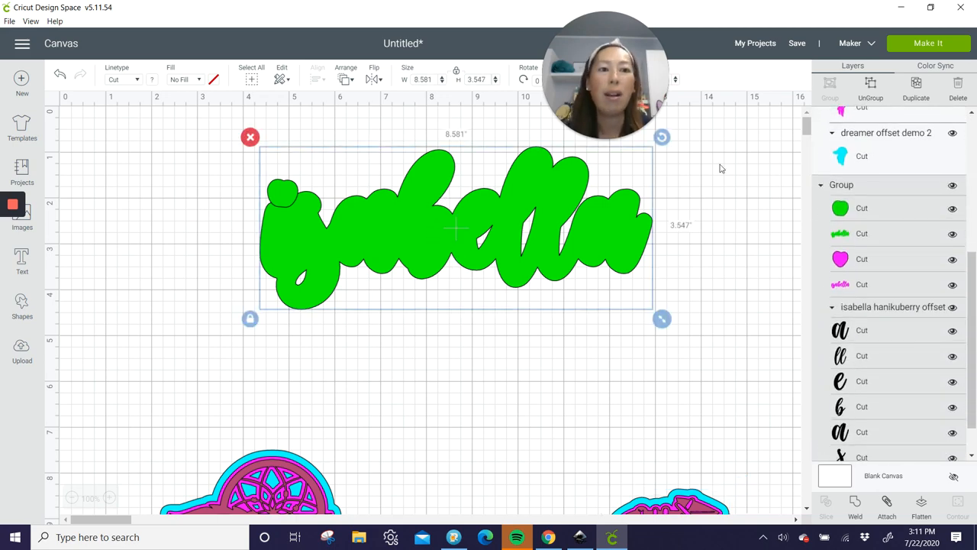
pyautogui.click(825, 507)
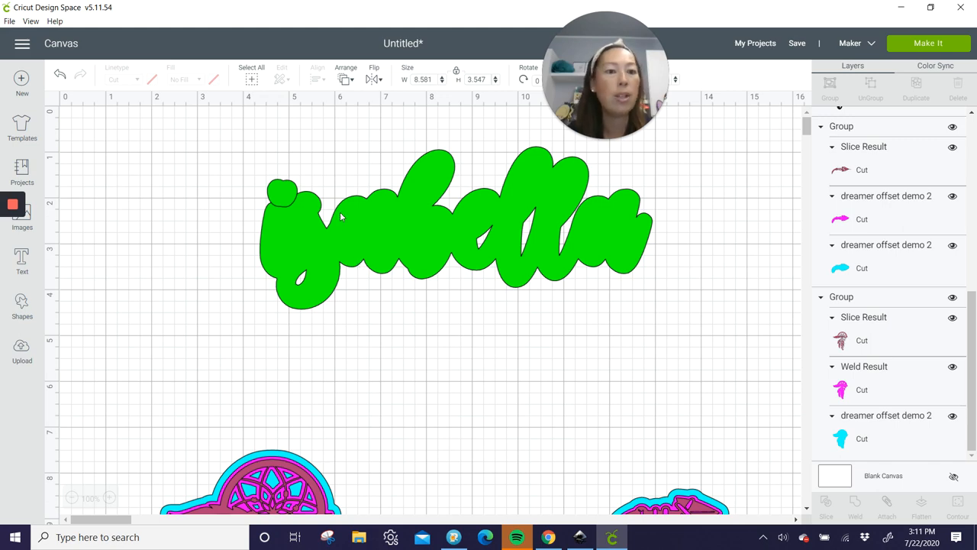
pyautogui.moveTo(280, 185)
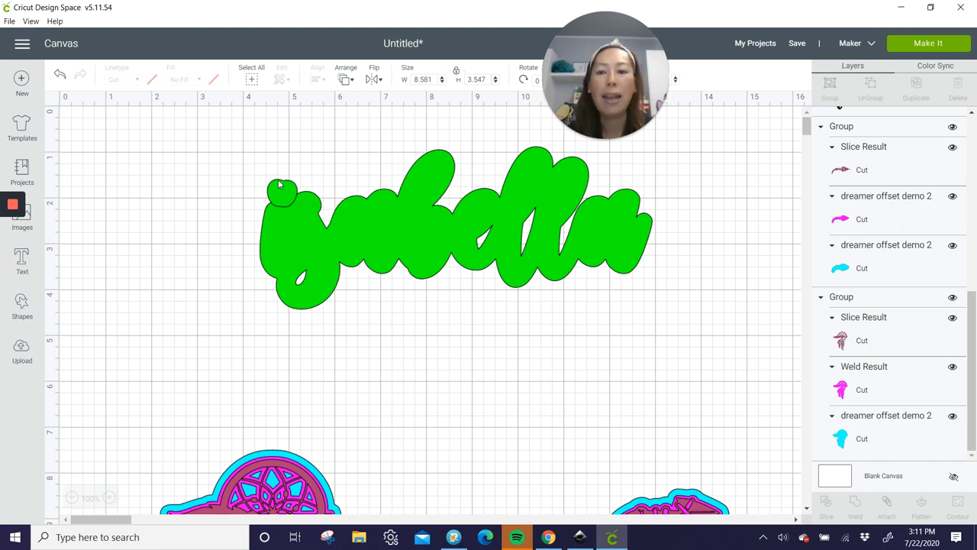
pyautogui.click(282, 190)
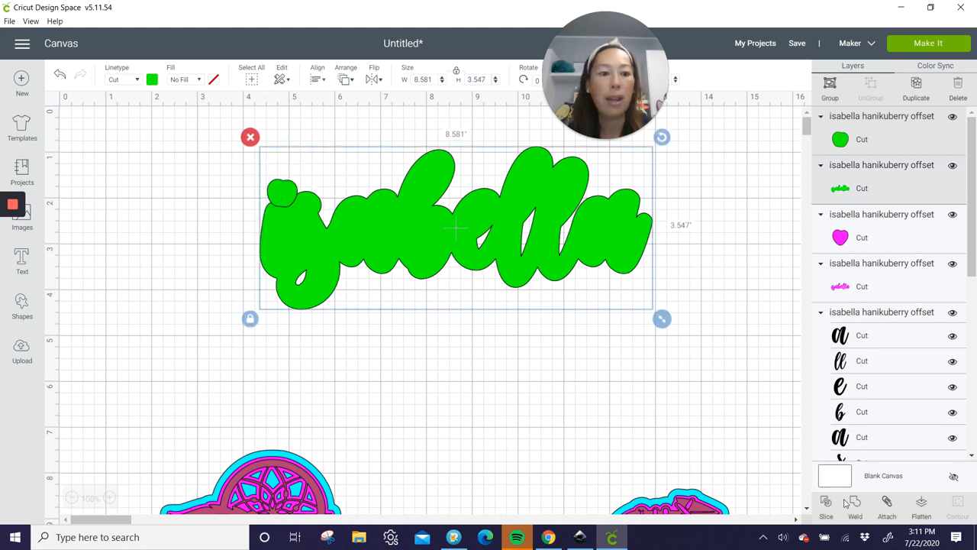
pyautogui.click(855, 507)
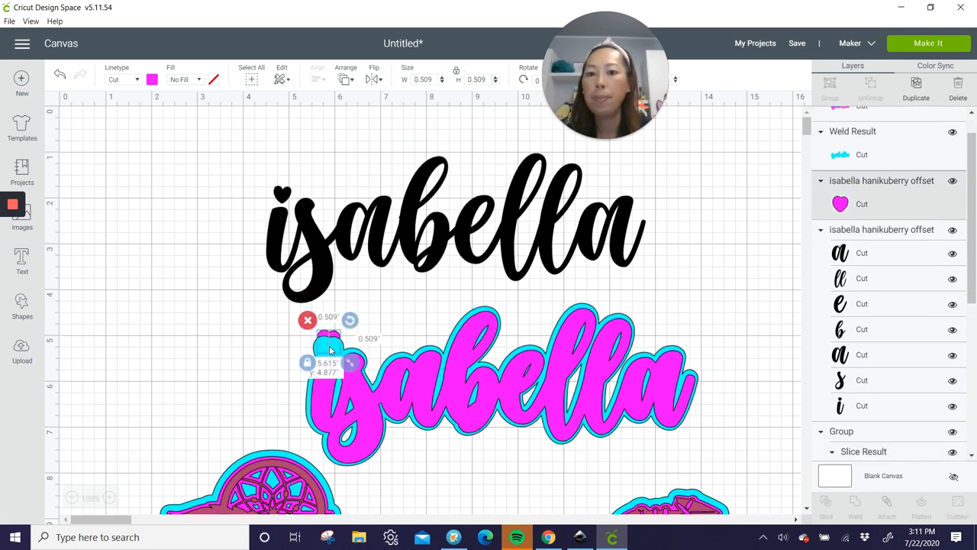
# - Place the pink heart over the i and stack the black isabella onto its pink and blue offsets
pyautogui.moveTo(328, 339); pyautogui.dragTo(394, 317)
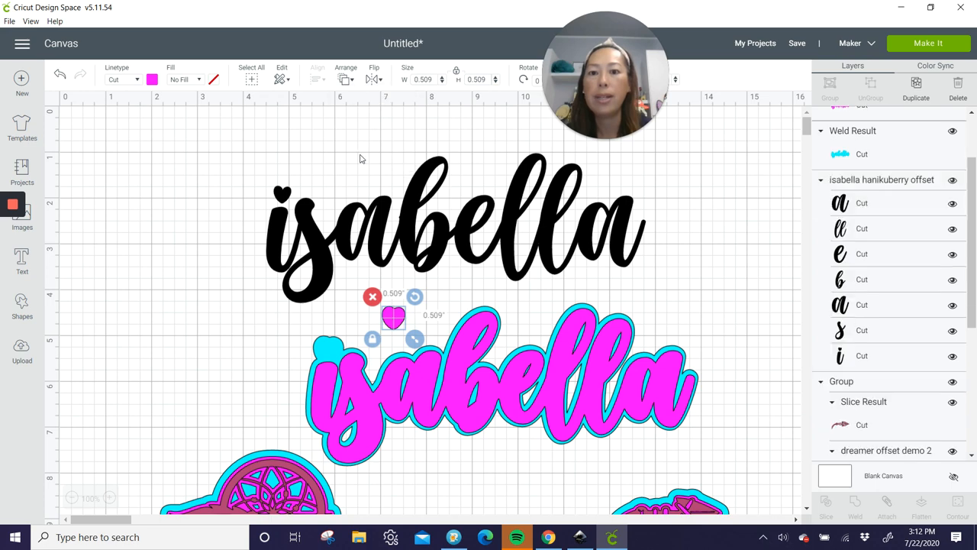
pyautogui.moveTo(392, 316); pyautogui.dragTo(336, 355)
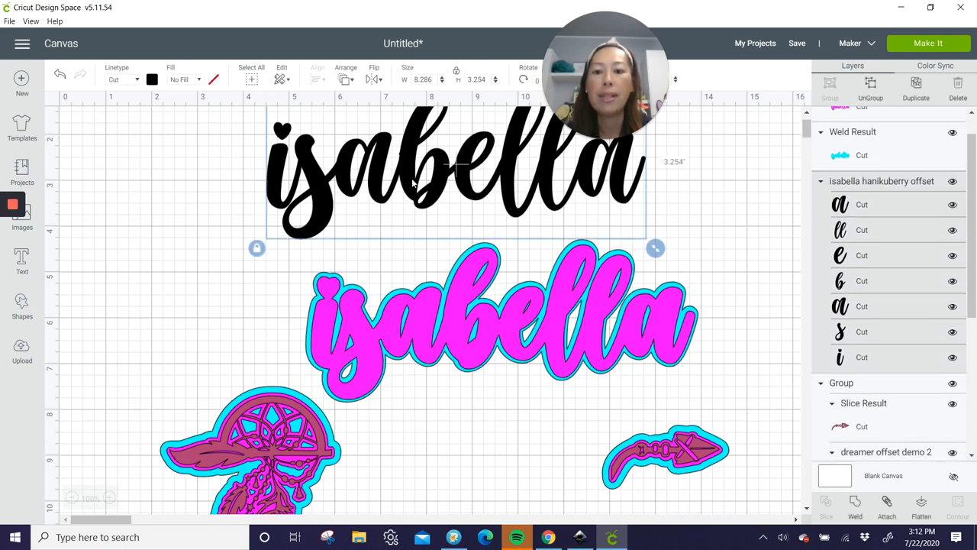
pyautogui.moveTo(455, 165); pyautogui.dragTo(488, 222)
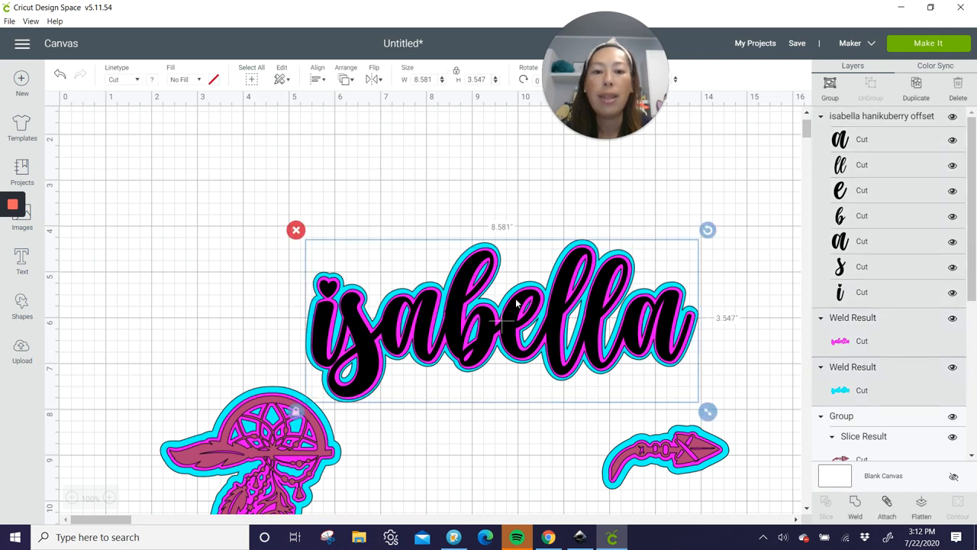
# - Align and group the name's layers, then set the arrow extending from the name's end
pyautogui.click(318, 79)
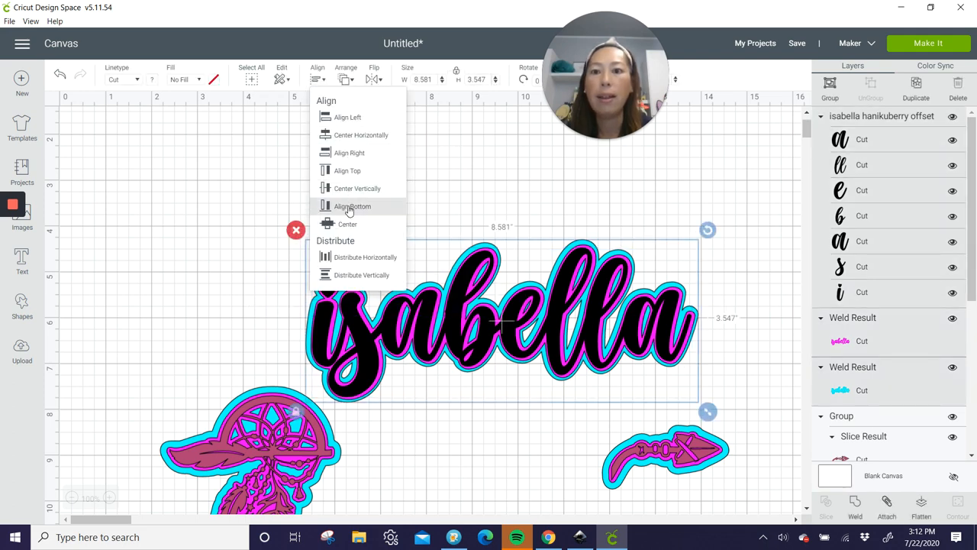
pyautogui.click(352, 206)
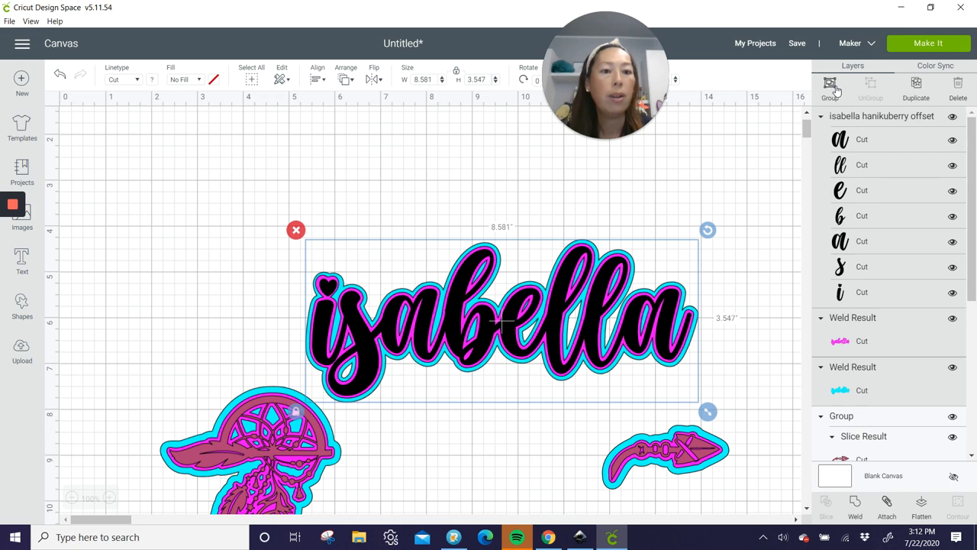
pyautogui.click(252, 442)
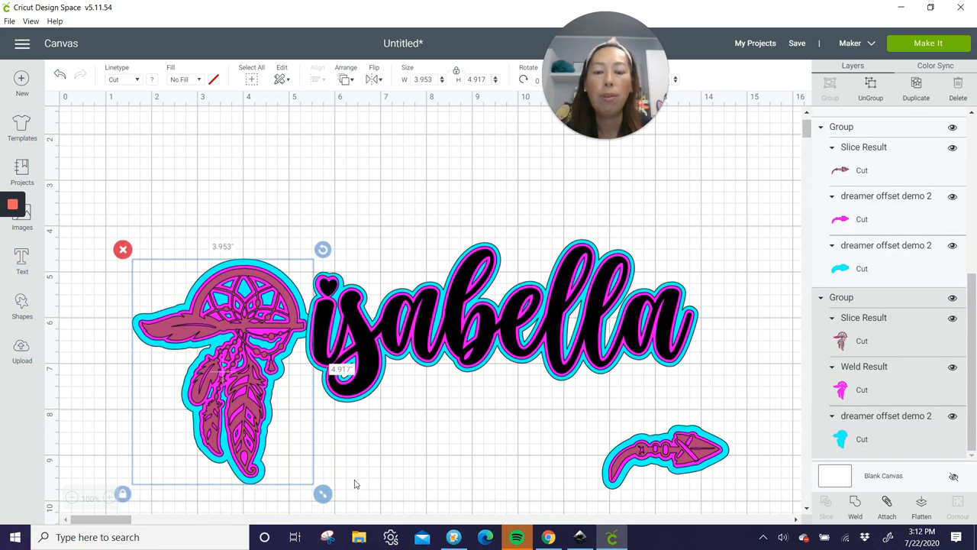
pyautogui.moveTo(665, 443)
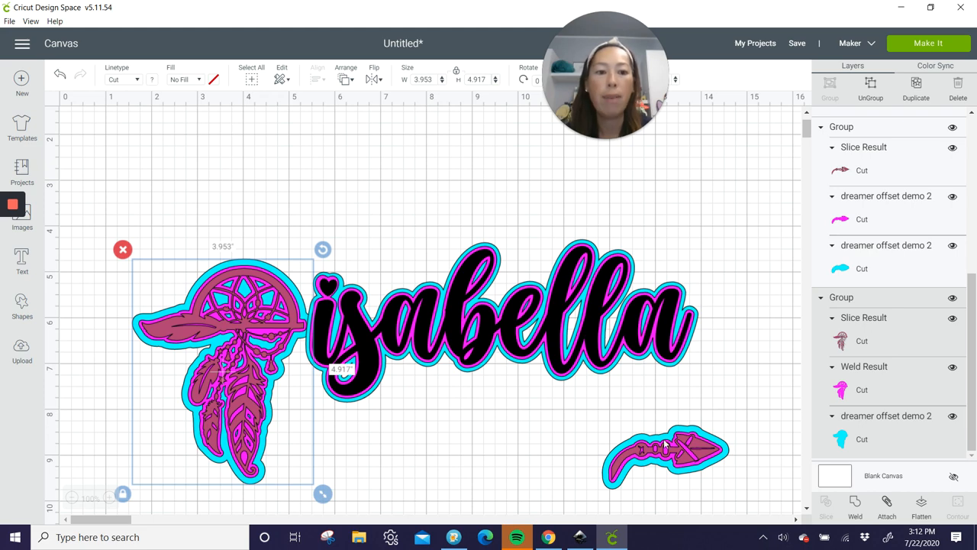
pyautogui.moveTo(664, 455); pyautogui.dragTo(741, 293)
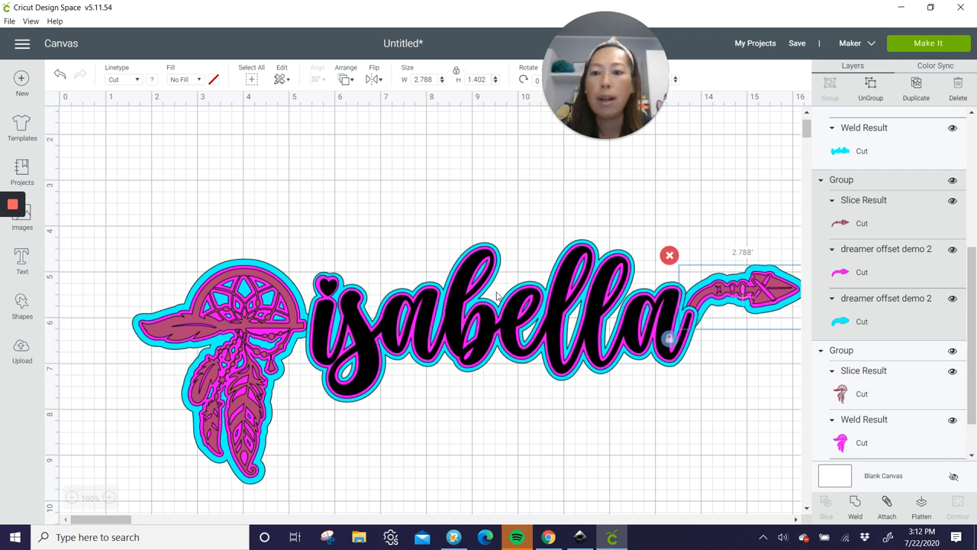
pyautogui.moveTo(861, 238)
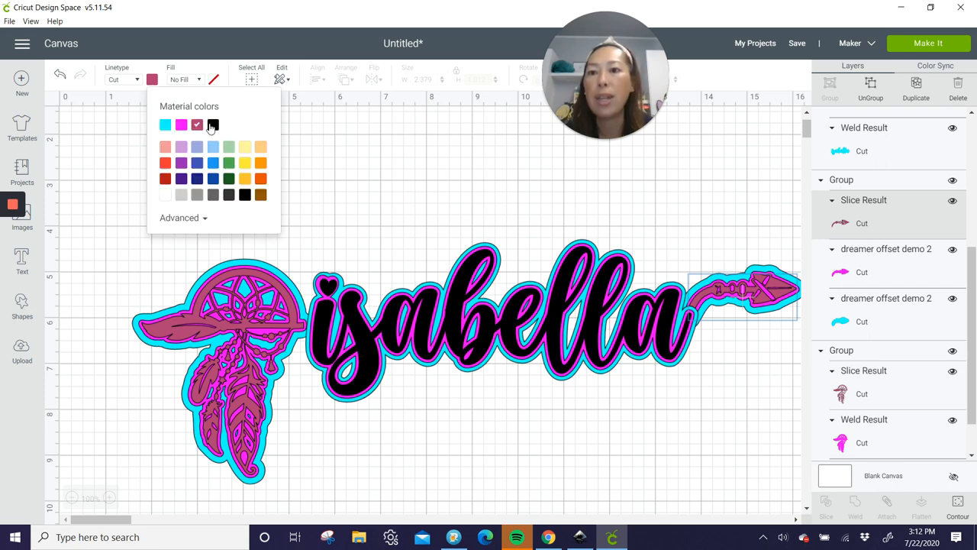
# - Recolor the arrow's and dreamcatcher's maroon top layers to black
pyautogui.click(213, 125)
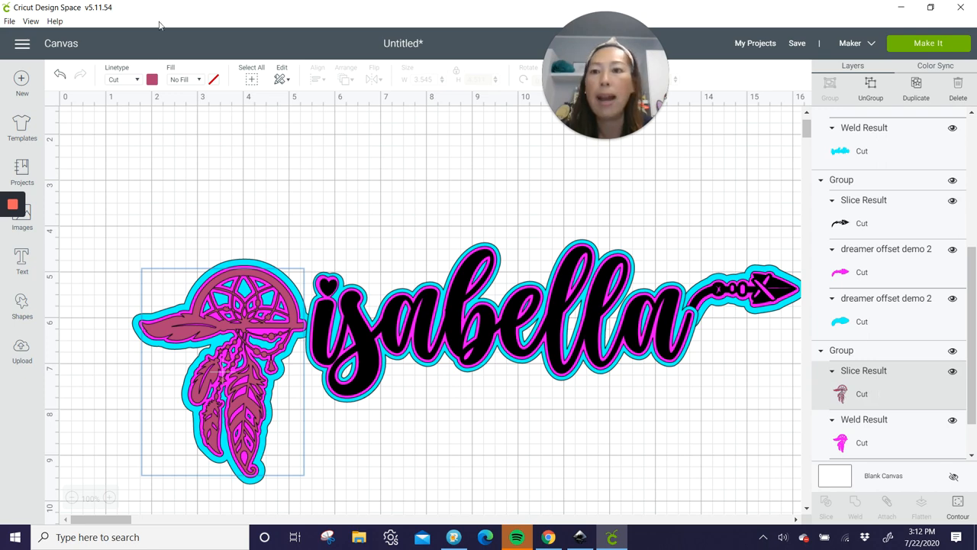
pyautogui.click(151, 79)
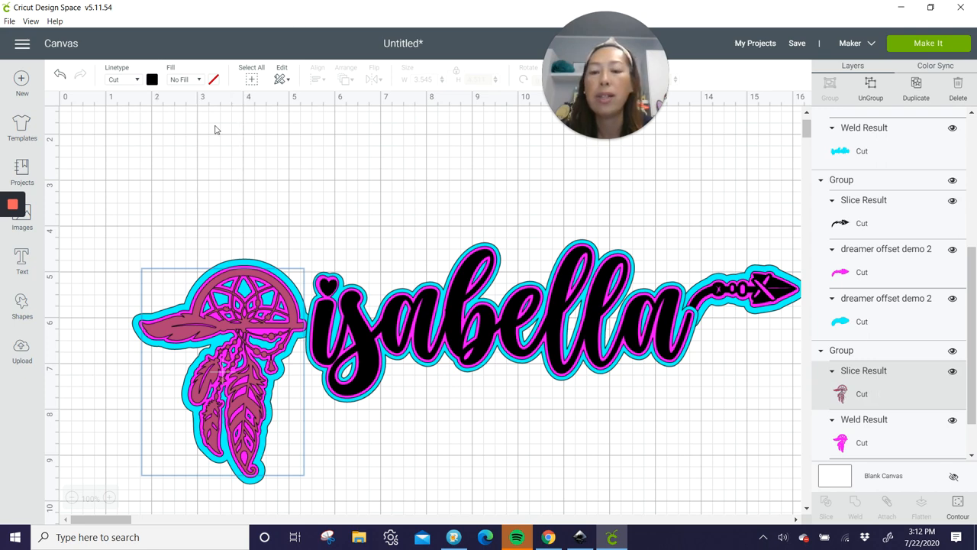
pyautogui.click(229, 344)
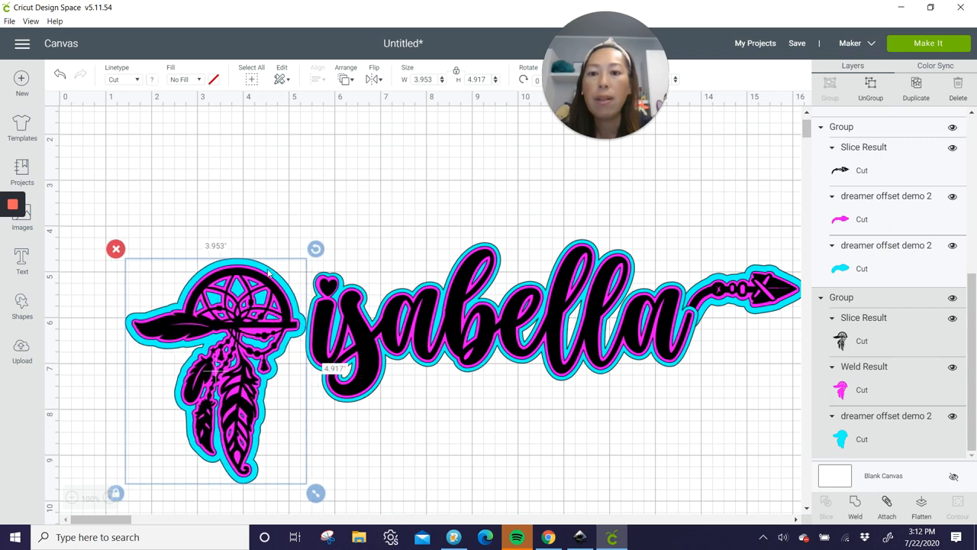
# - Send the dreamcatcher group to front via Arrange and shift it closer to the name
pyautogui.click(345, 73)
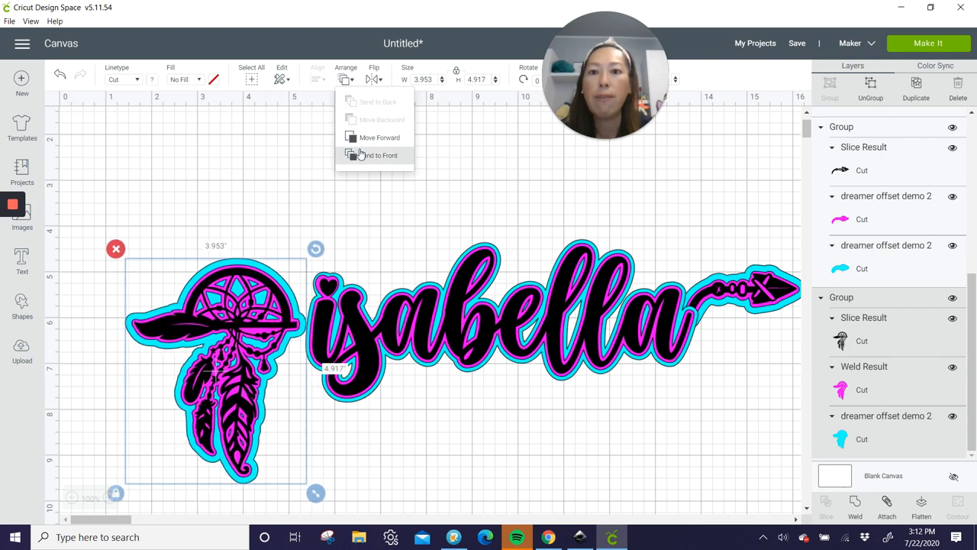
pyautogui.click(378, 156)
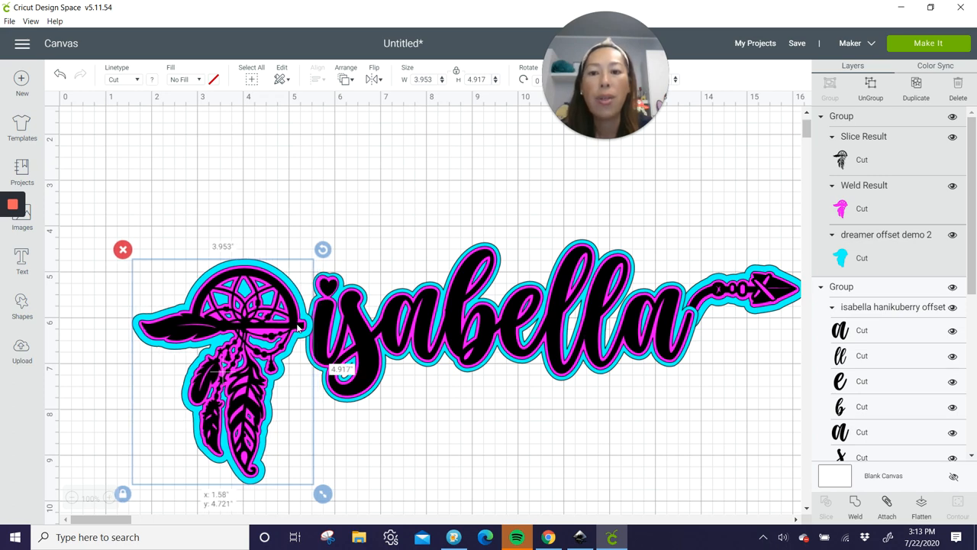
pyautogui.moveTo(221, 371); pyautogui.dragTo(232, 371)
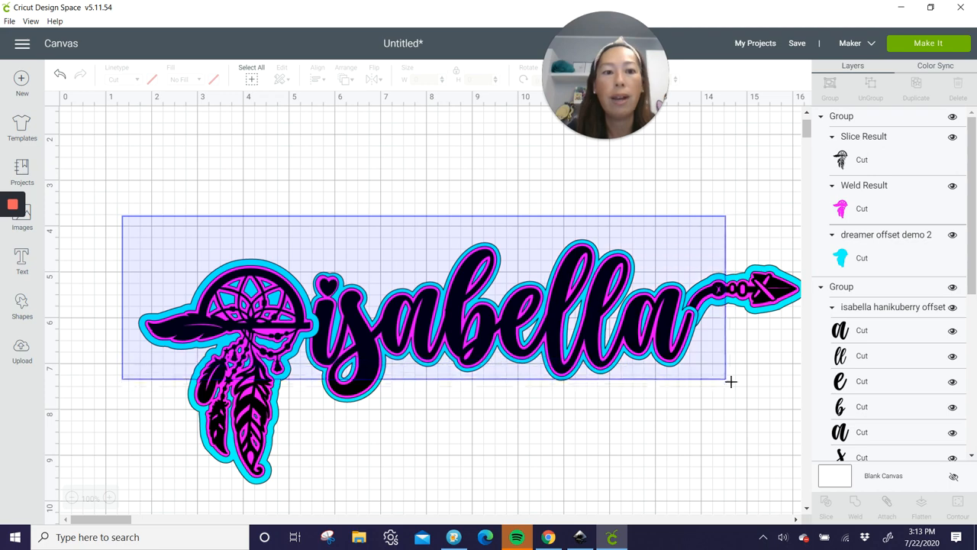
pyautogui.click(481, 329)
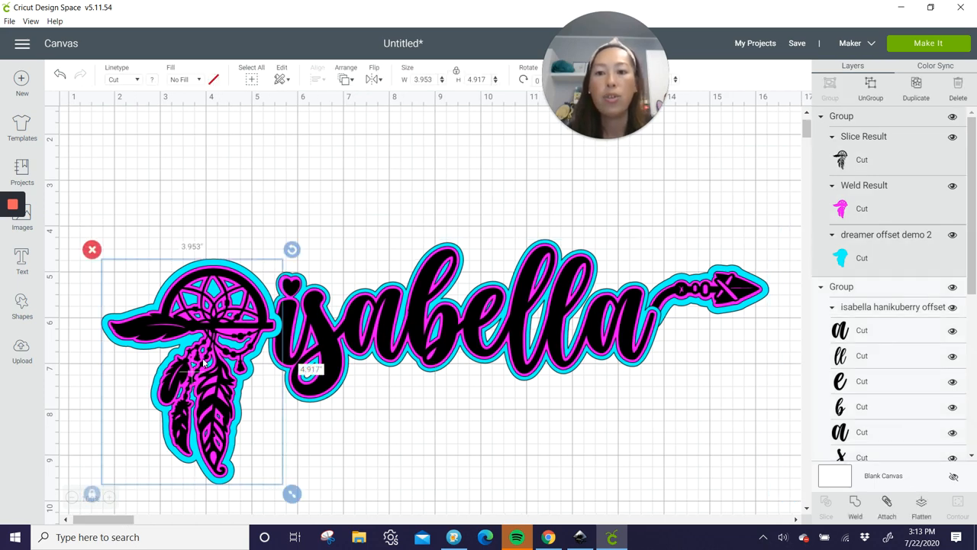
pyautogui.moveTo(205, 229)
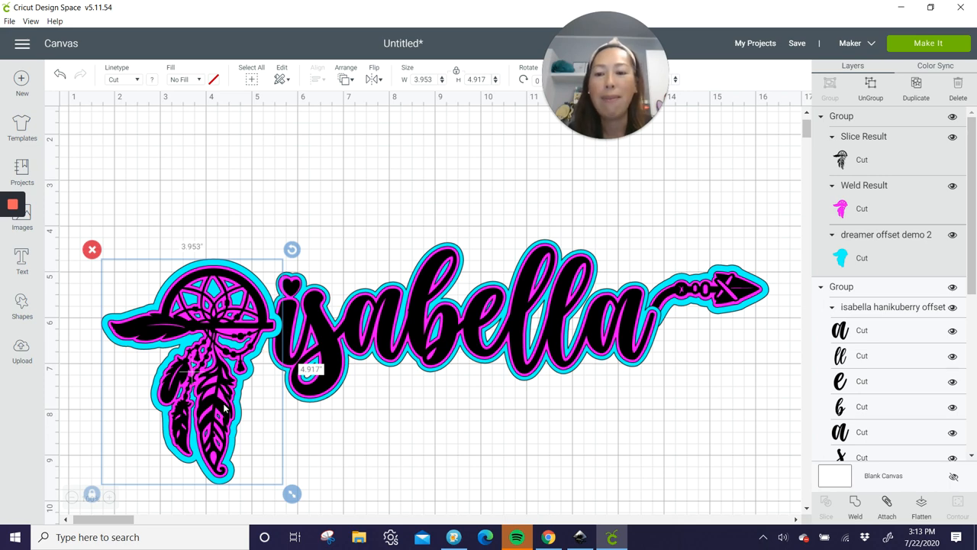
pyautogui.click(376, 232)
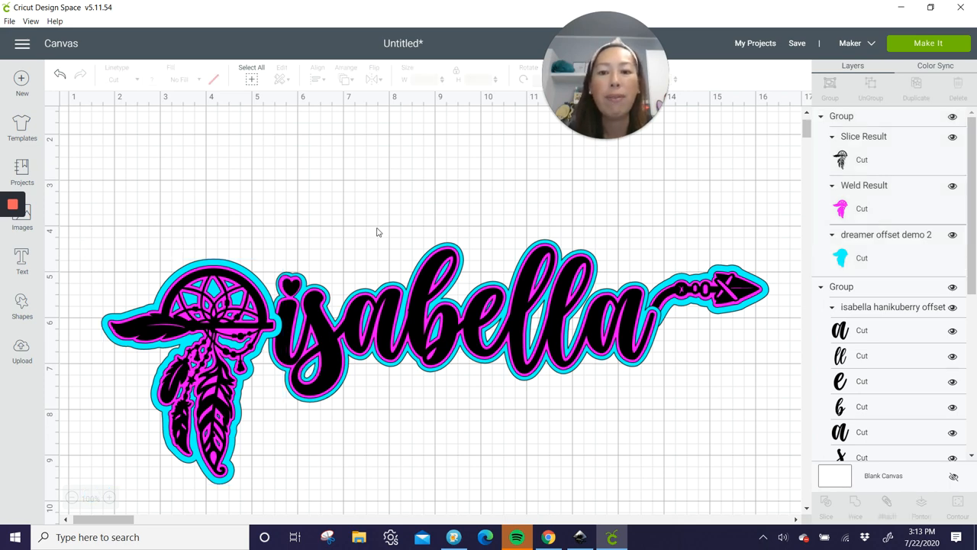
# - Nudge isabella toward the dreamcatcher, send the arrow to front, and enlarge the lettering to about 9.07 wide
pyautogui.moveTo(374, 231); pyautogui.dragTo(437, 368)
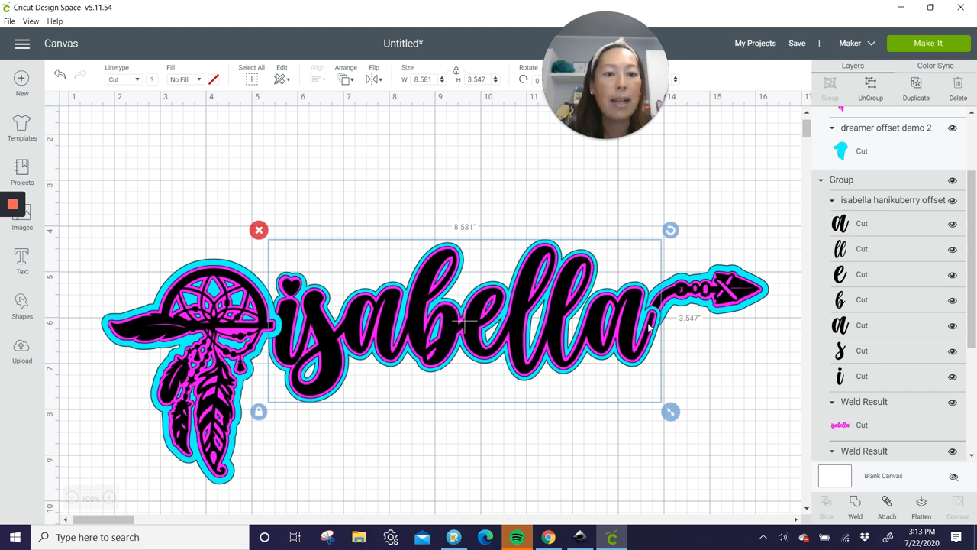
pyautogui.moveTo(671, 412)
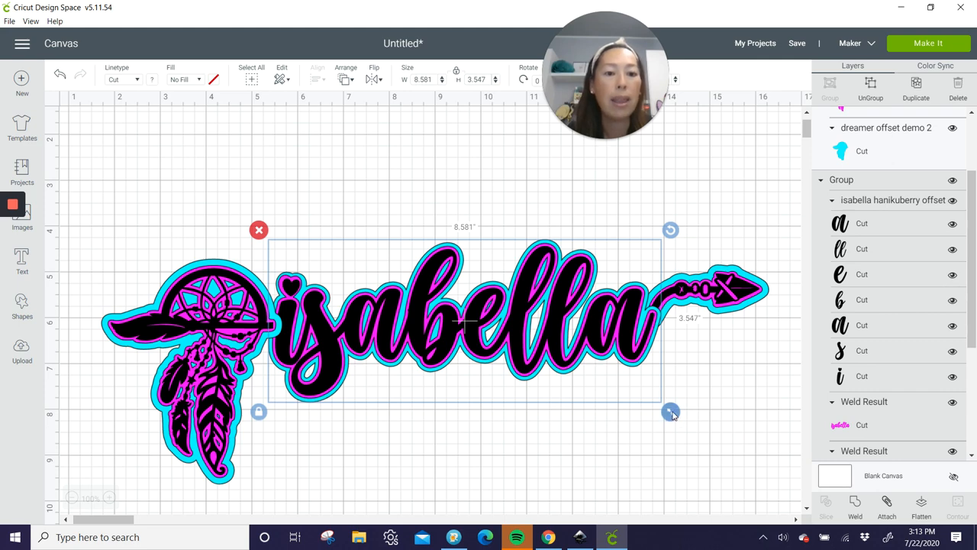
pyautogui.moveTo(671, 411); pyautogui.dragTo(689, 422)
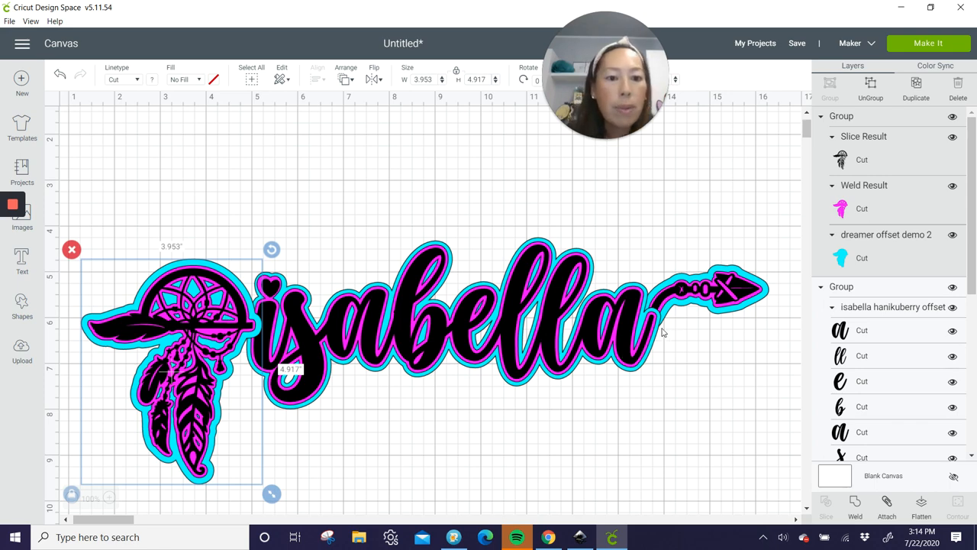
pyautogui.click(717, 298)
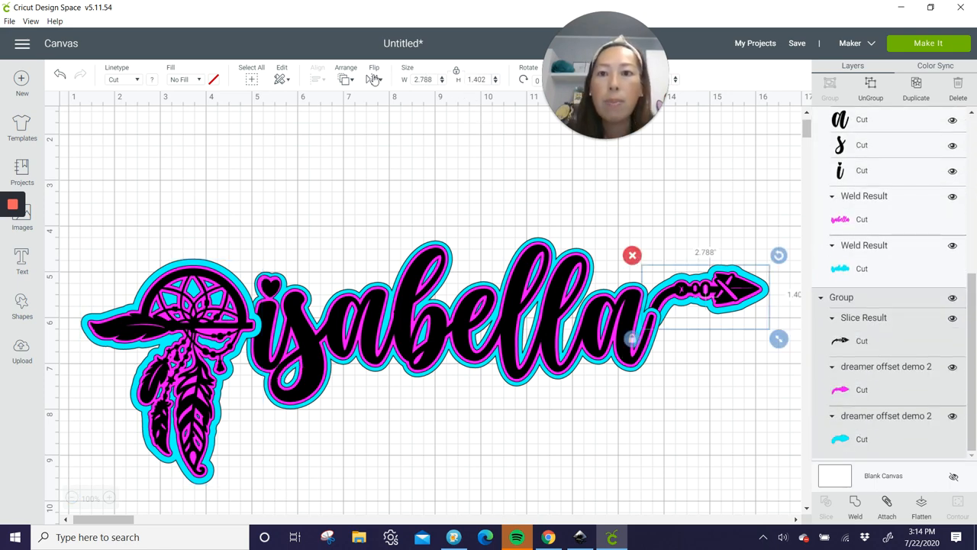
pyautogui.scroll(3)
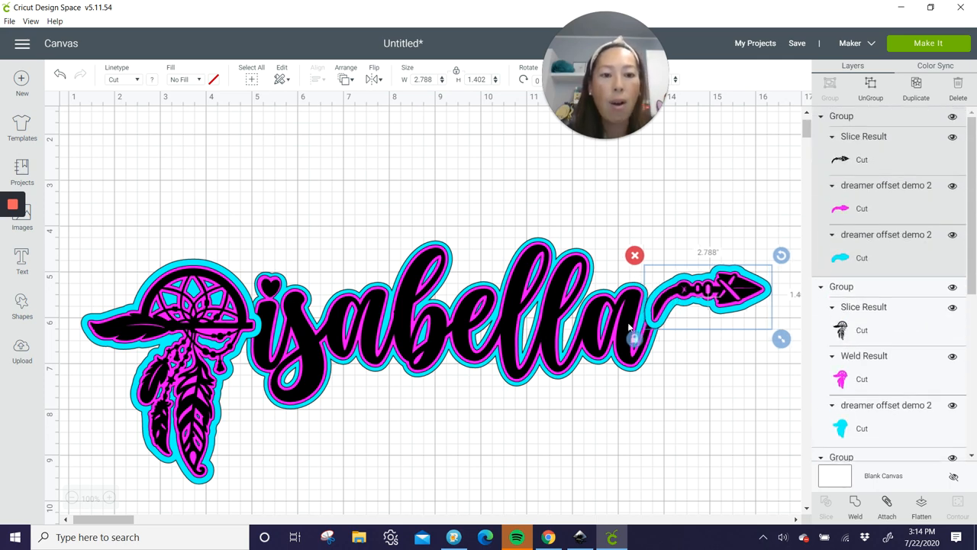
pyautogui.click(654, 461)
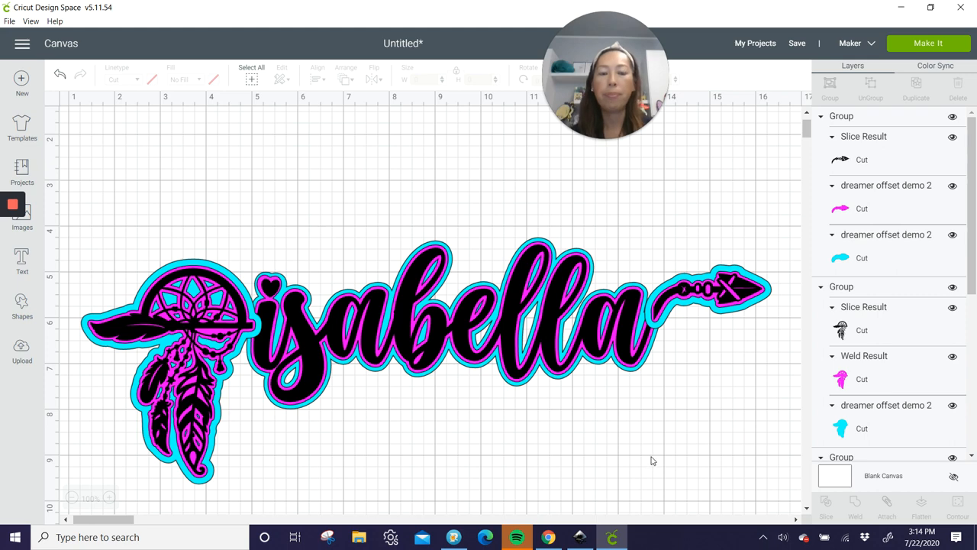
pyautogui.moveTo(706, 290)
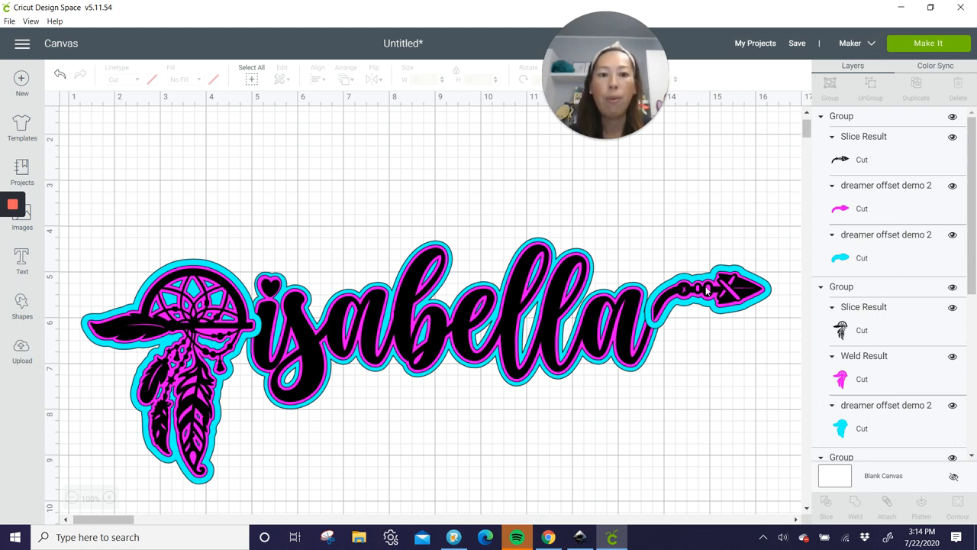
pyautogui.click(184, 358)
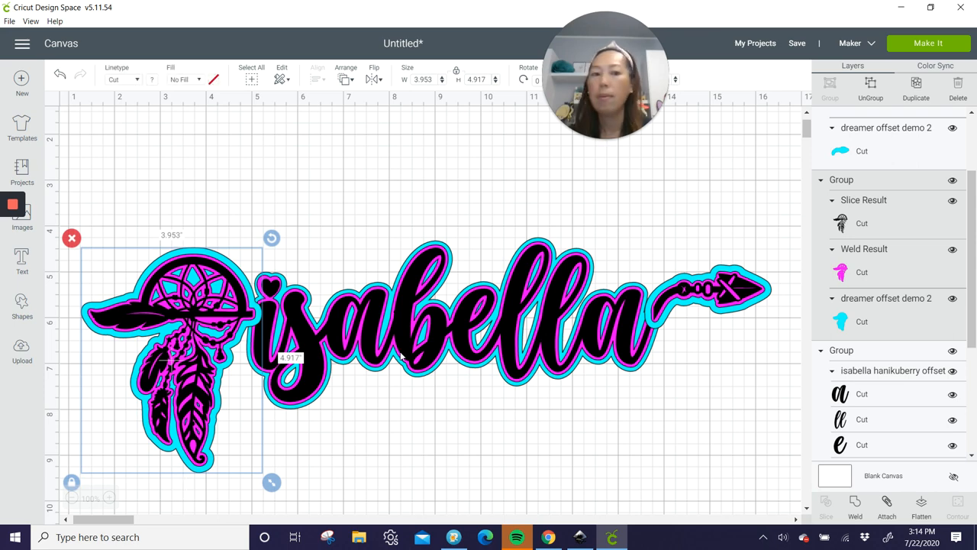
pyautogui.moveTo(675, 328)
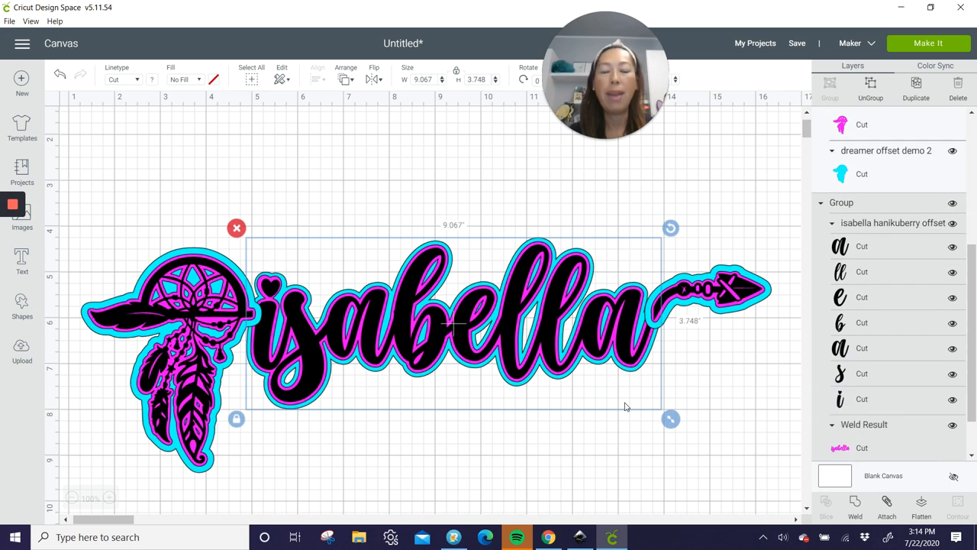
pyautogui.click(537, 375)
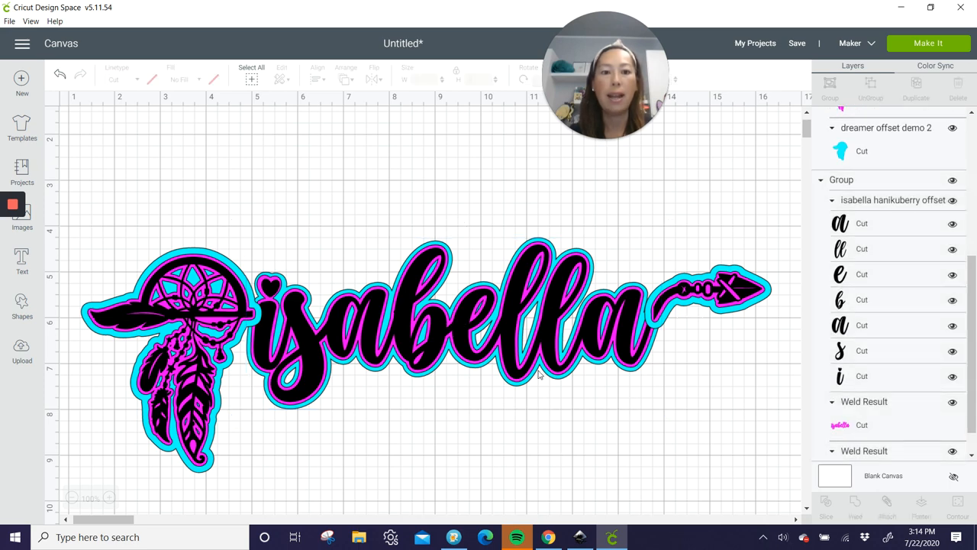
# - Weld the blue offset layers of all pieces together, then the pink ones, from the Layers panel
pyautogui.click(840, 151)
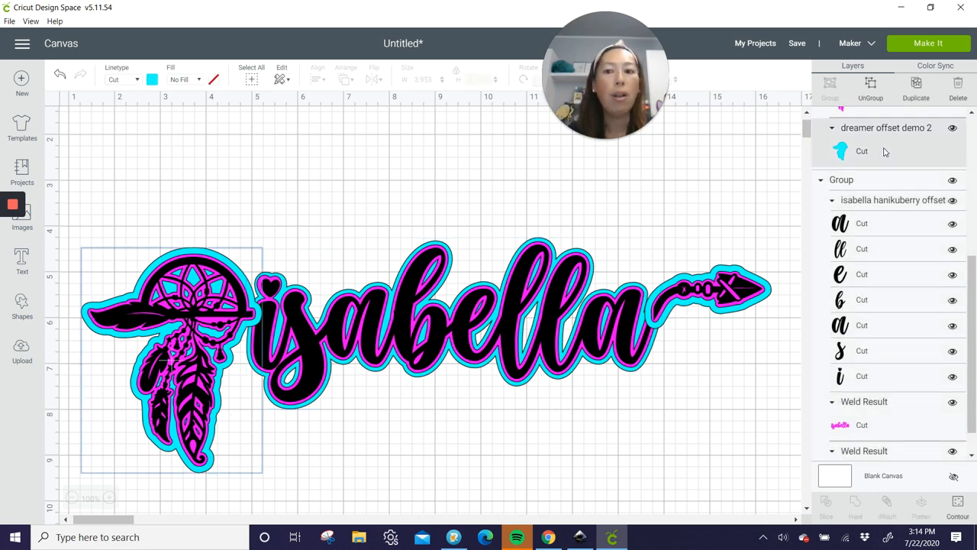
pyautogui.scroll(3)
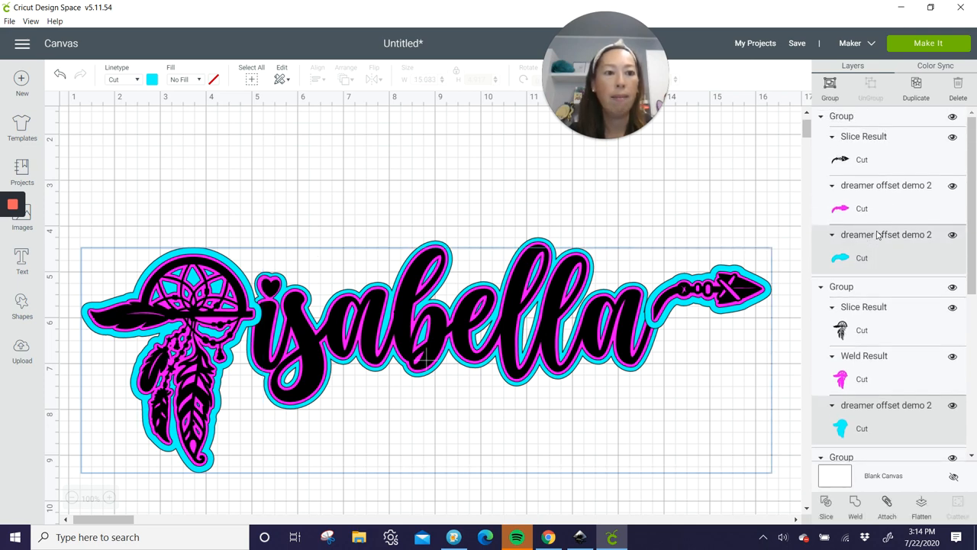
pyautogui.scroll(-3)
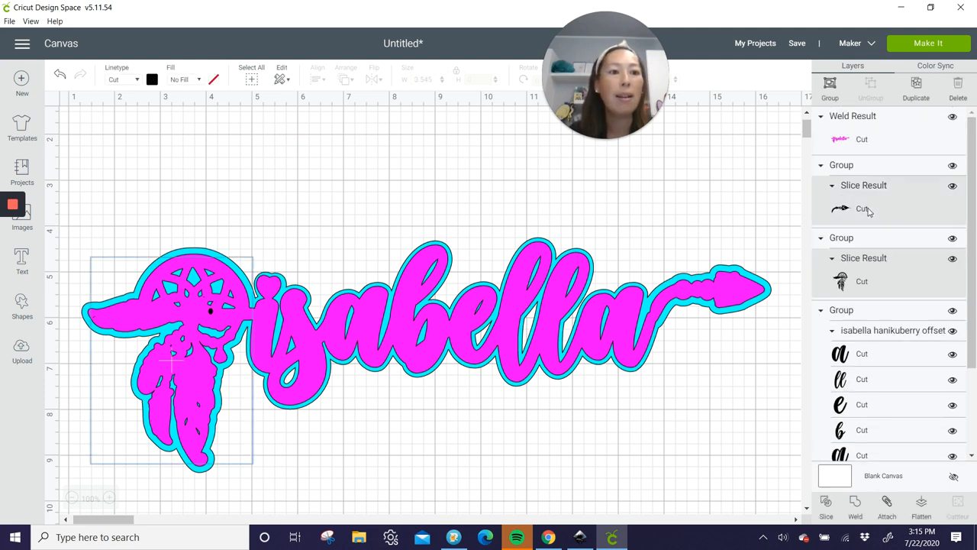
pyautogui.scroll(-3)
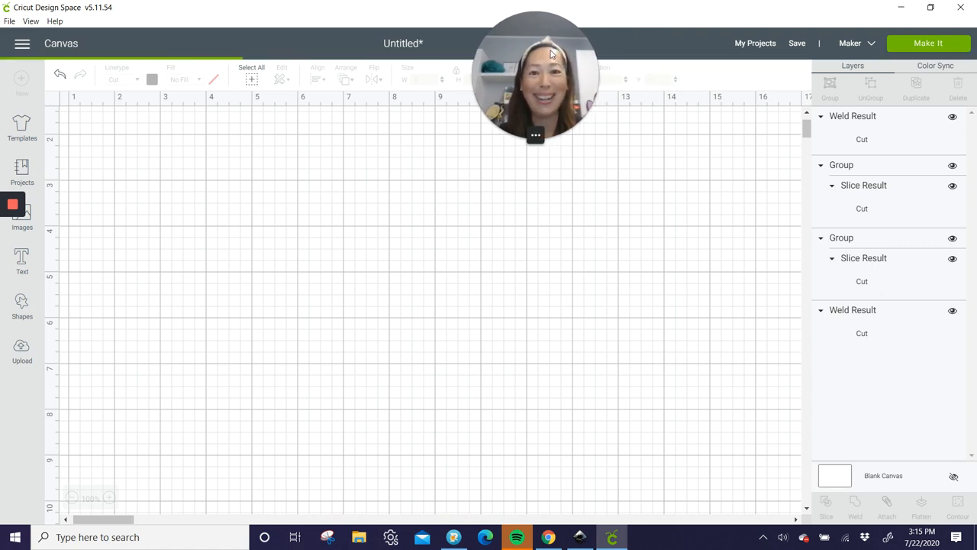
pyautogui.moveTo(504, 198)
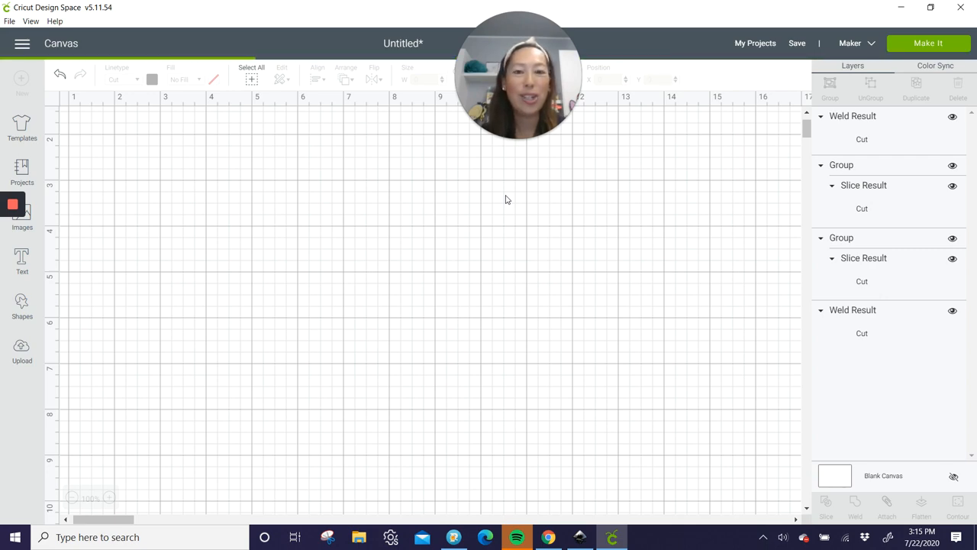
pyautogui.moveTo(582, 298)
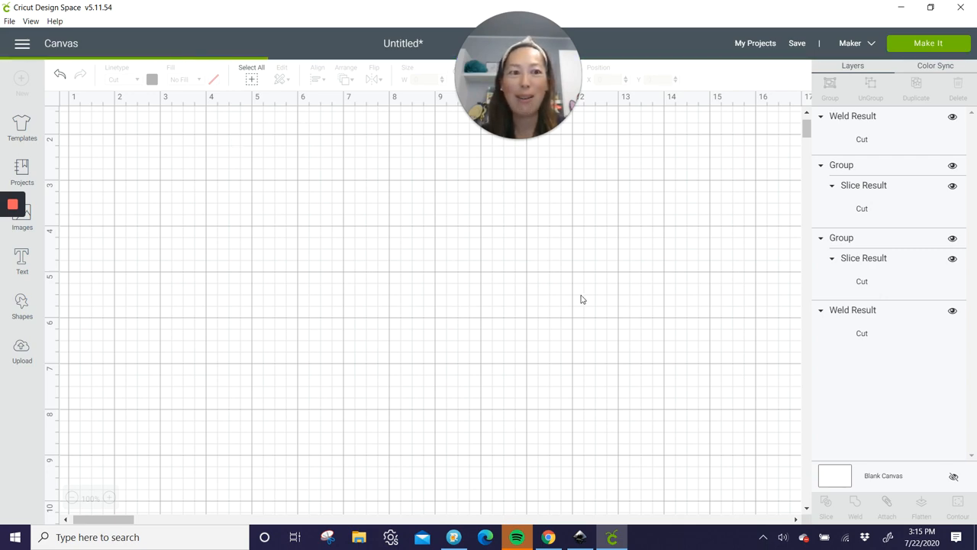
pyautogui.moveTo(482, 308)
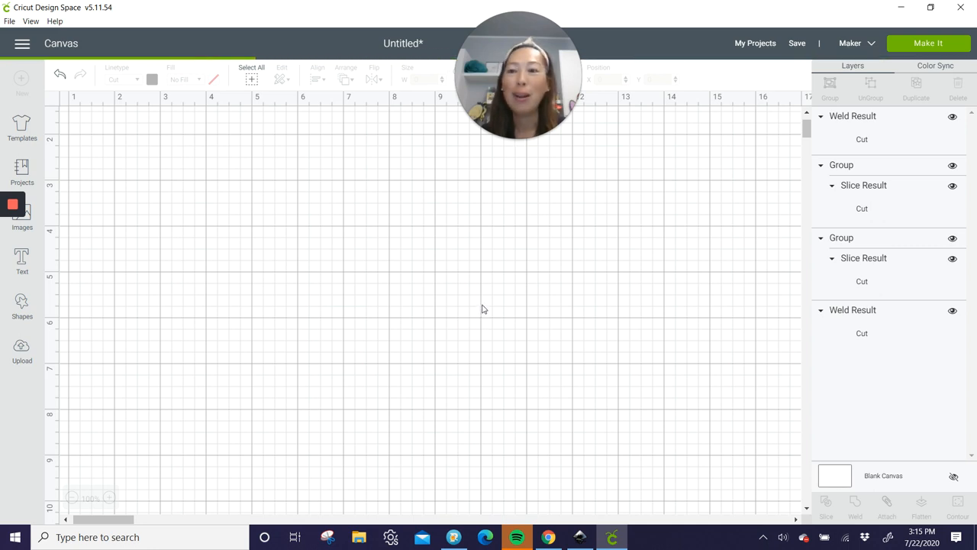
pyautogui.moveTo(488, 302)
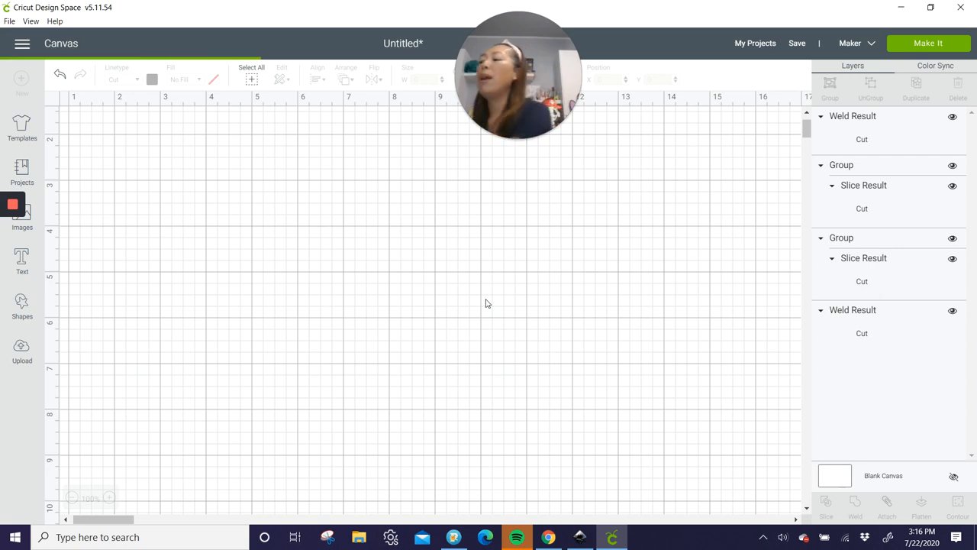
pyautogui.moveTo(773, 85)
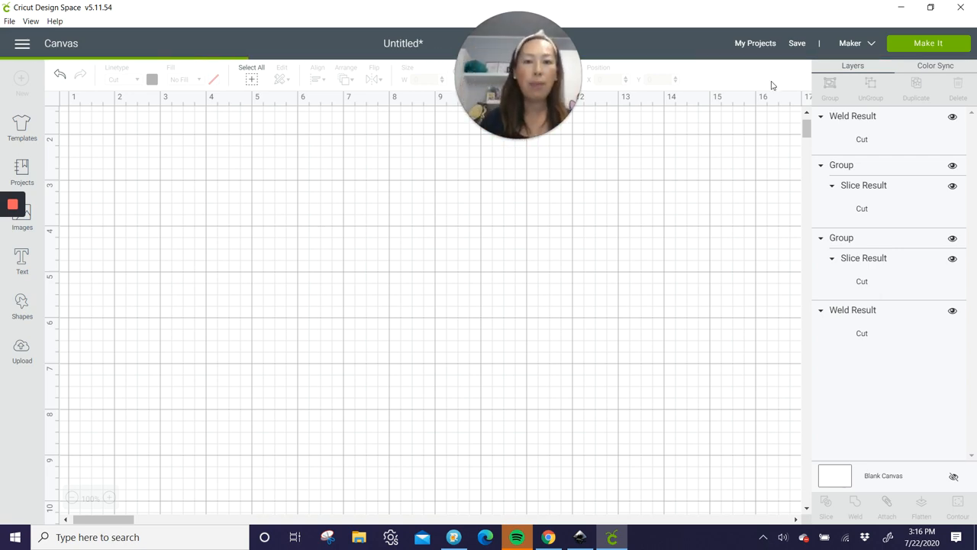